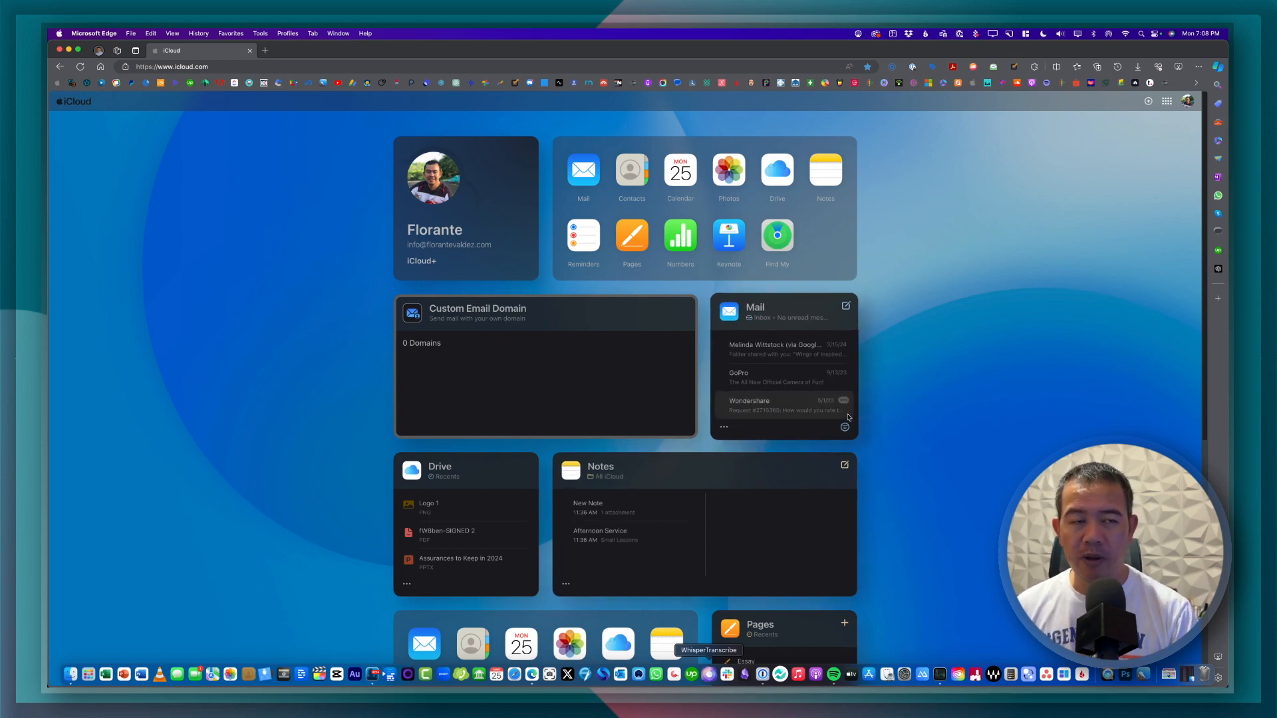
# Scroll through the iCloud page to locate the Custom Email Domain setup
pyautogui.scroll(-3)
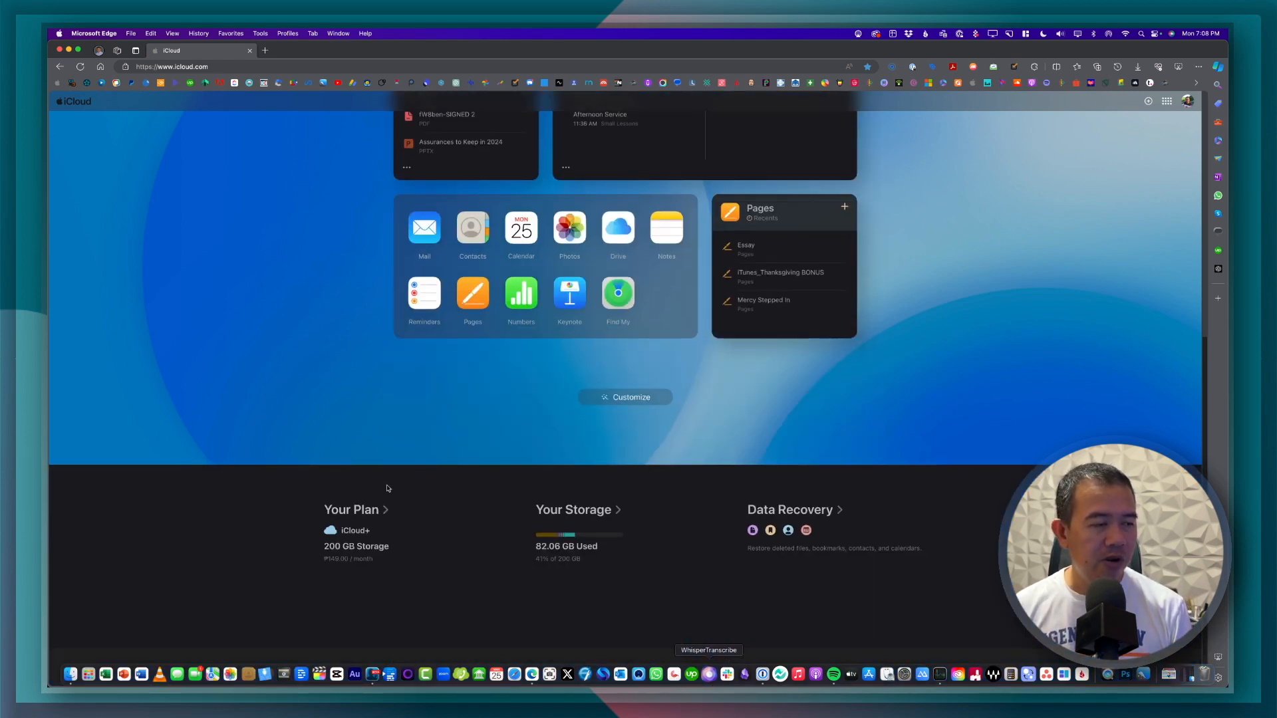
pyautogui.moveTo(463, 579)
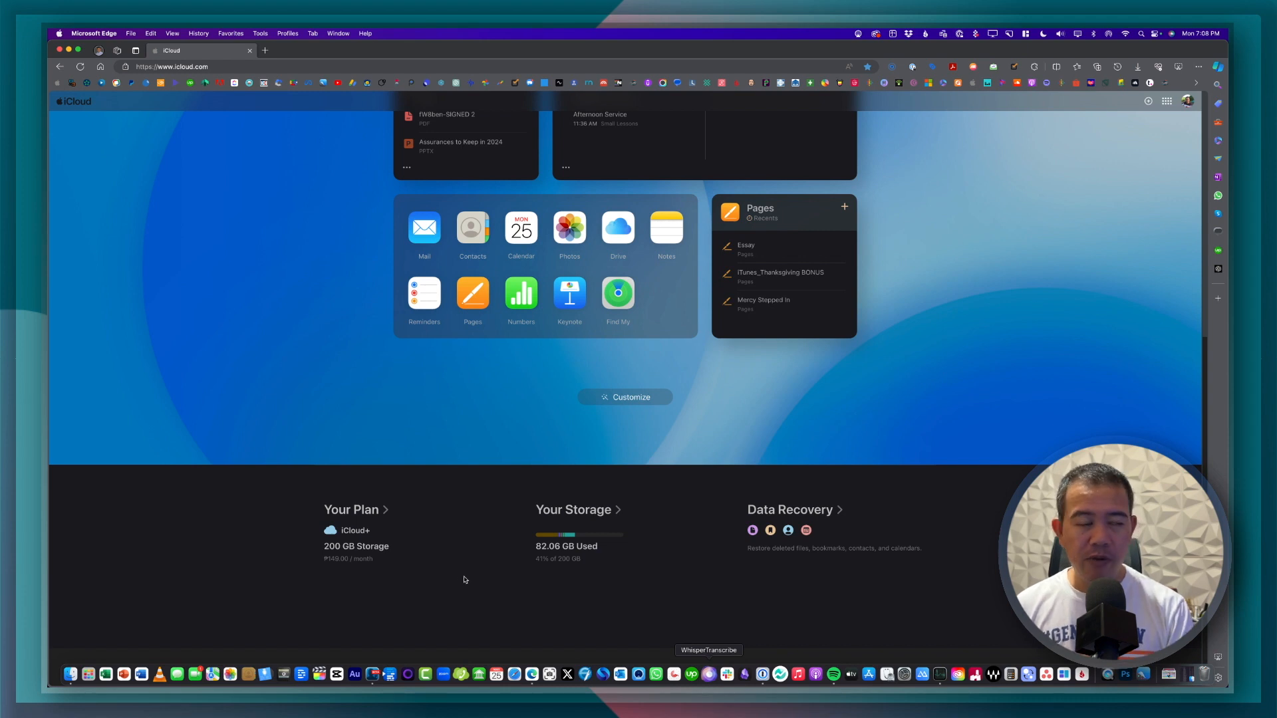
pyautogui.moveTo(417, 573)
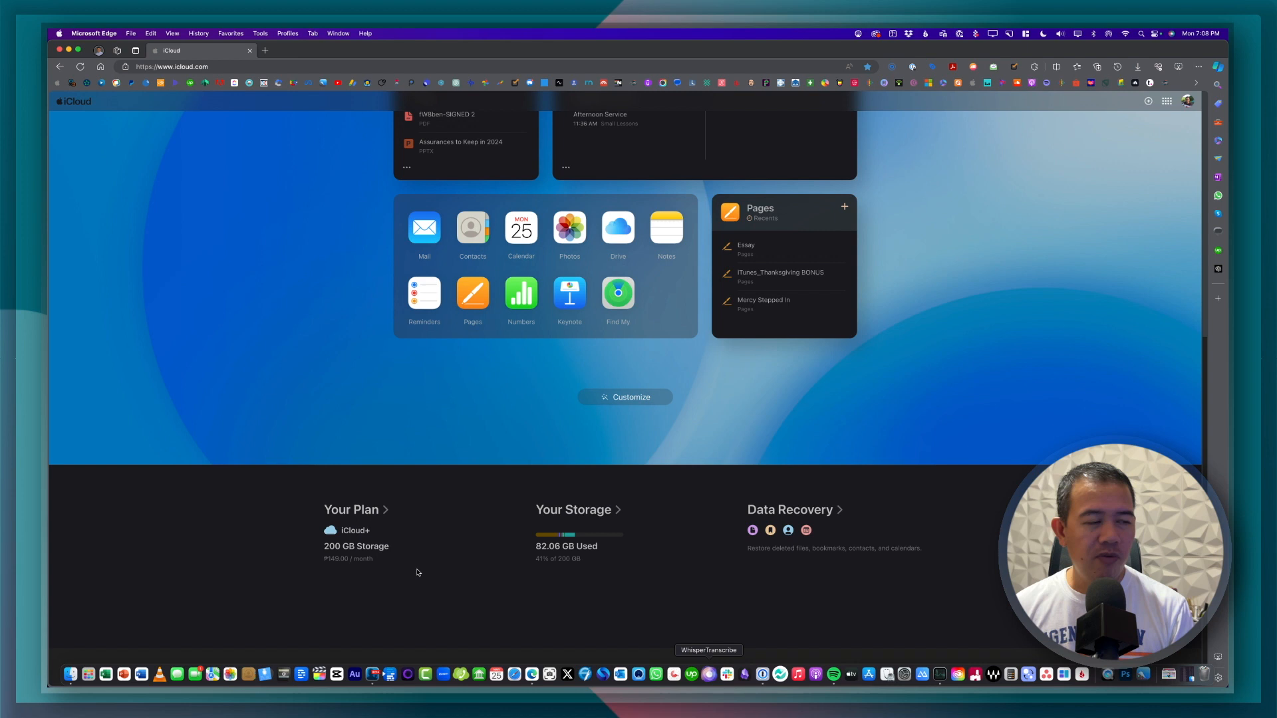
pyautogui.moveTo(384, 550)
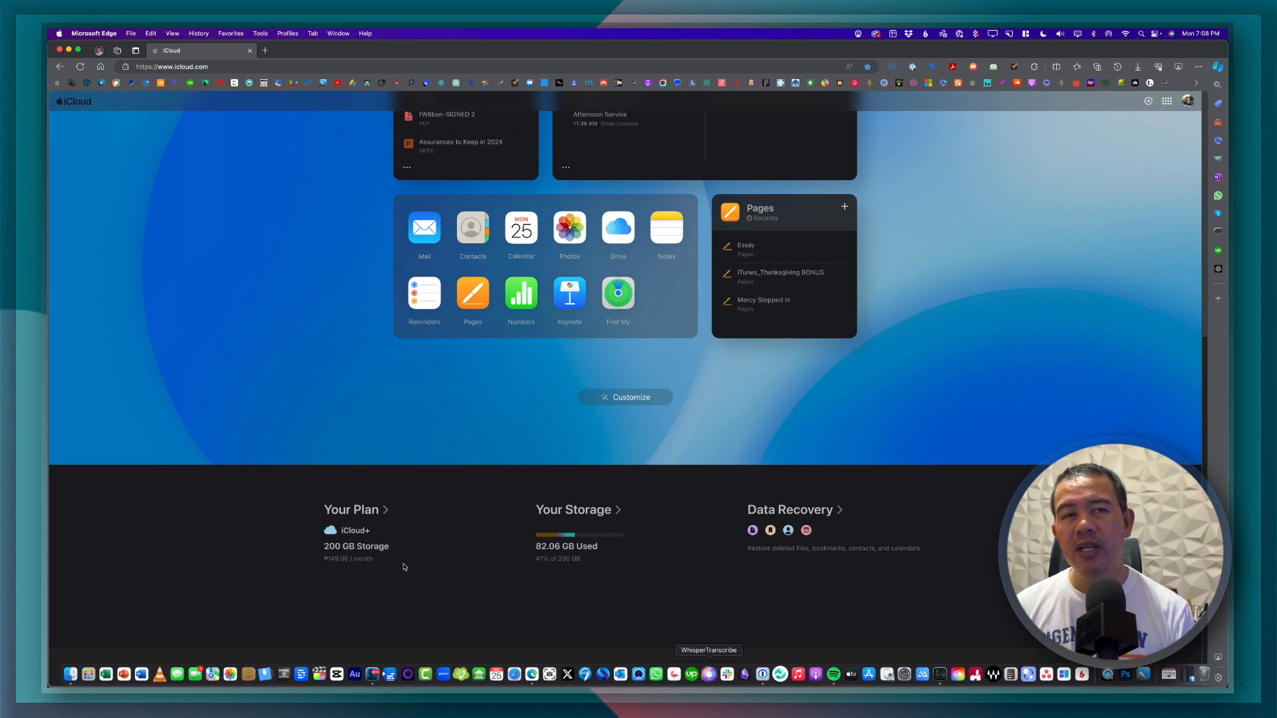
pyautogui.moveTo(421, 559)
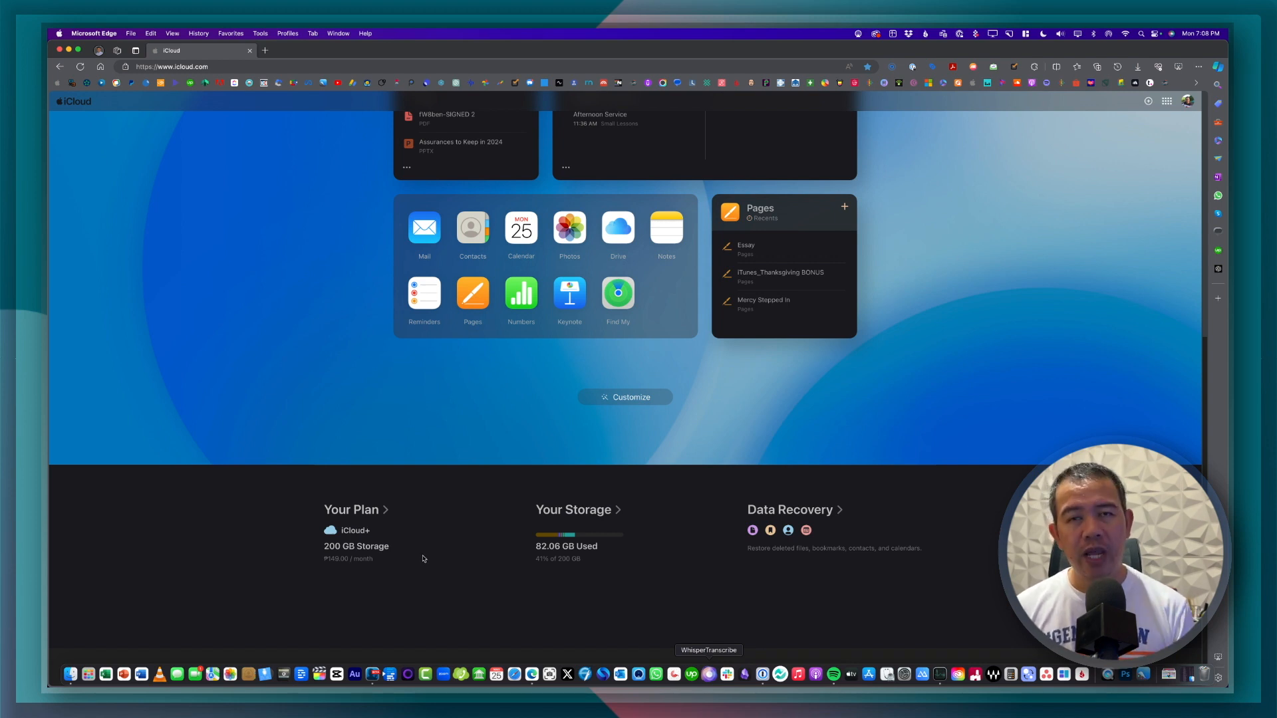
pyautogui.moveTo(418, 554)
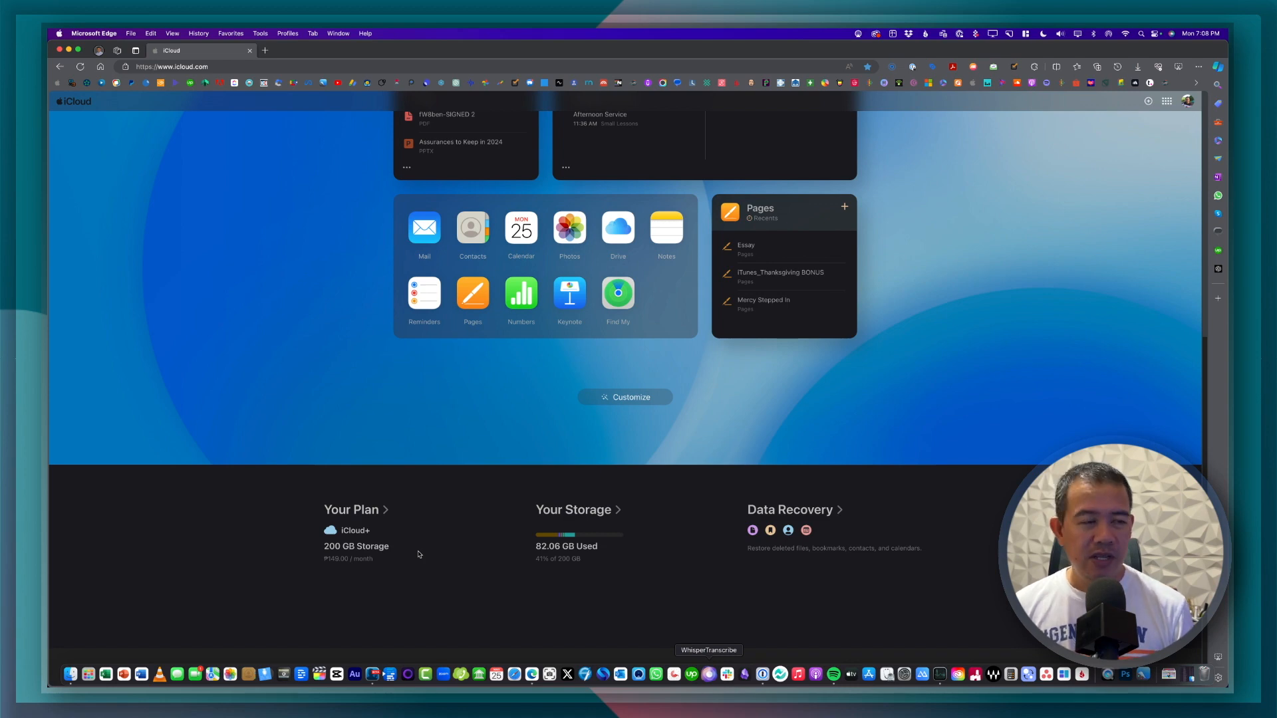
pyautogui.scroll(3)
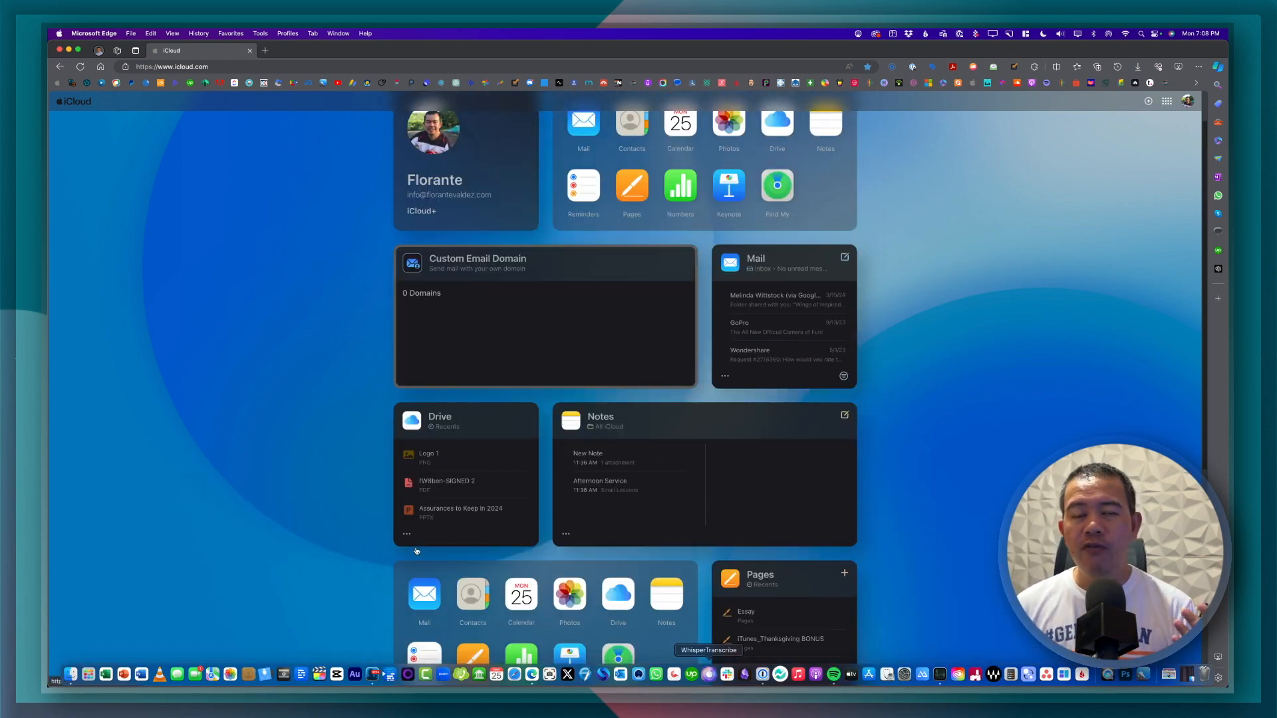
pyautogui.scroll(3)
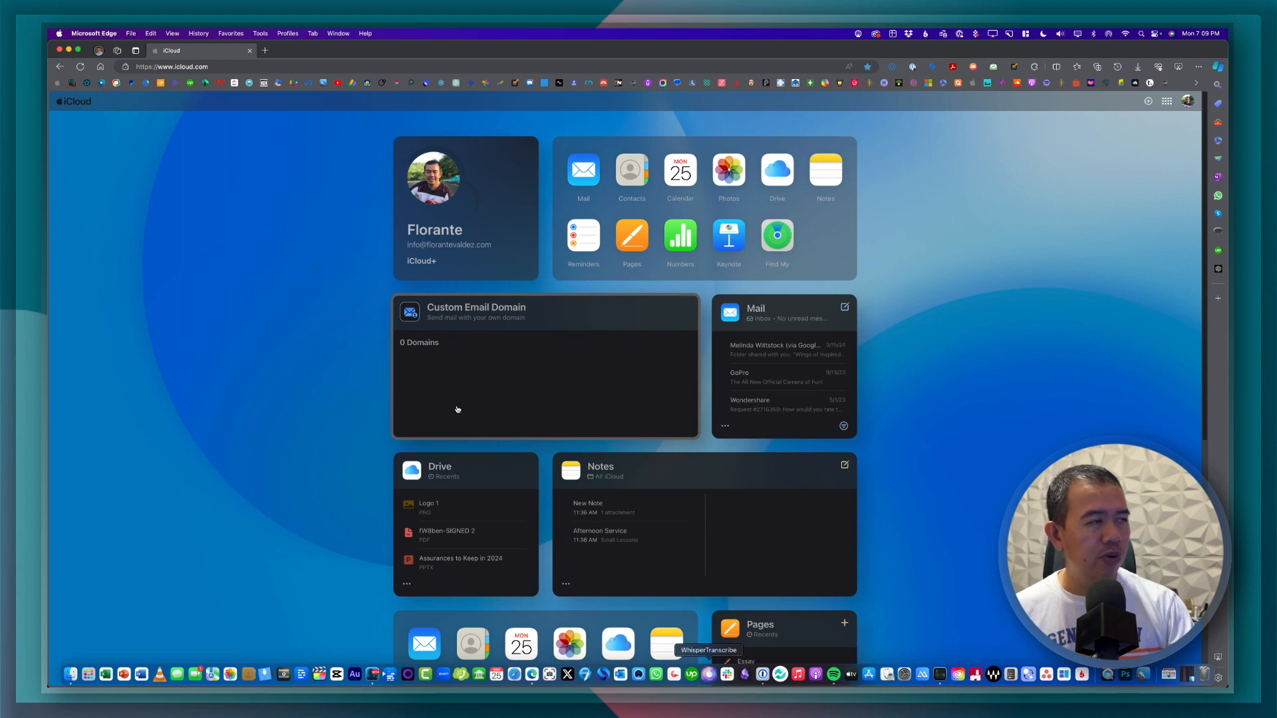
pyautogui.moveTo(486, 371)
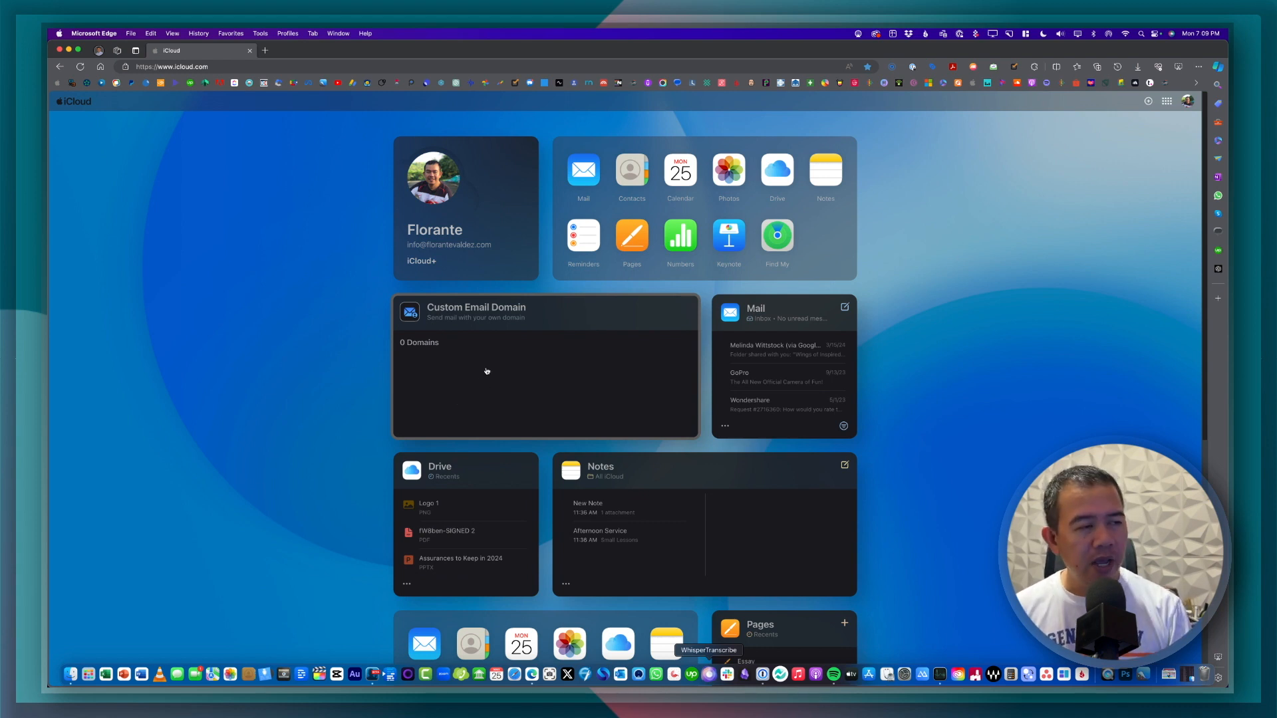
pyautogui.moveTo(485, 324)
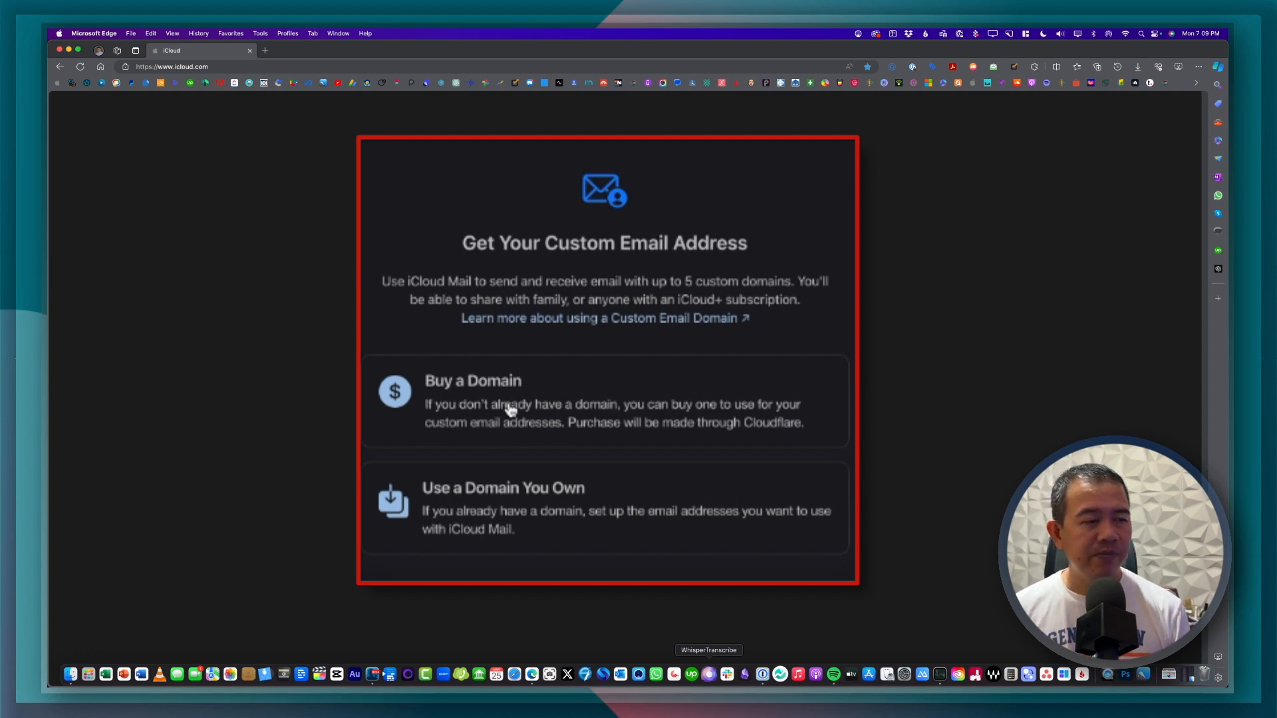
pyautogui.moveTo(519, 405)
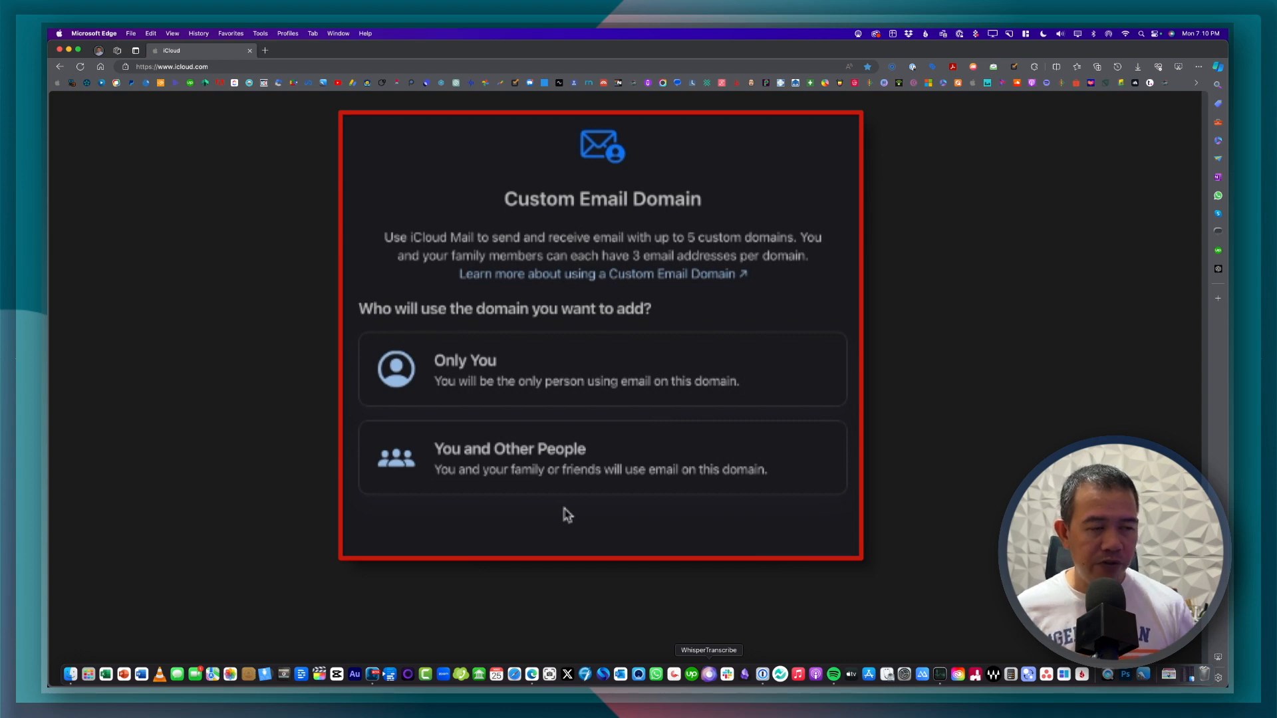
pyautogui.moveTo(537, 373)
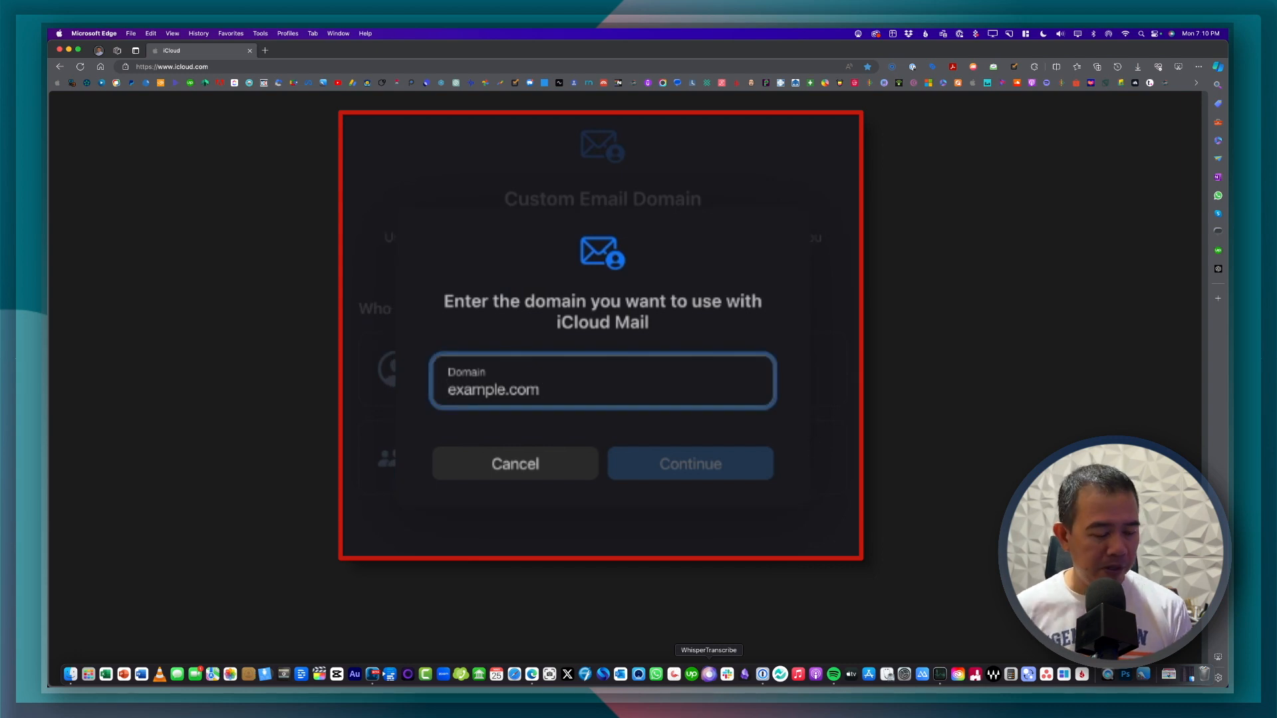
# Enter thefreelancechannel.com as the domain and continue
pyautogui.write('thefree')
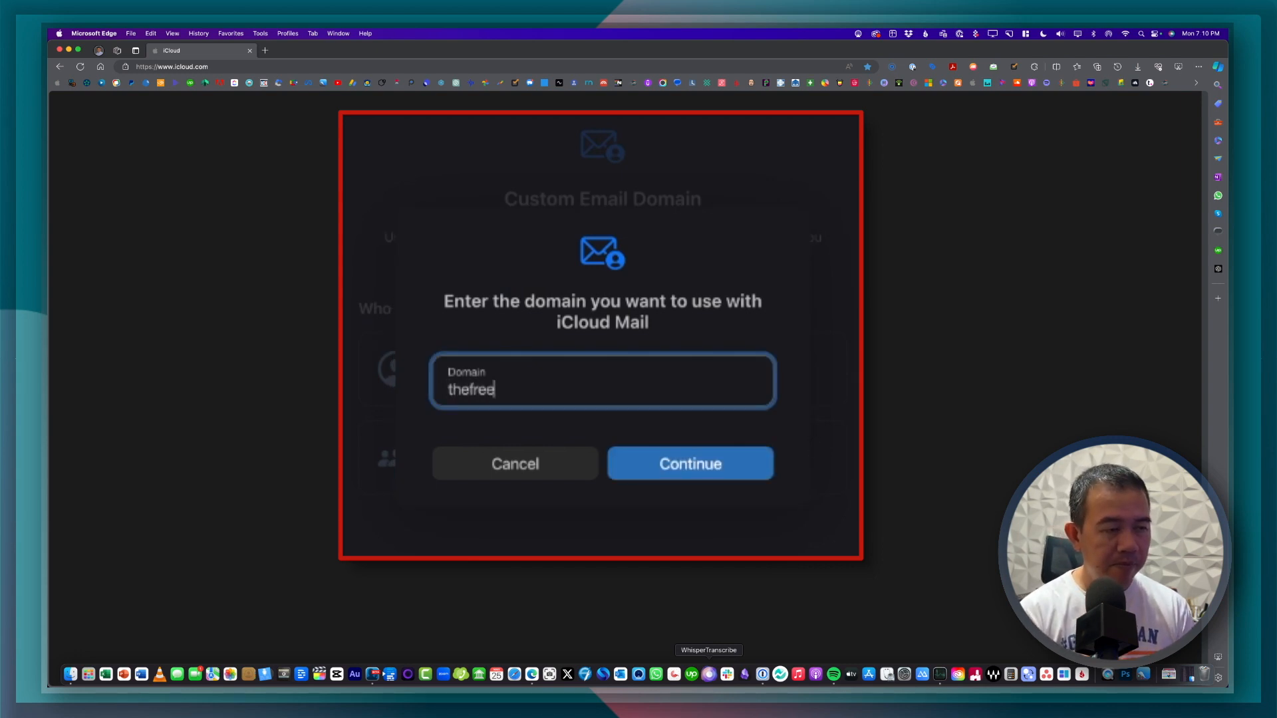
pyautogui.write('lancechannel.')
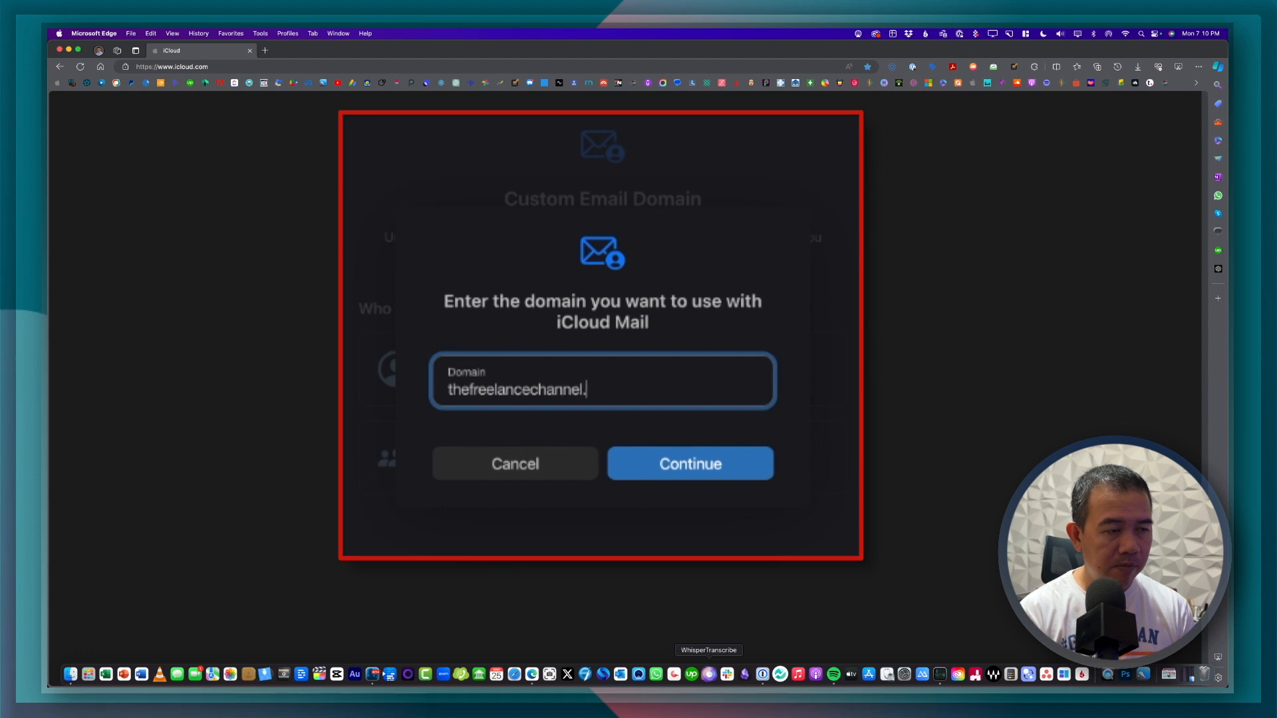
pyautogui.write('com')
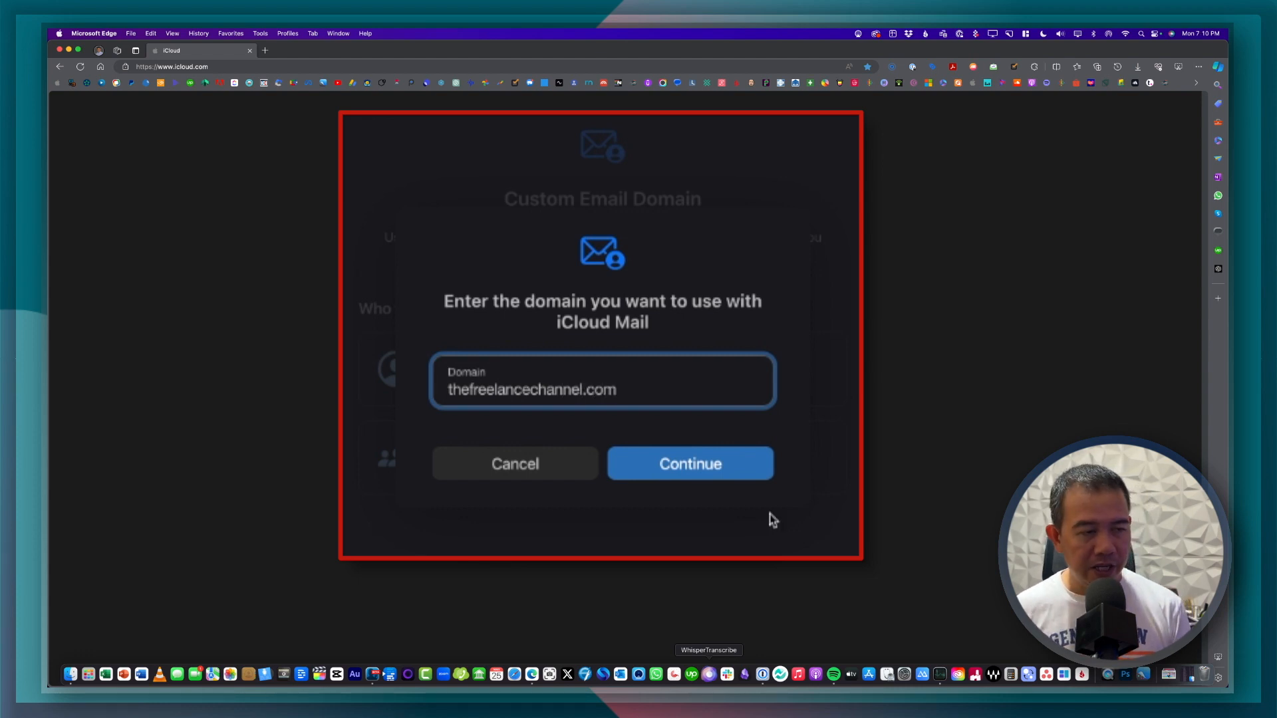
pyautogui.click(689, 463)
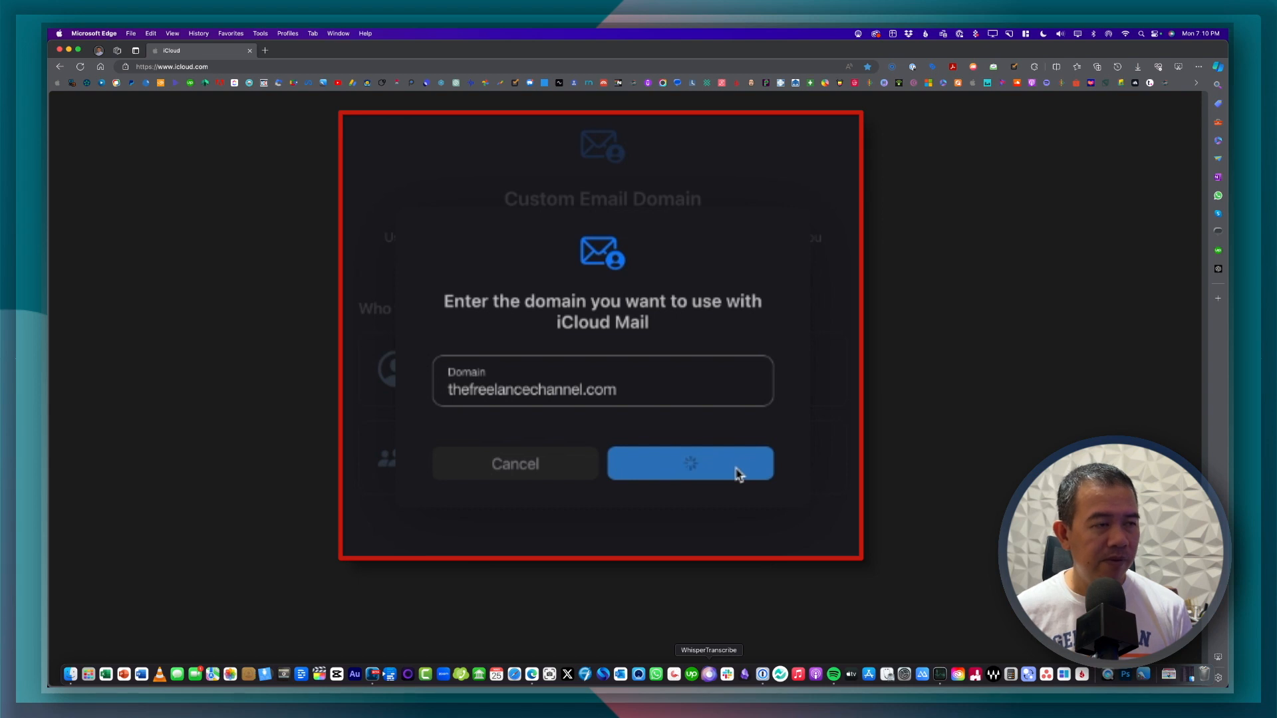
pyautogui.click(690, 464)
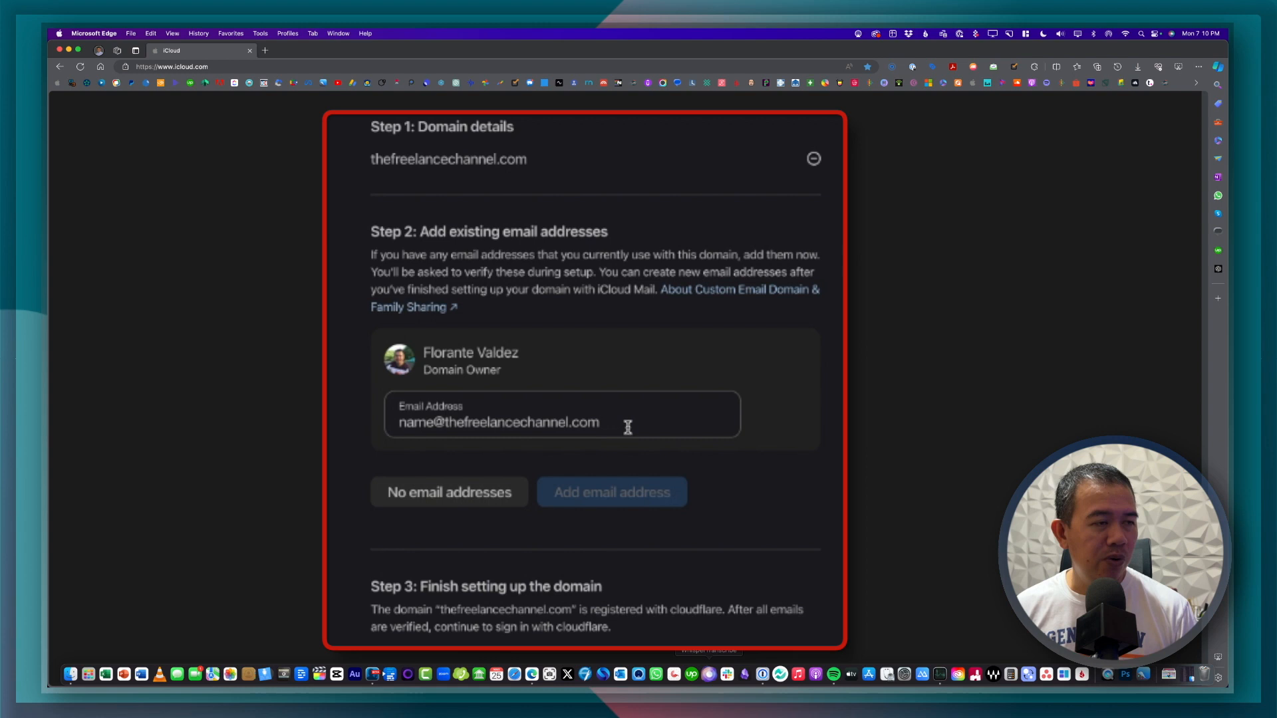
pyautogui.moveTo(519, 191)
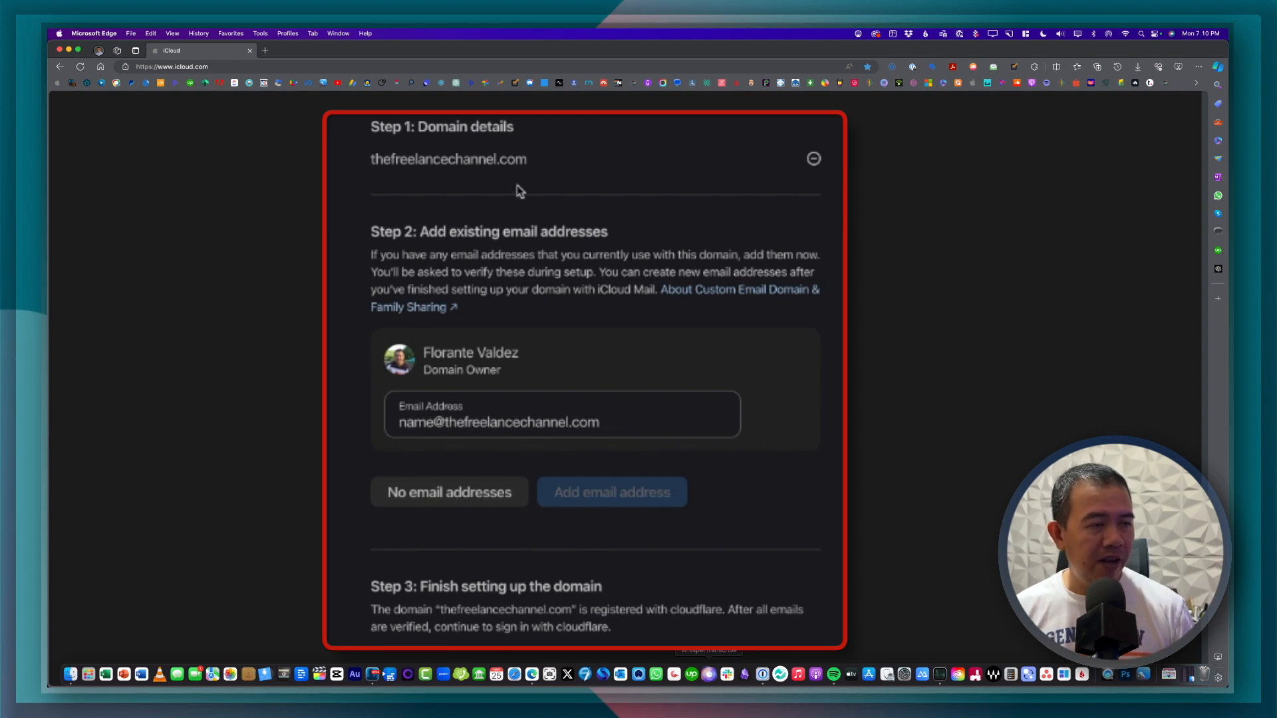
pyautogui.moveTo(522, 272)
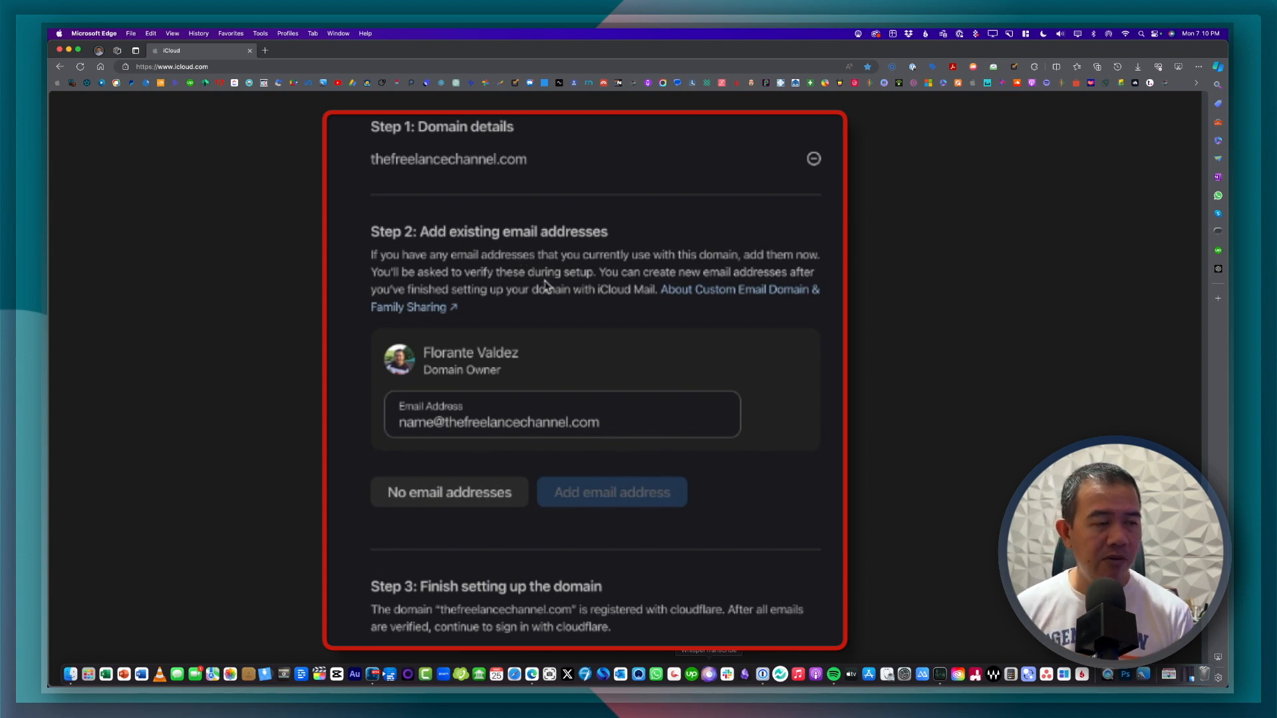
pyautogui.moveTo(491, 473)
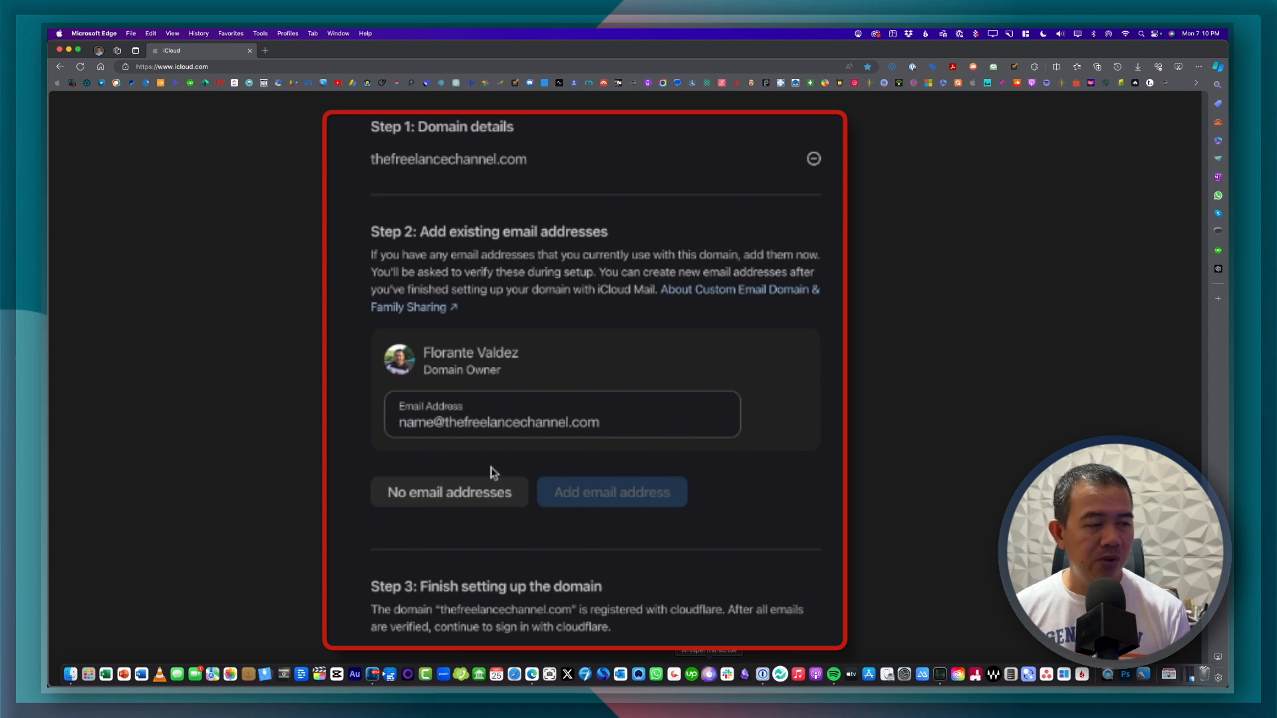
pyautogui.moveTo(493, 508)
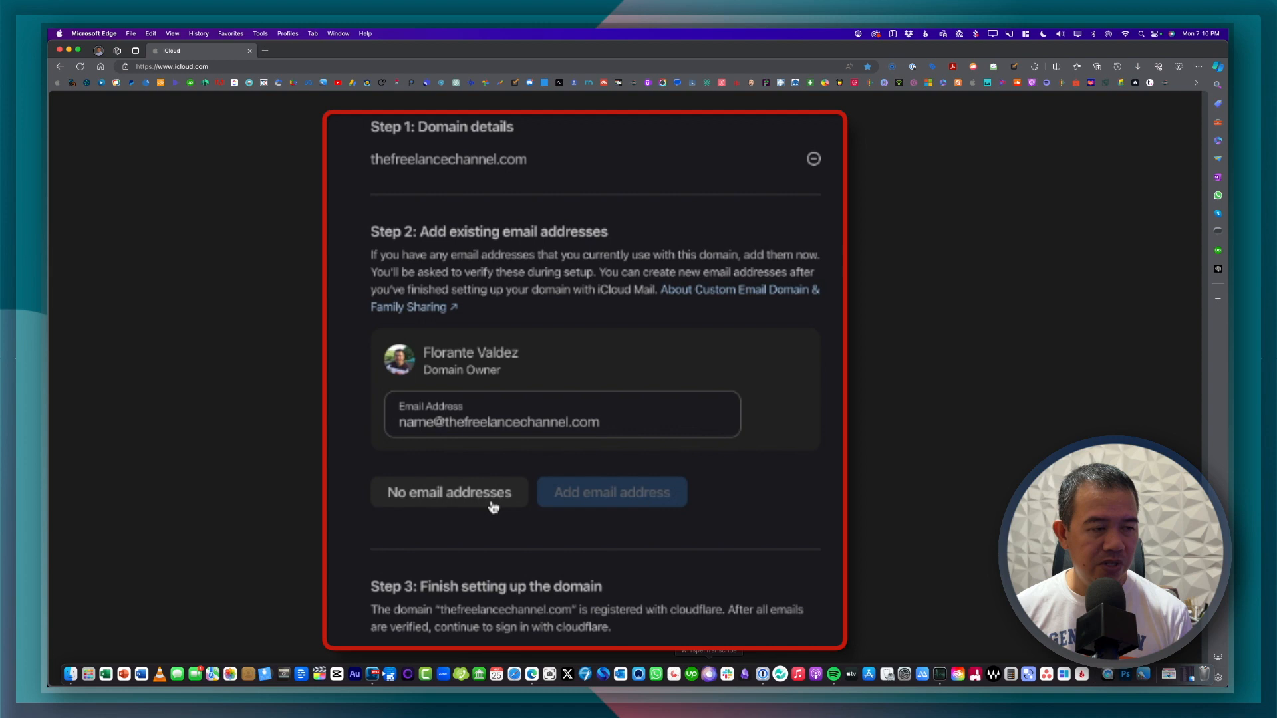
# Choose no existing email addresses, then continue to the Cloudflare sign-in step
pyautogui.click(449, 493)
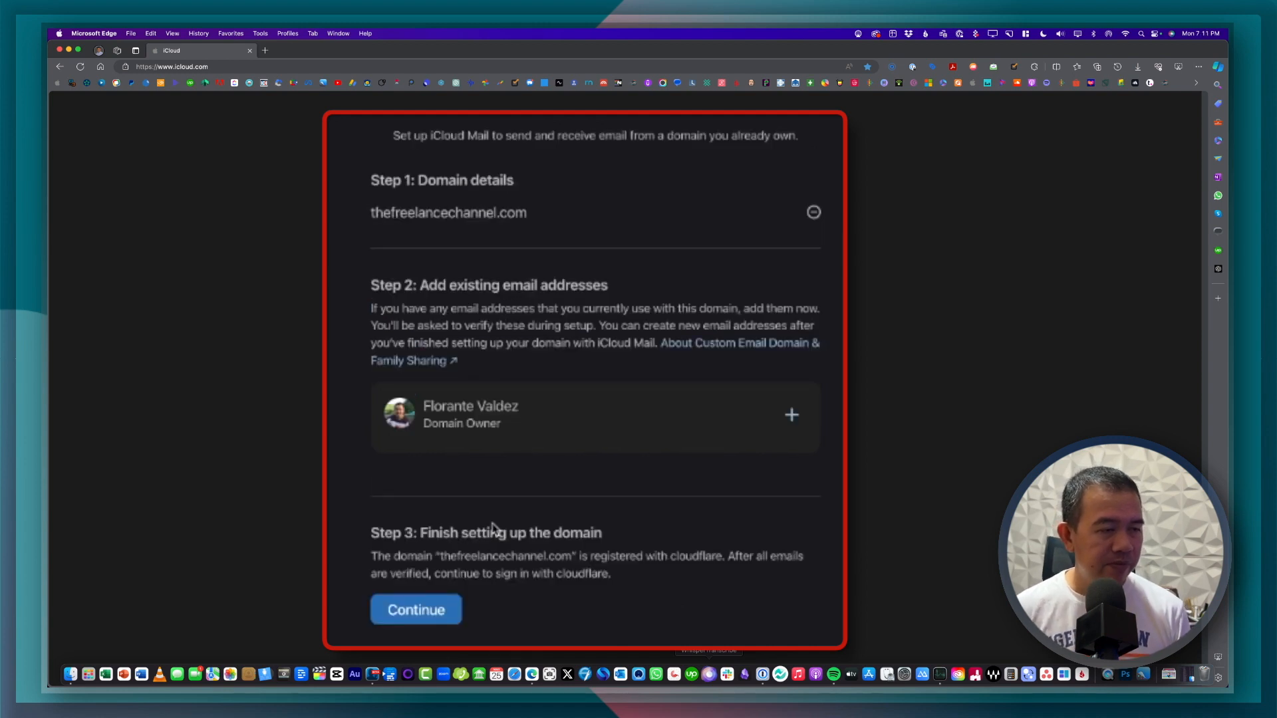
pyautogui.moveTo(504, 533)
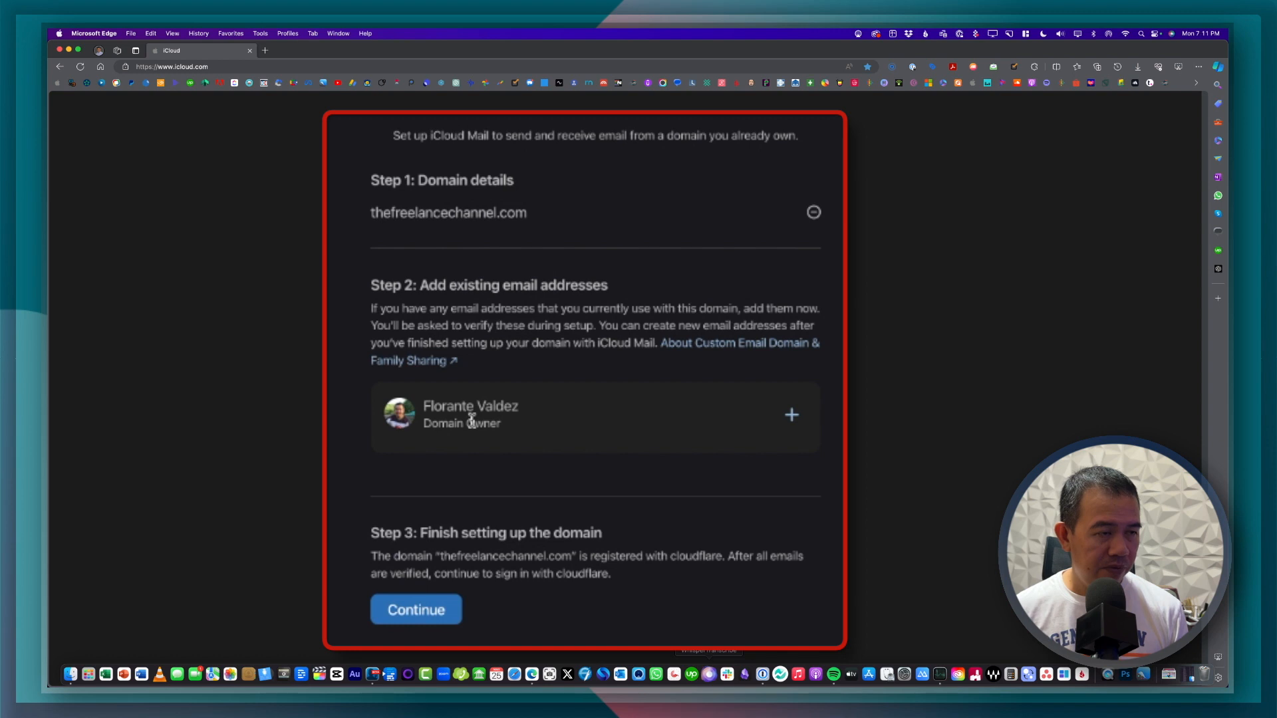
pyautogui.moveTo(467, 513)
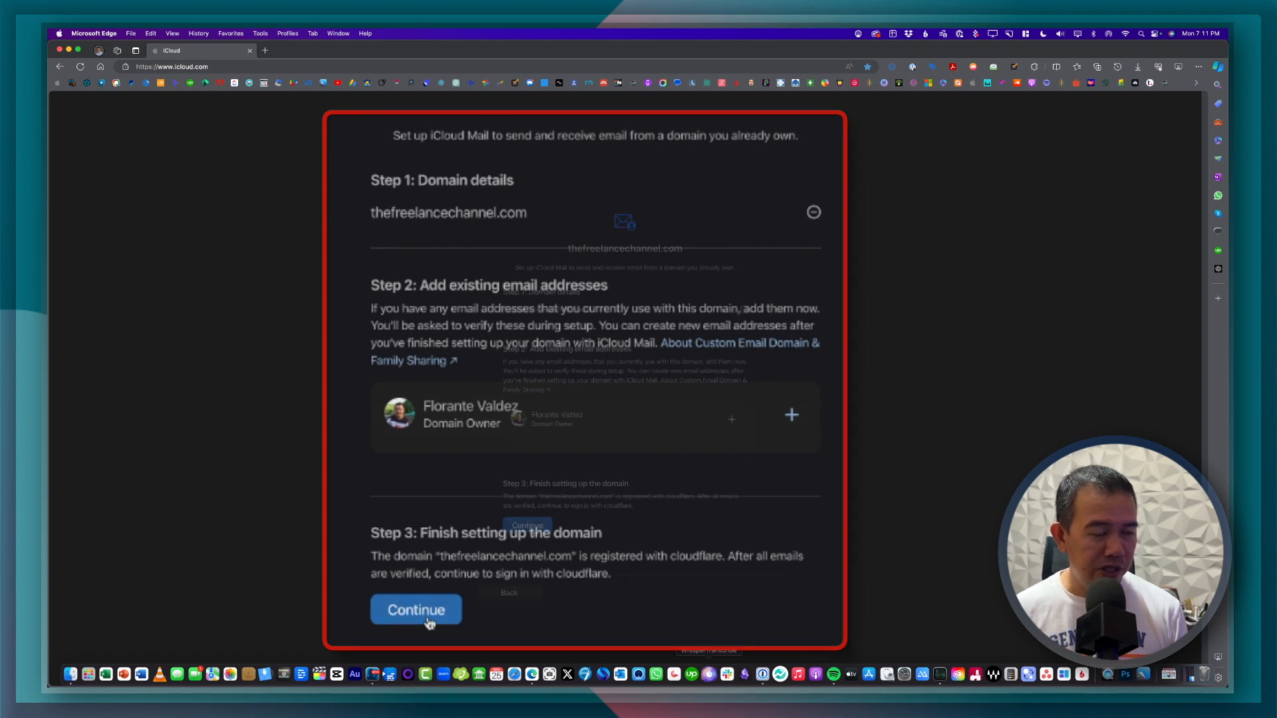
pyautogui.click(415, 610)
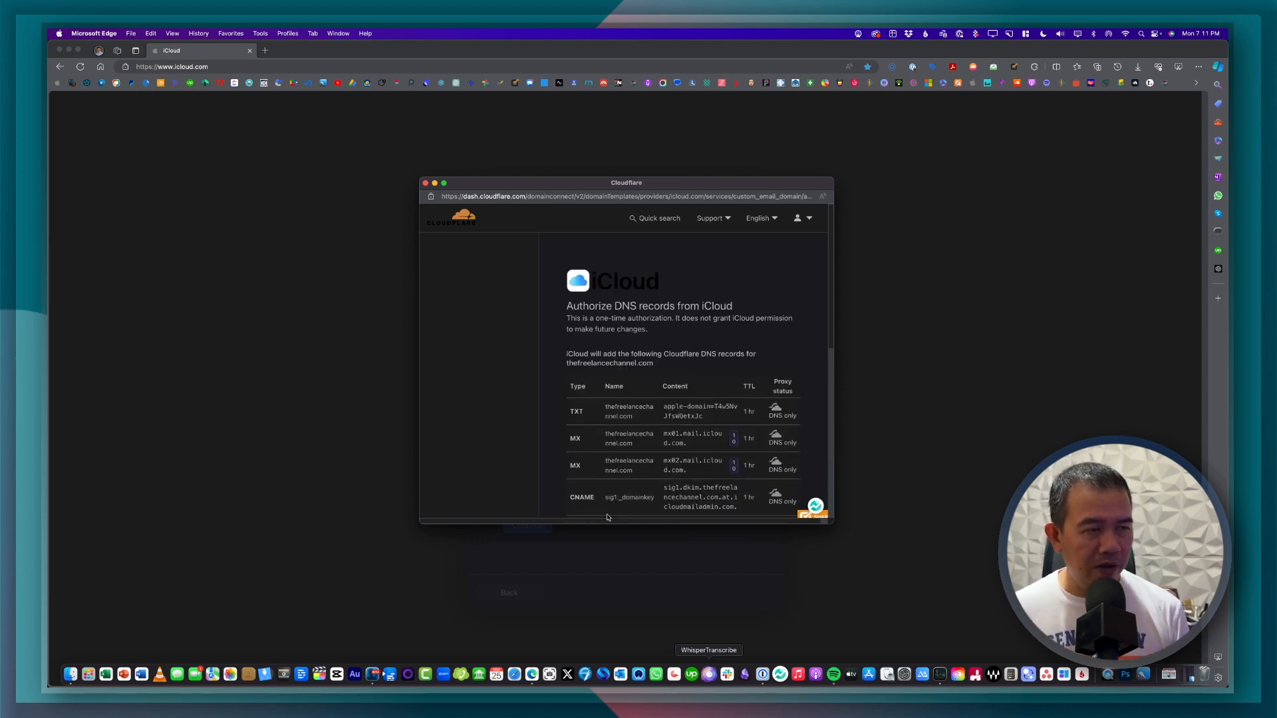
pyautogui.moveTo(780, 355)
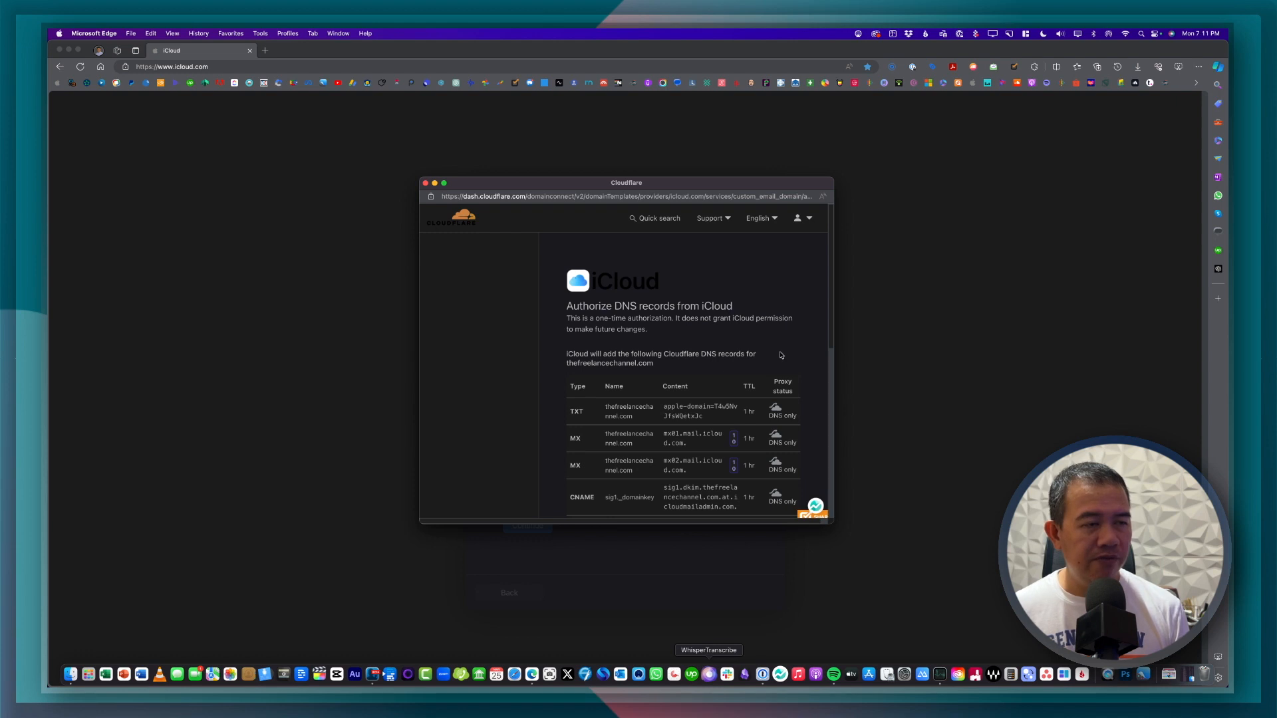
# Review iCloud's DNS records in the maximized Cloudflare popup and authorize them
pyautogui.scroll(-3)
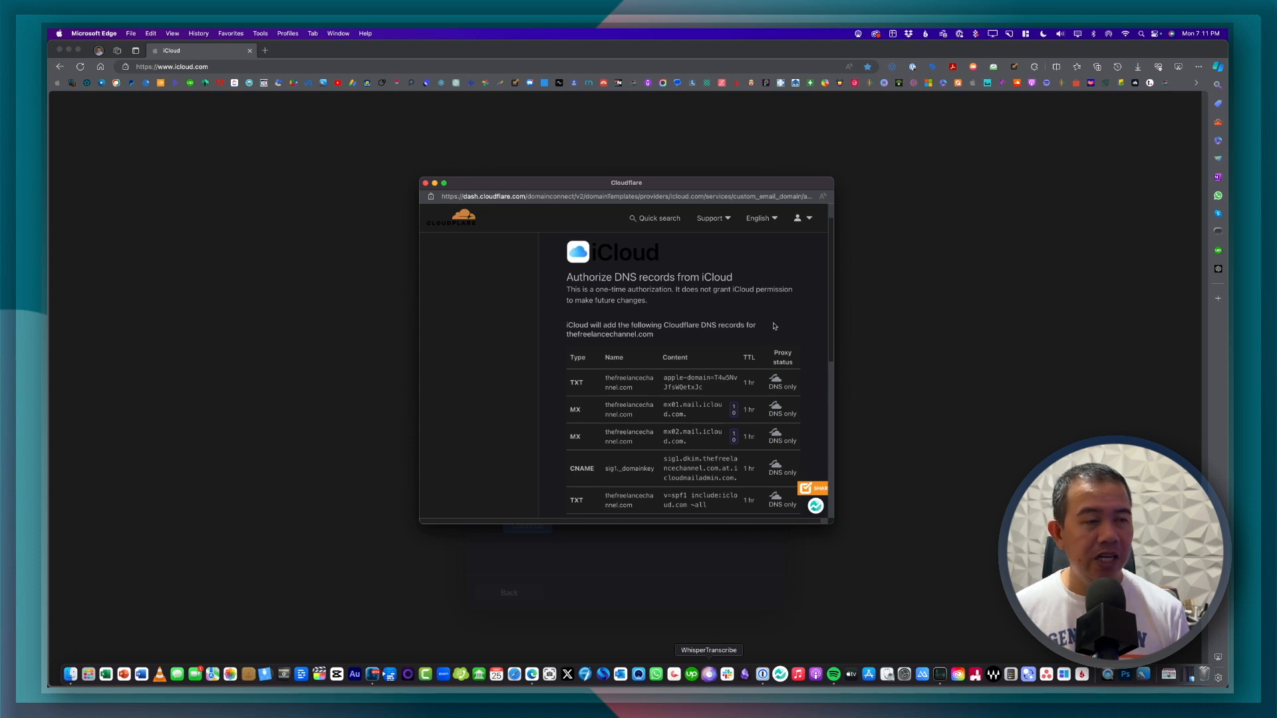
pyautogui.scroll(-3)
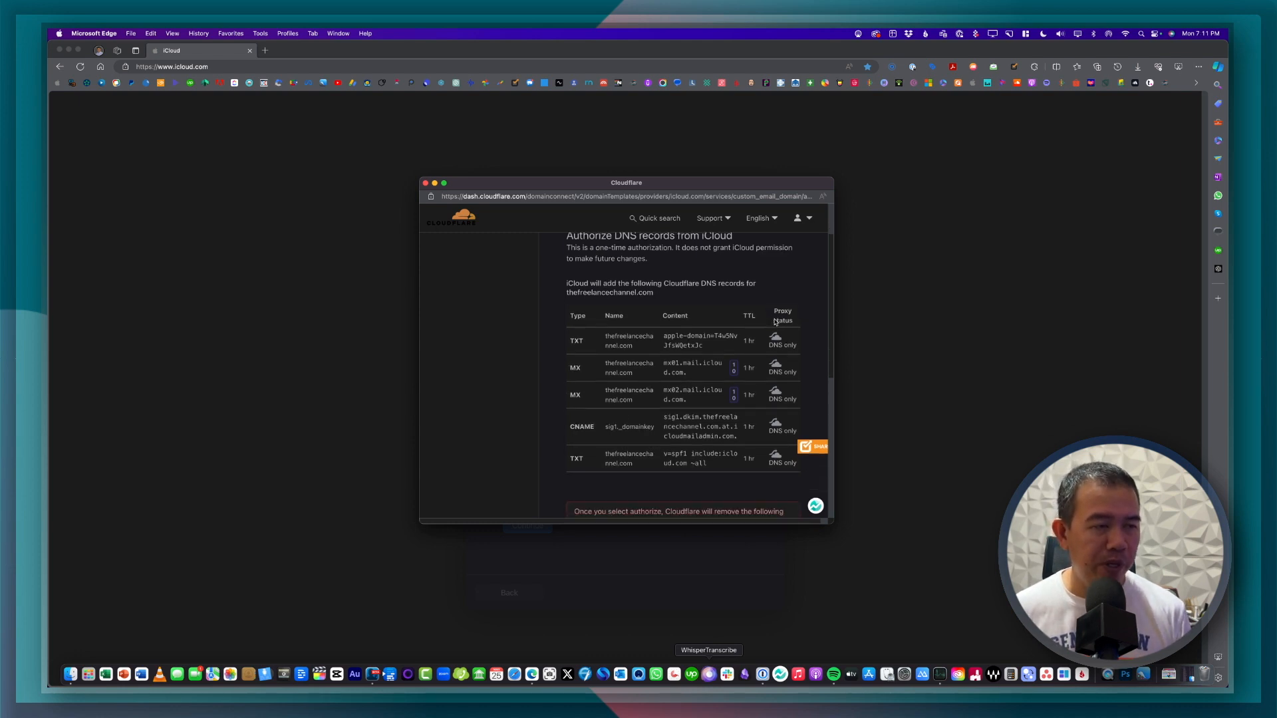
pyautogui.click(435, 182)
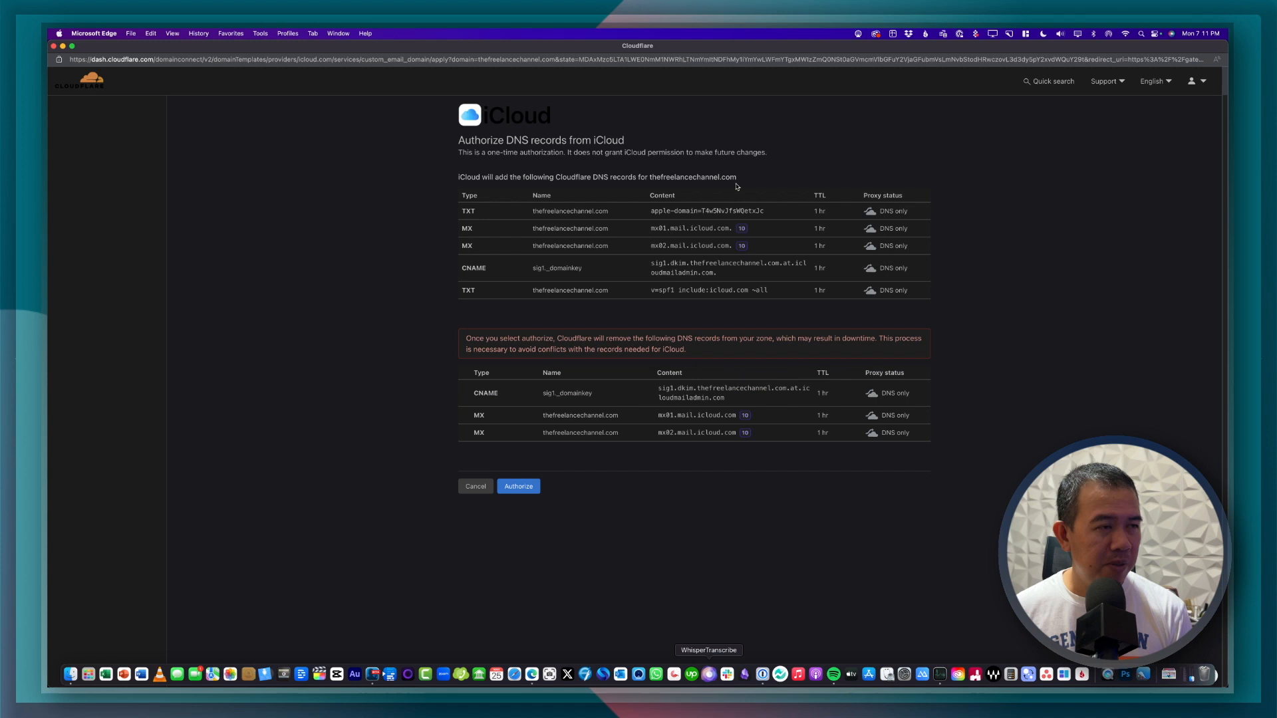
pyautogui.moveTo(570, 221)
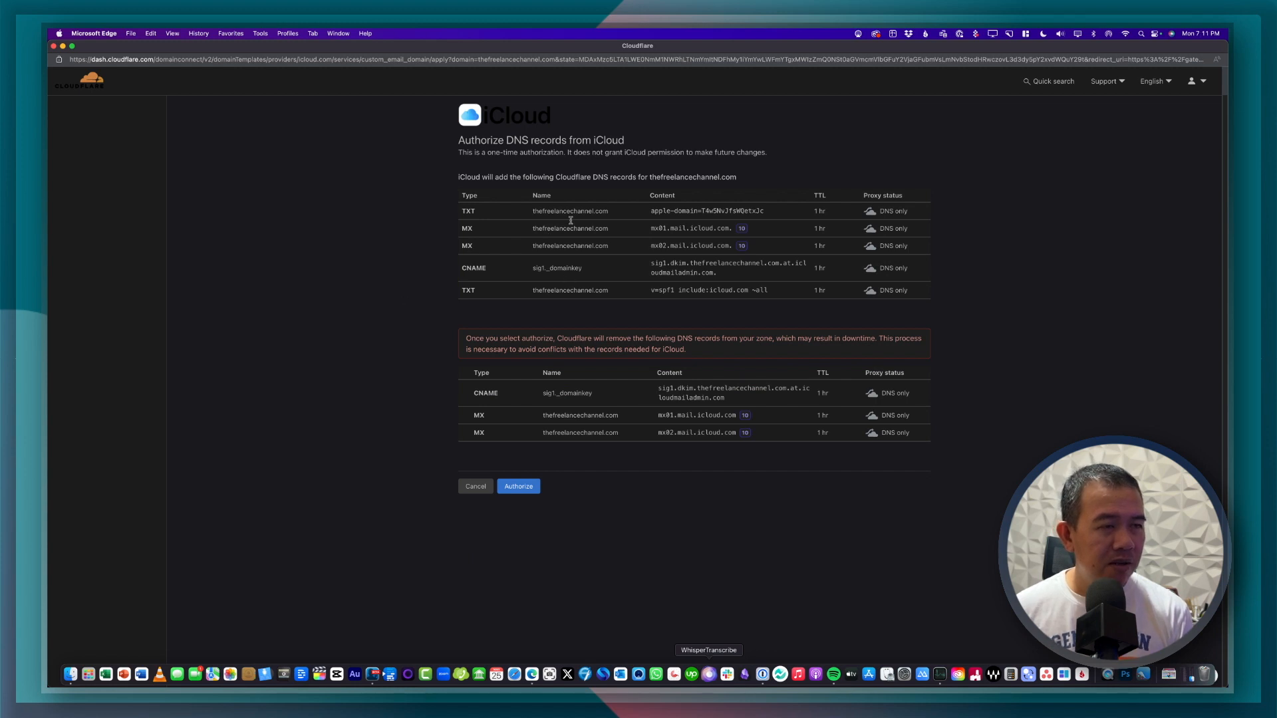
pyautogui.moveTo(537, 476)
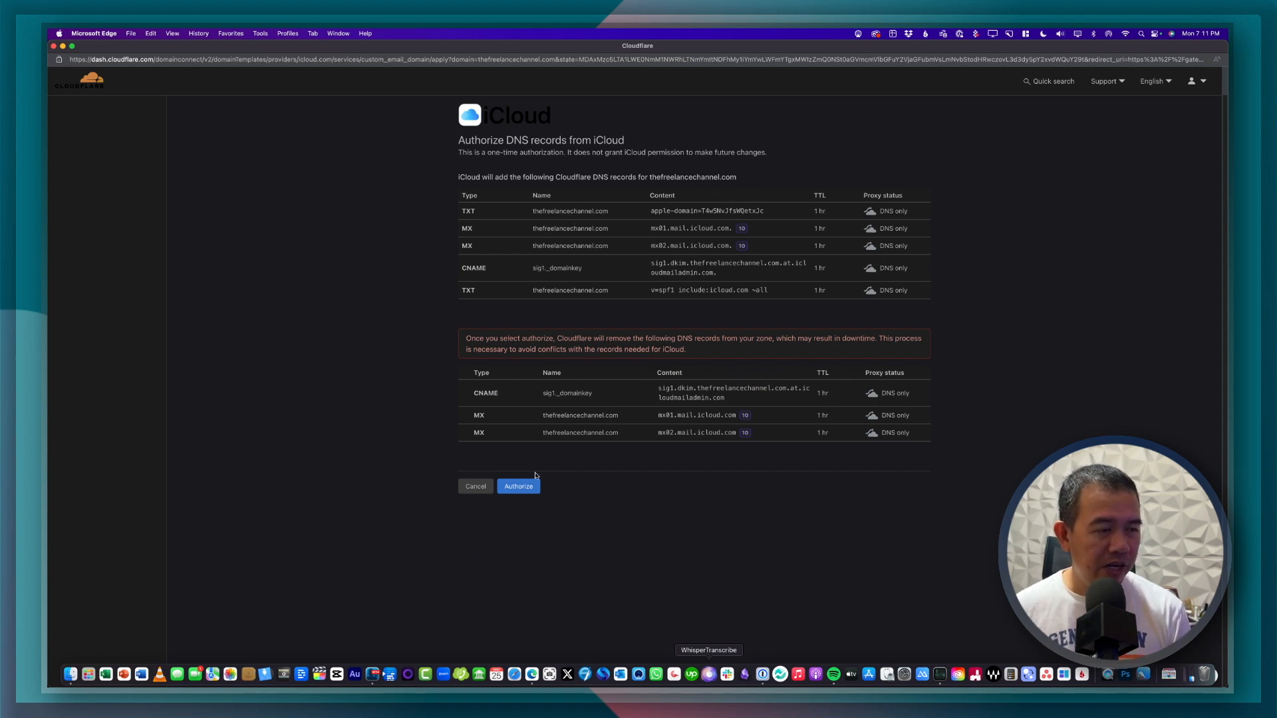
pyautogui.click(518, 486)
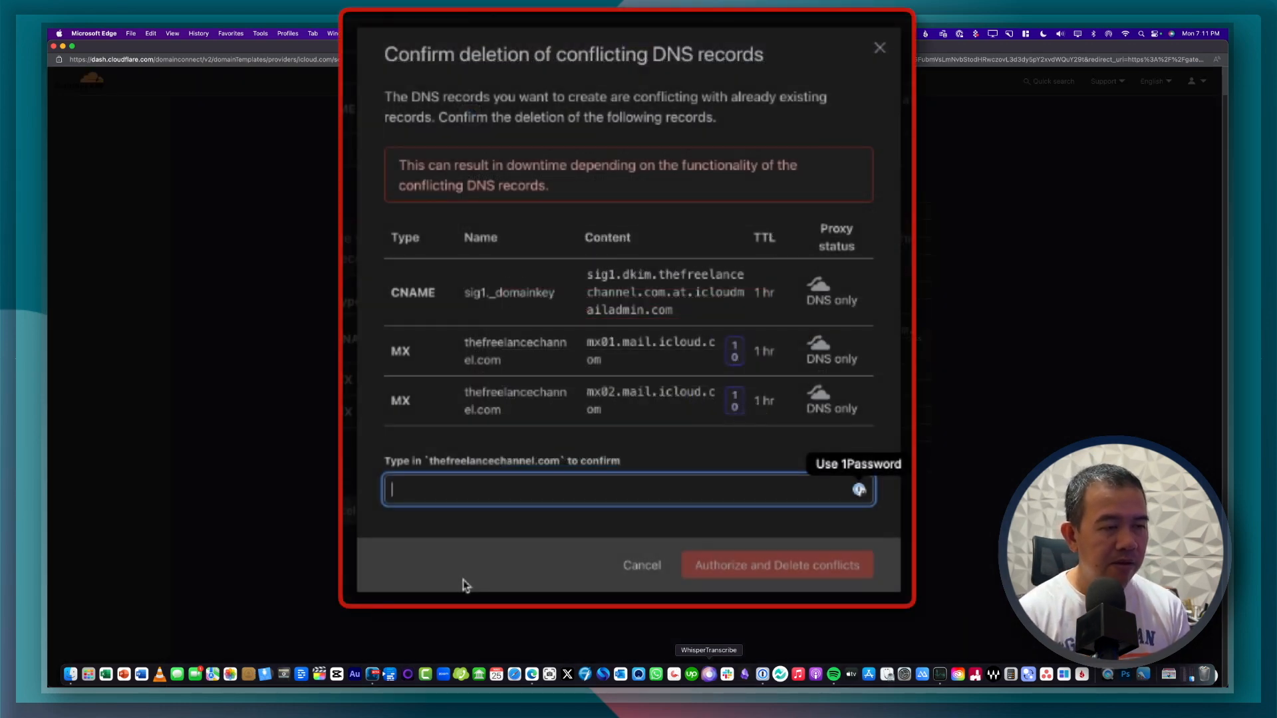
# Confirm with thefreelancechannel.com, then authorize the DNS records and delete the conflicts
pyautogui.write('thef')
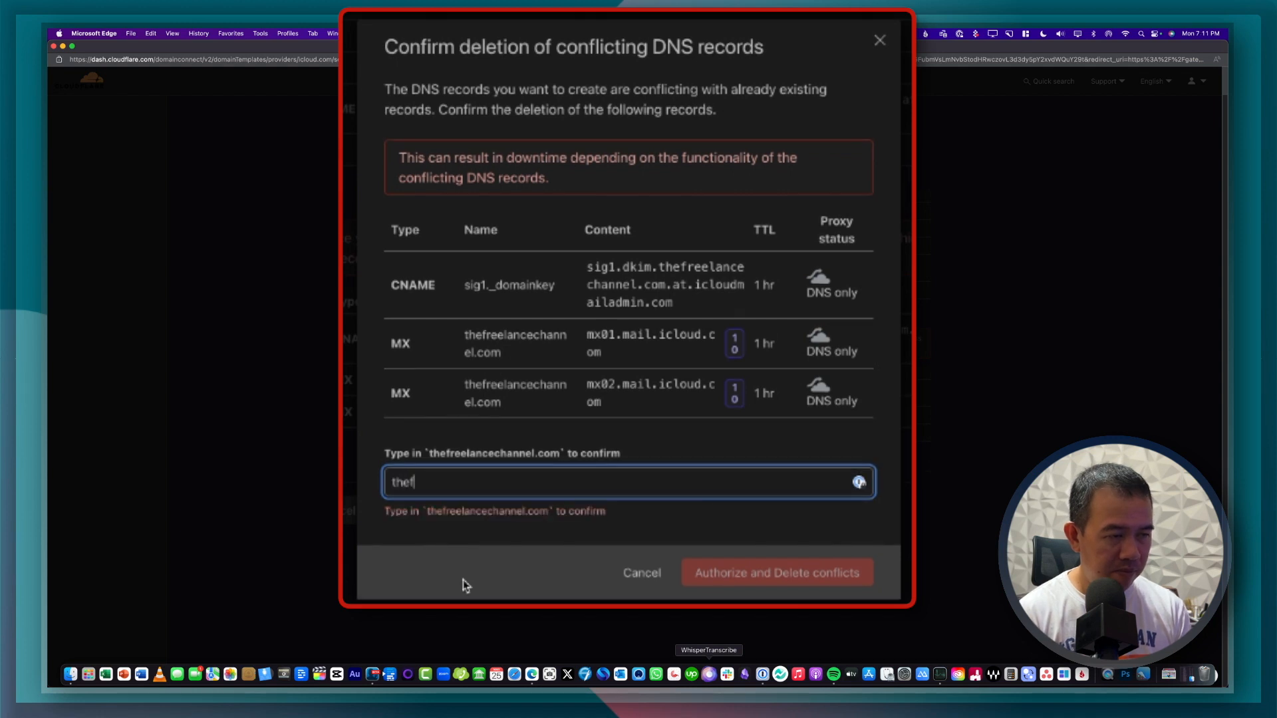
pyautogui.write('reelancech')
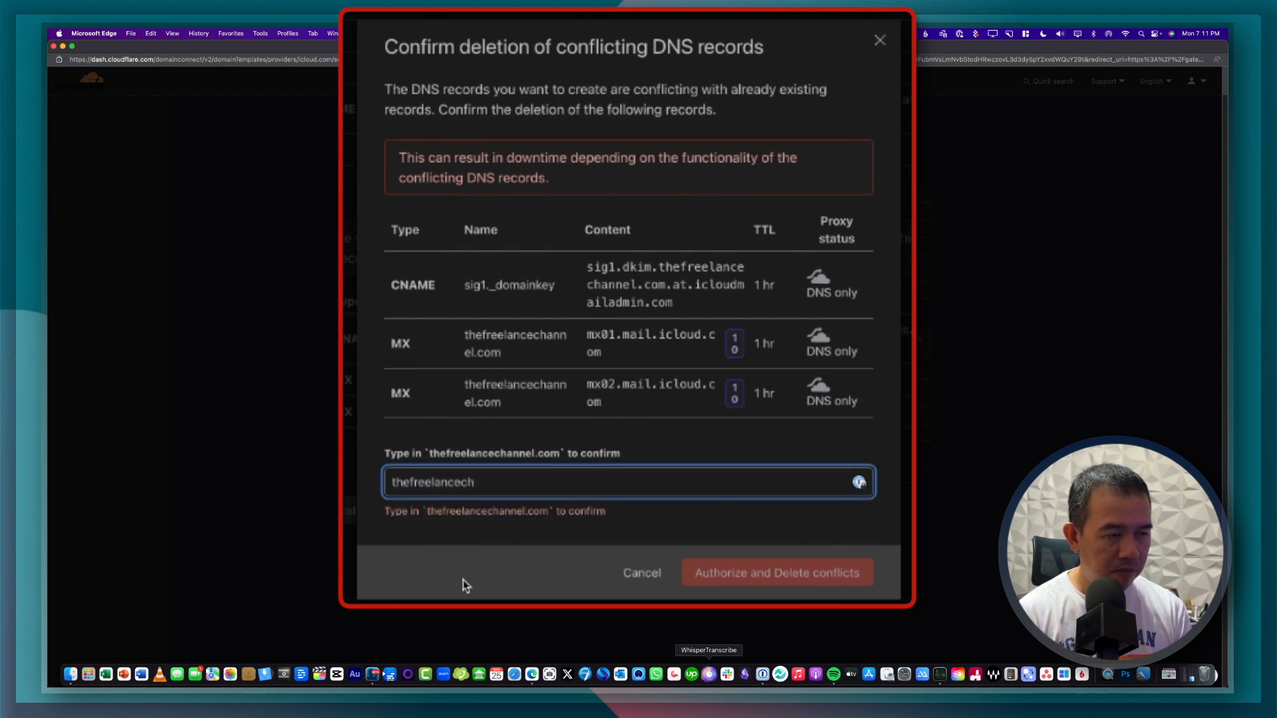
pyautogui.write('annel.co')
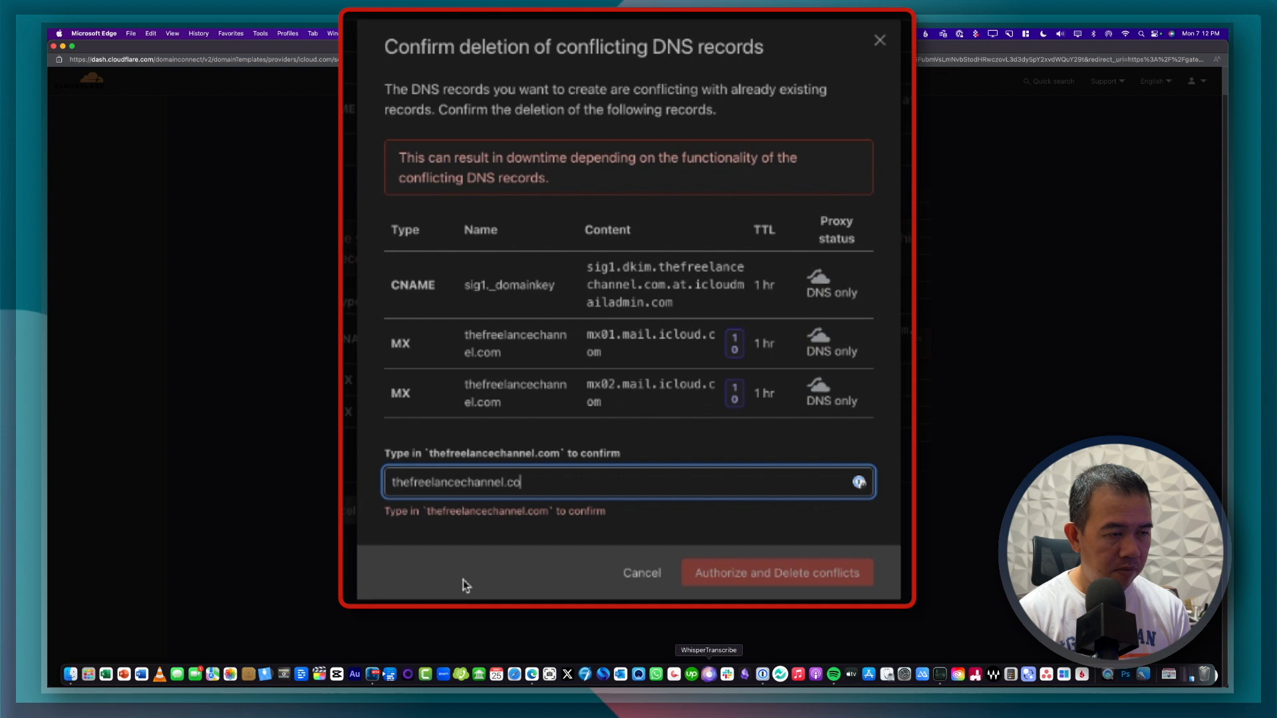
pyautogui.write('m')
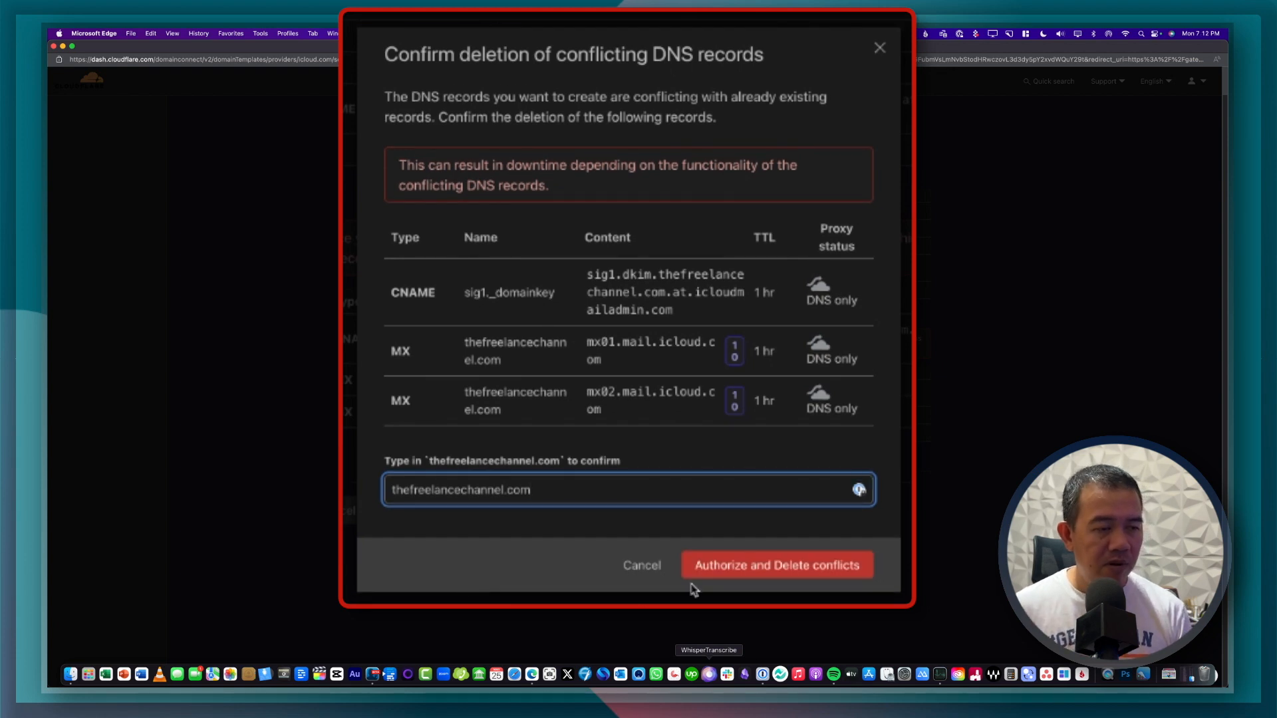
pyautogui.moveTo(777, 565)
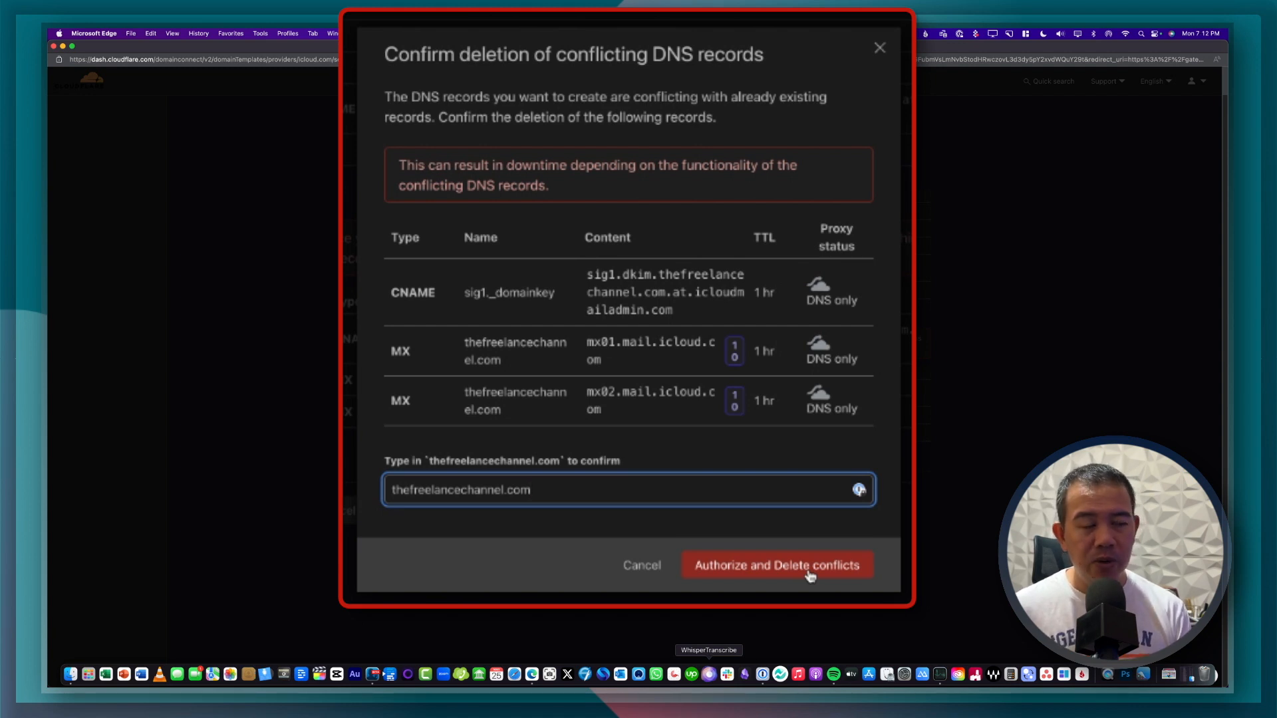
pyautogui.moveTo(607, 459)
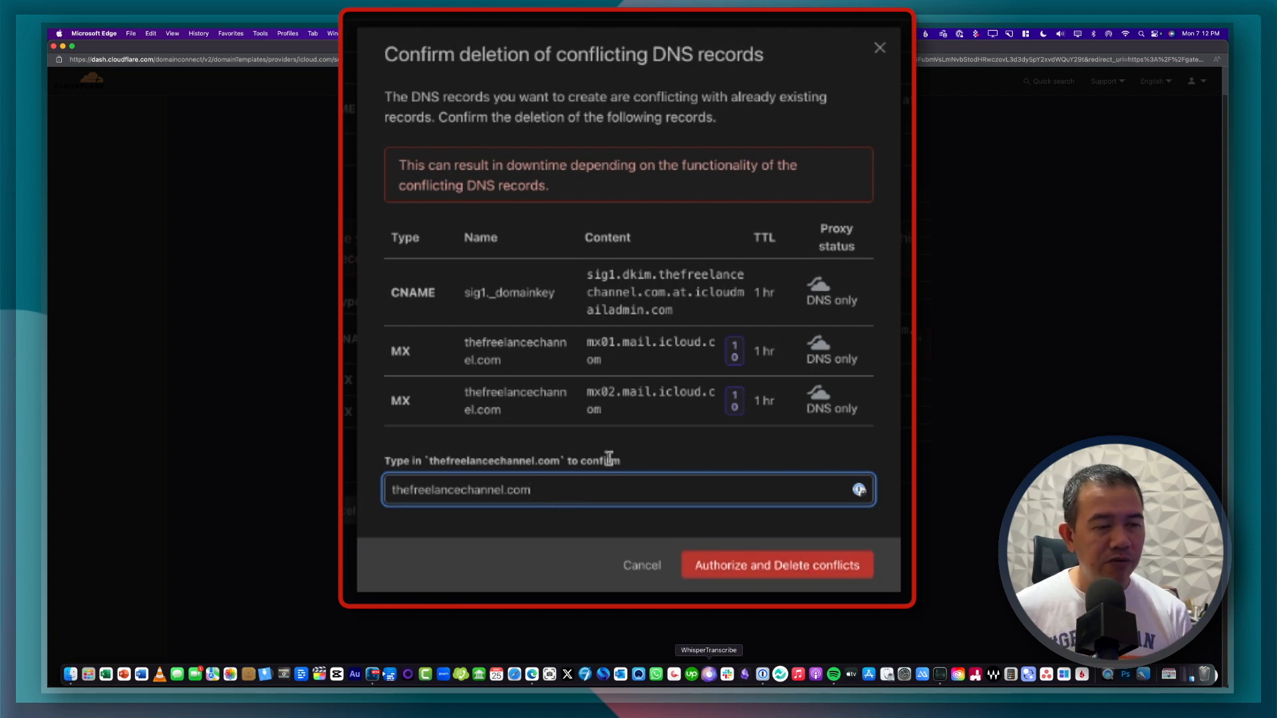
pyautogui.moveTo(695, 457)
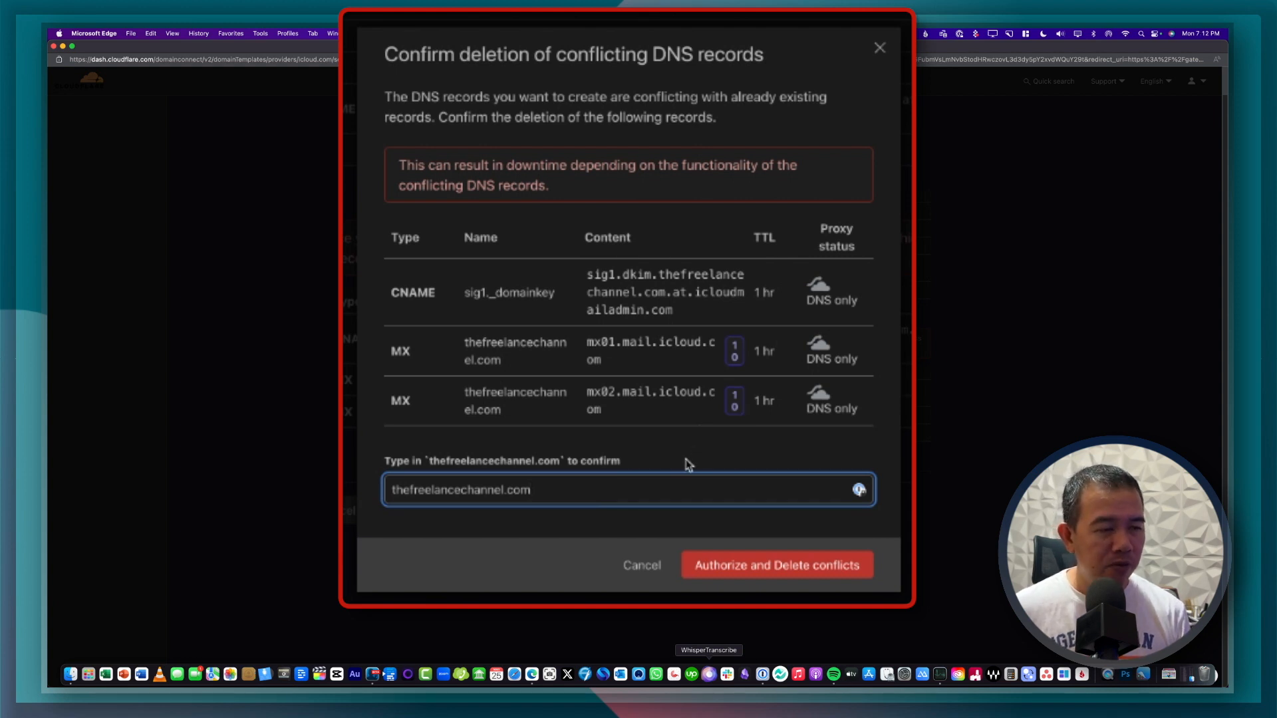
pyautogui.moveTo(747, 529)
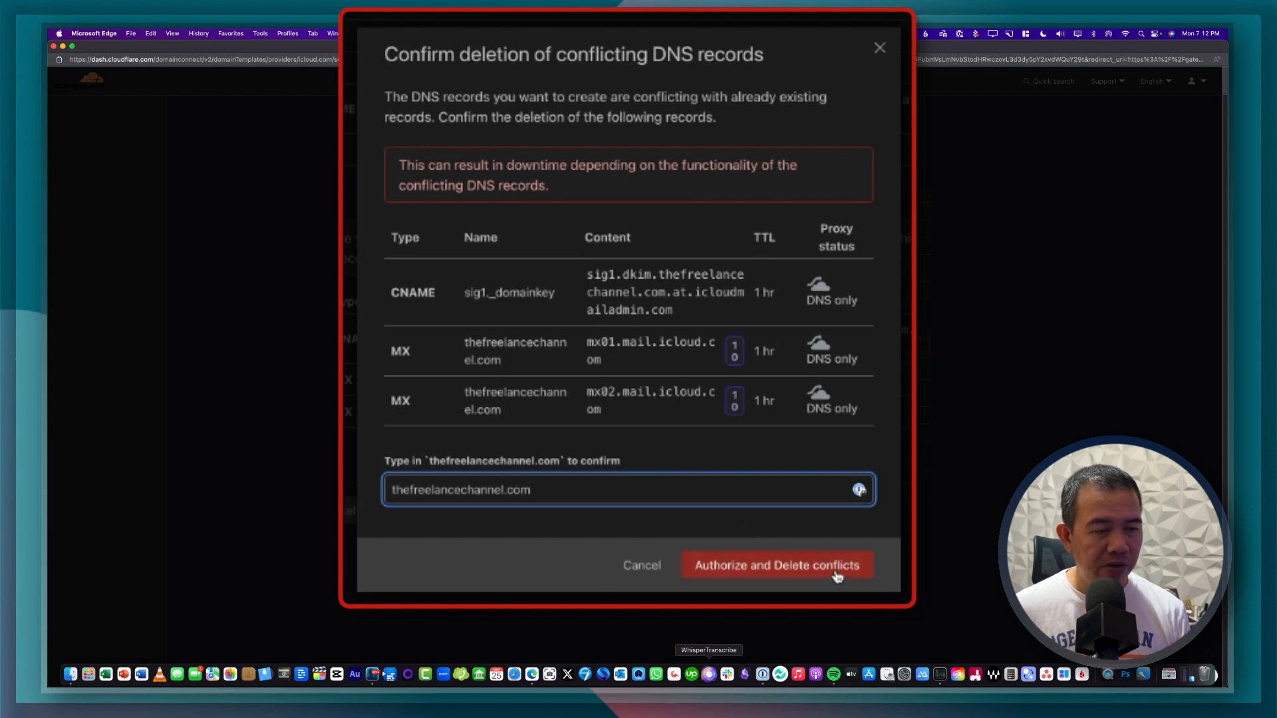
pyautogui.click(776, 565)
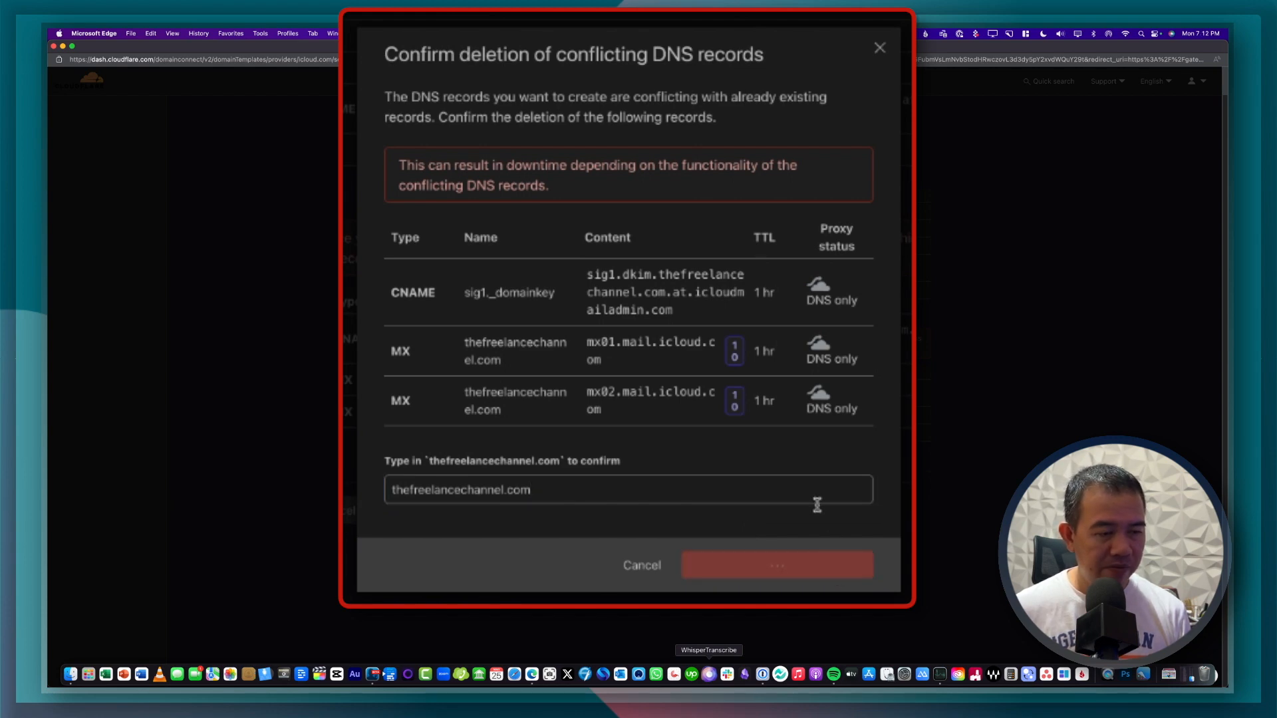
pyautogui.click(775, 565)
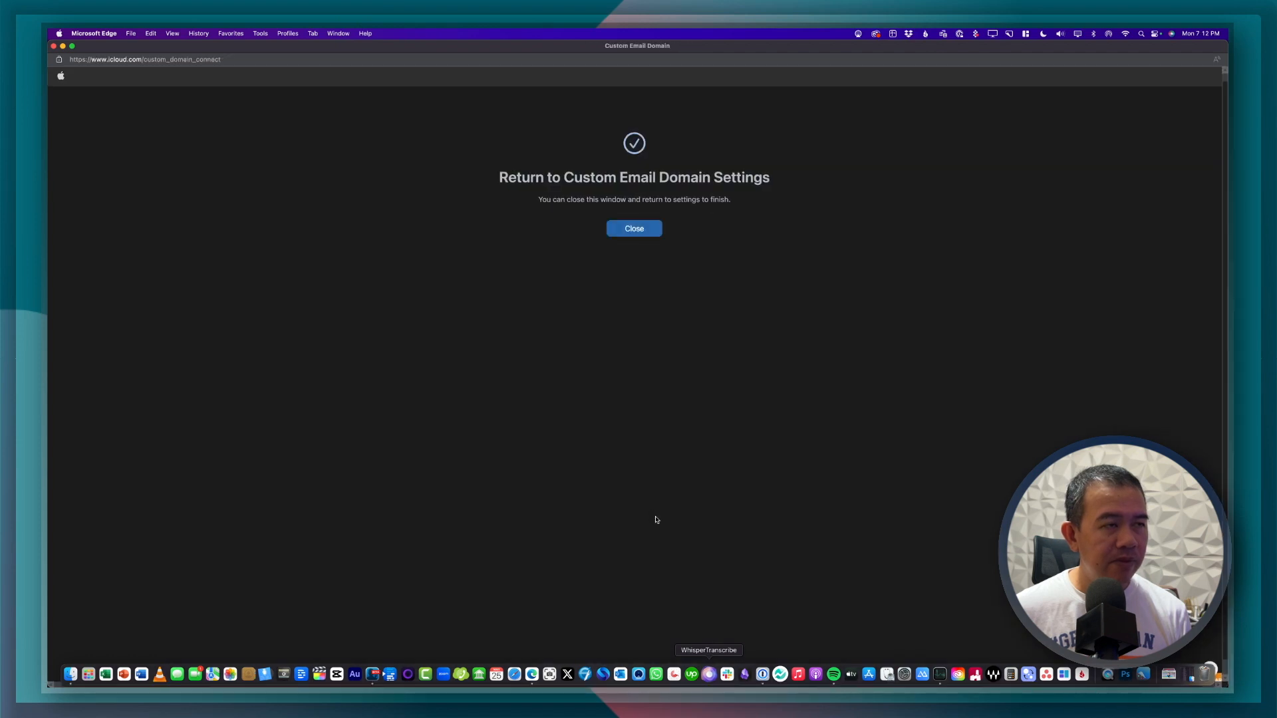
pyautogui.moveTo(633, 447)
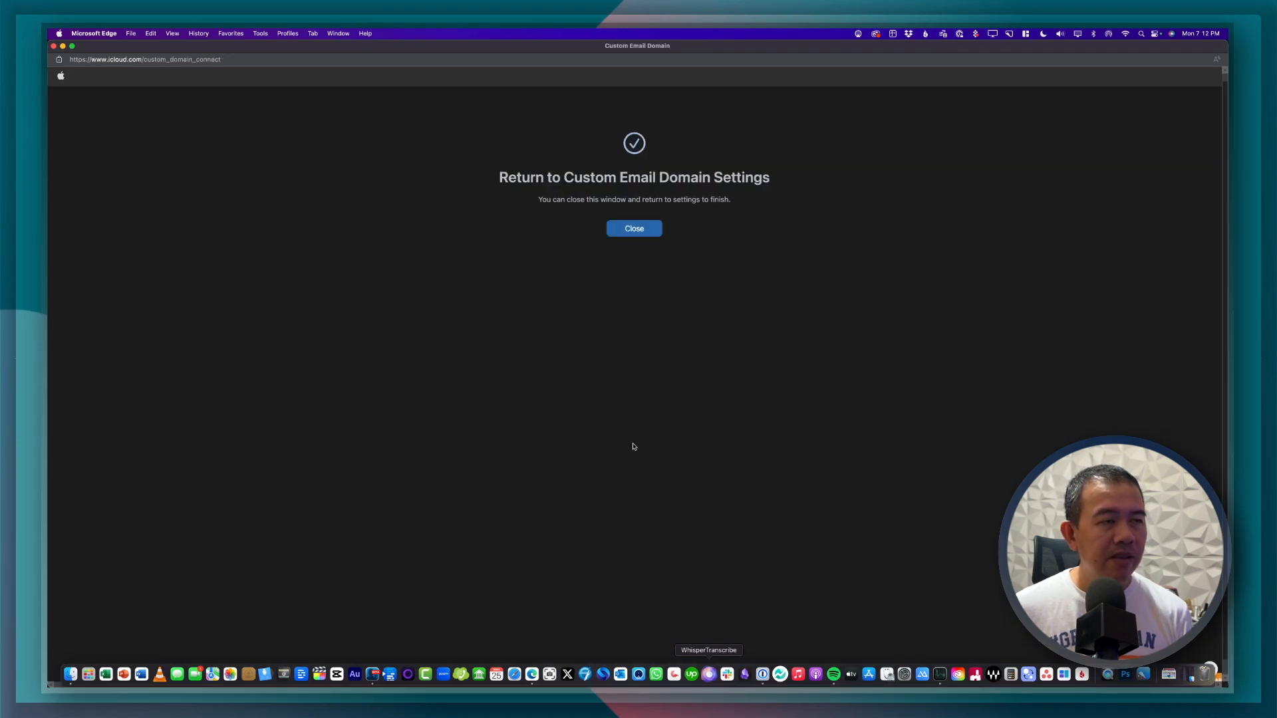
pyautogui.moveTo(552, 200)
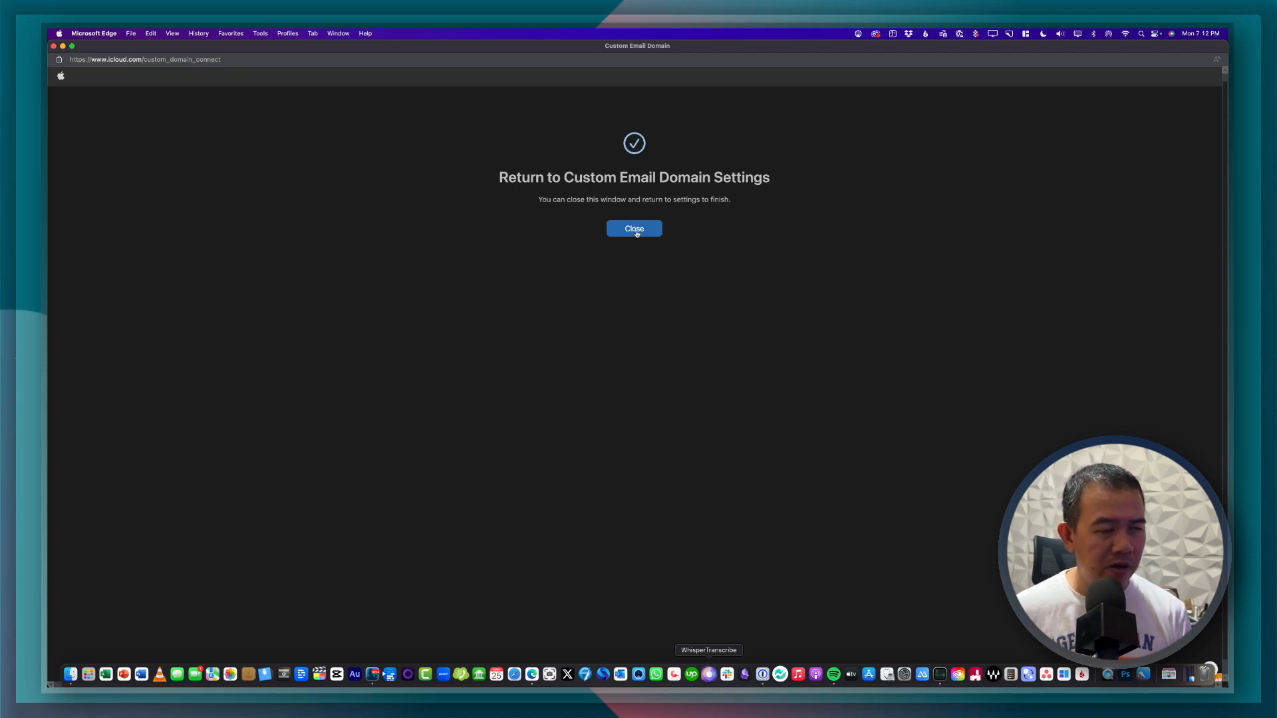
# Close the completion window to return to the thefreelancechannel.com setup
pyautogui.click(634, 228)
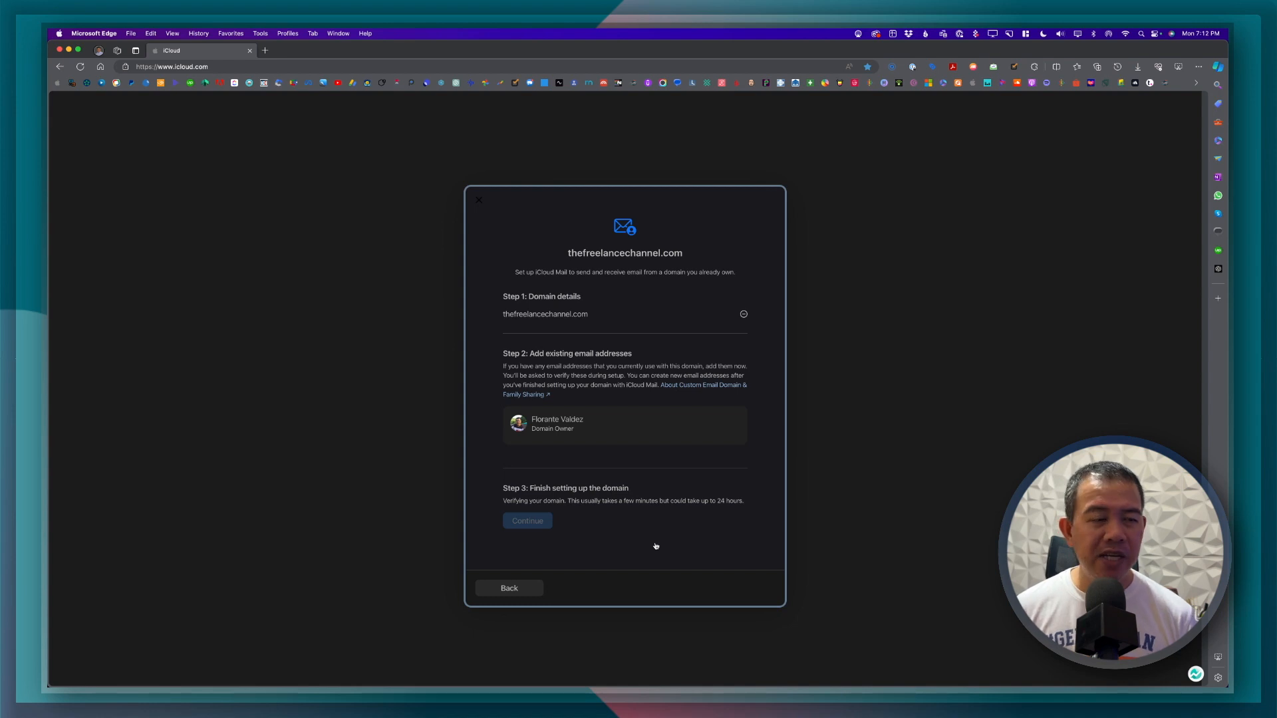
pyautogui.moveTo(582, 515)
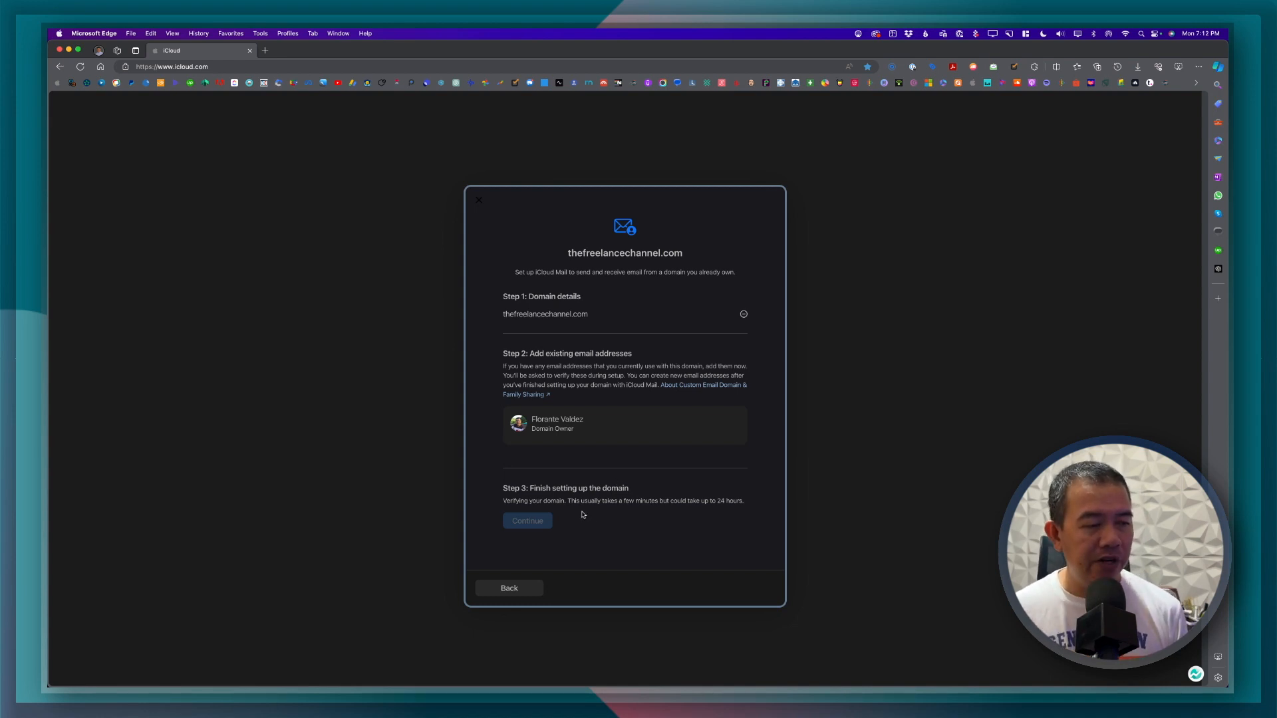
pyautogui.moveTo(251, 73)
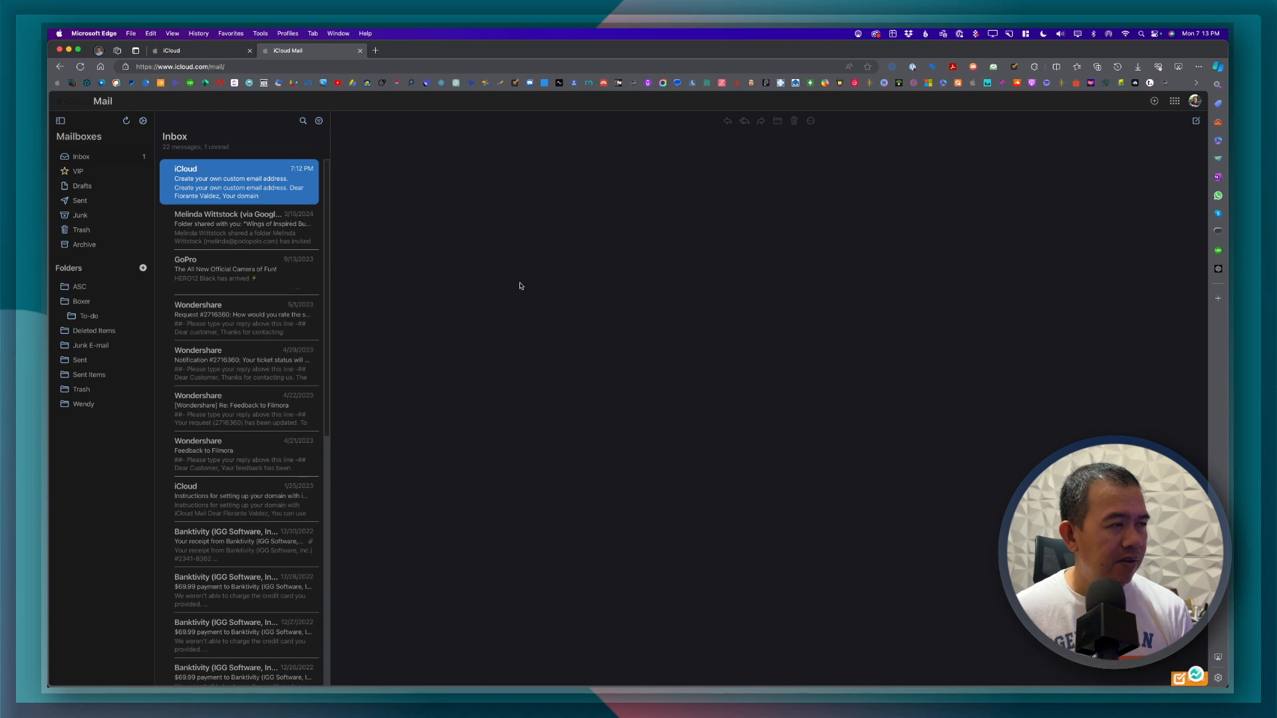
# Read the 'Create your own custom email address' message, then return to domain settings
pyautogui.click(240, 182)
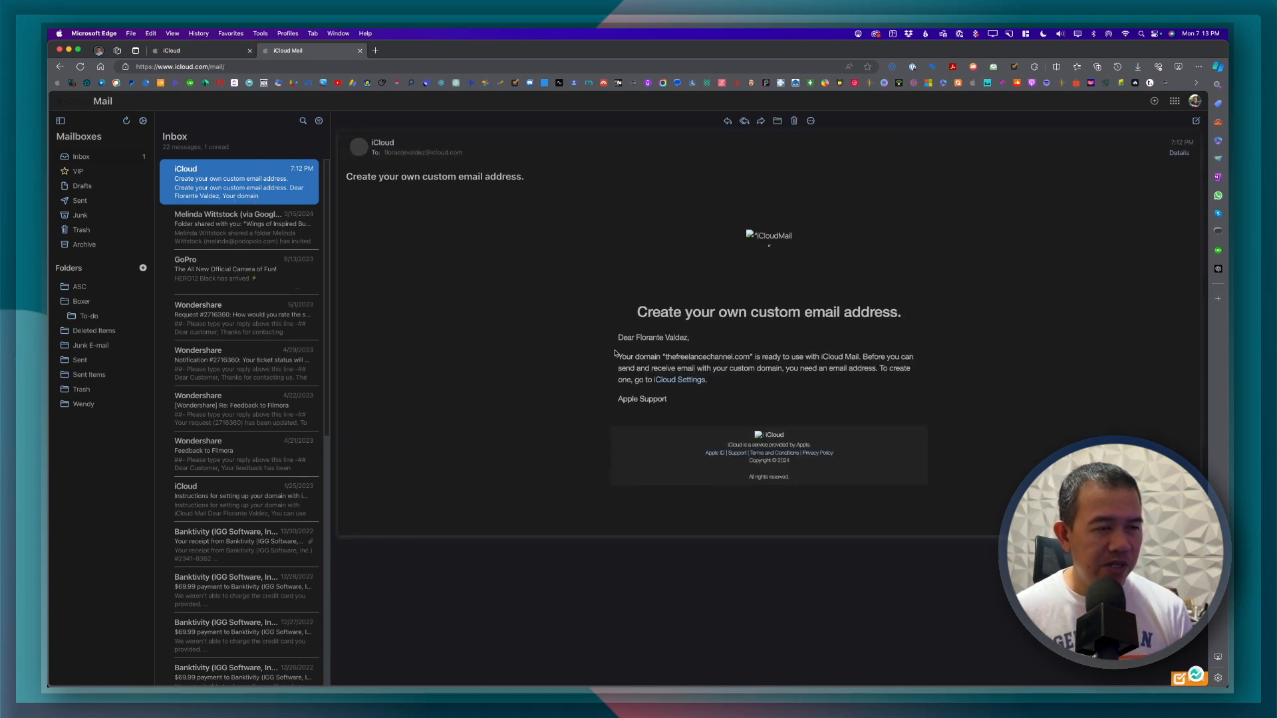
pyautogui.moveTo(813, 365)
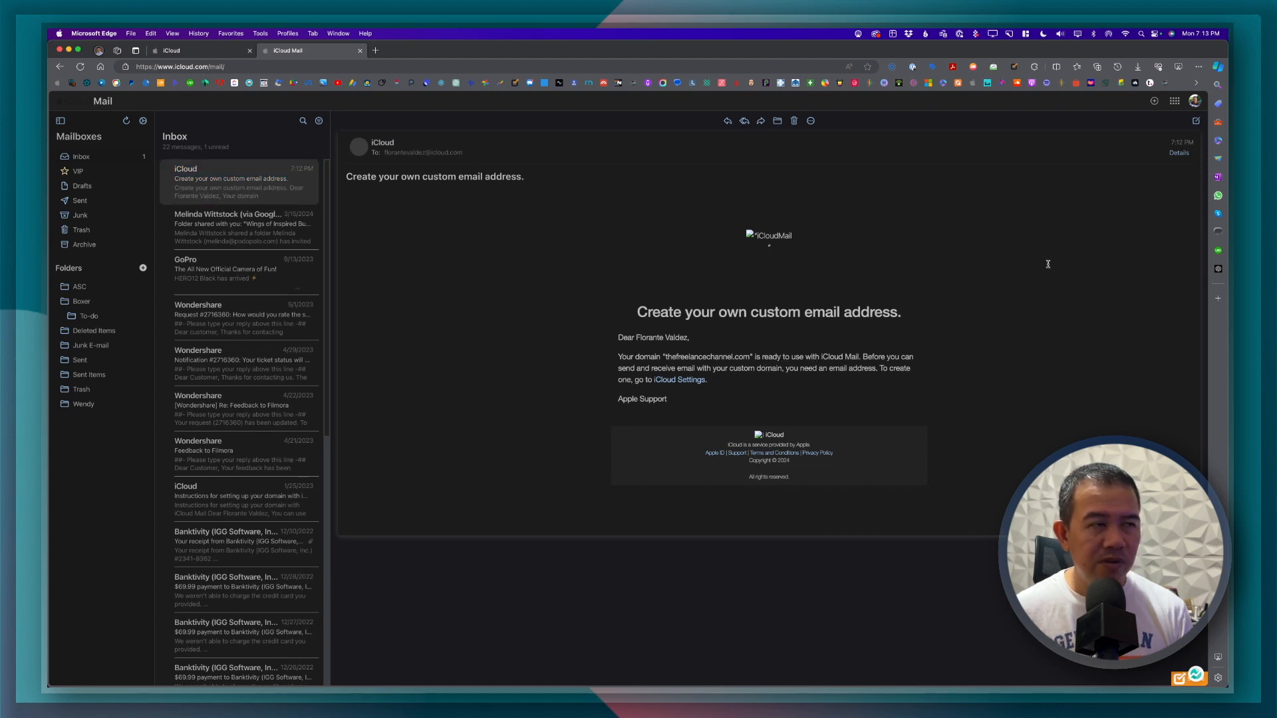
pyautogui.click(678, 379)
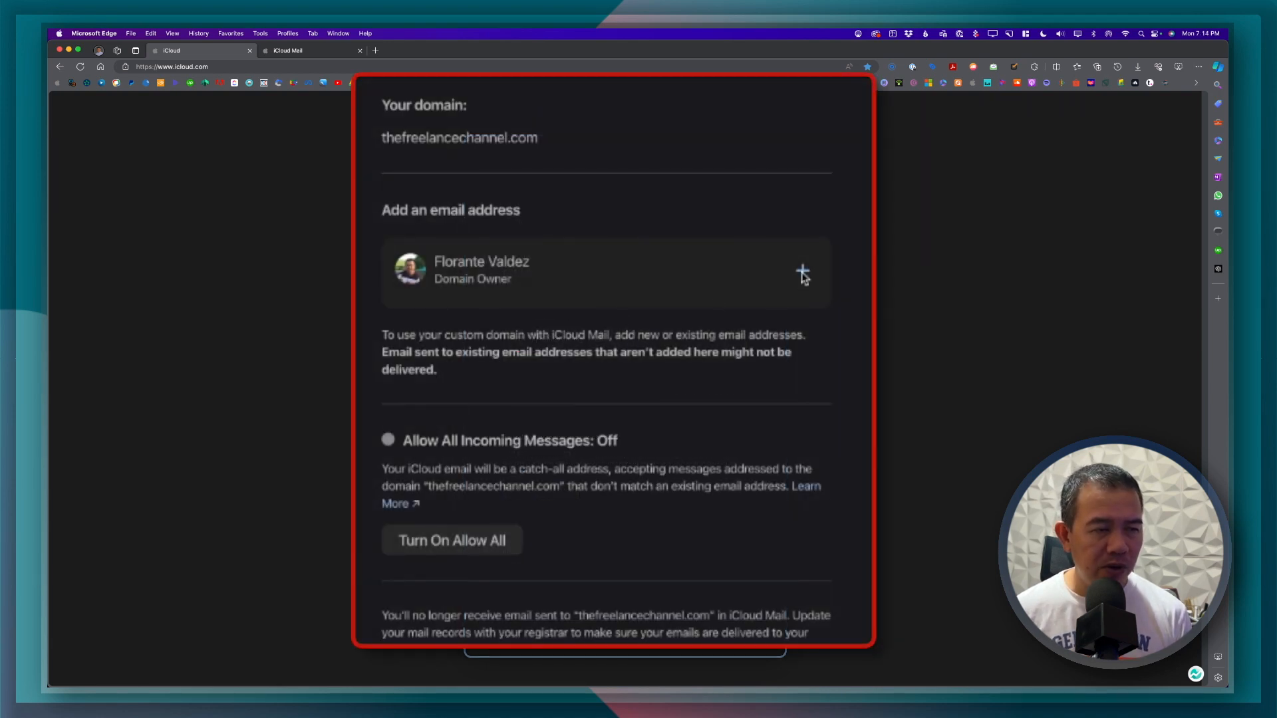
pyautogui.moveTo(803, 272)
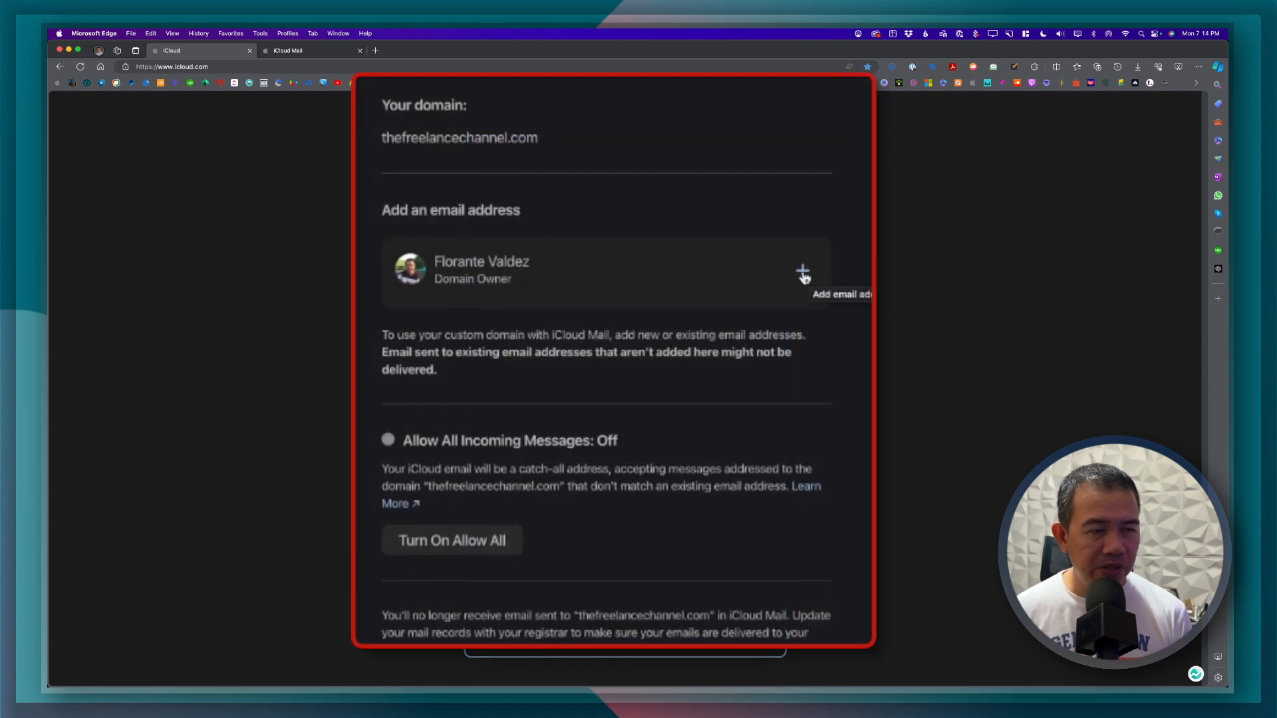
# Add the info address to thefreelancechannel.com's managed email addresses
pyautogui.click(802, 272)
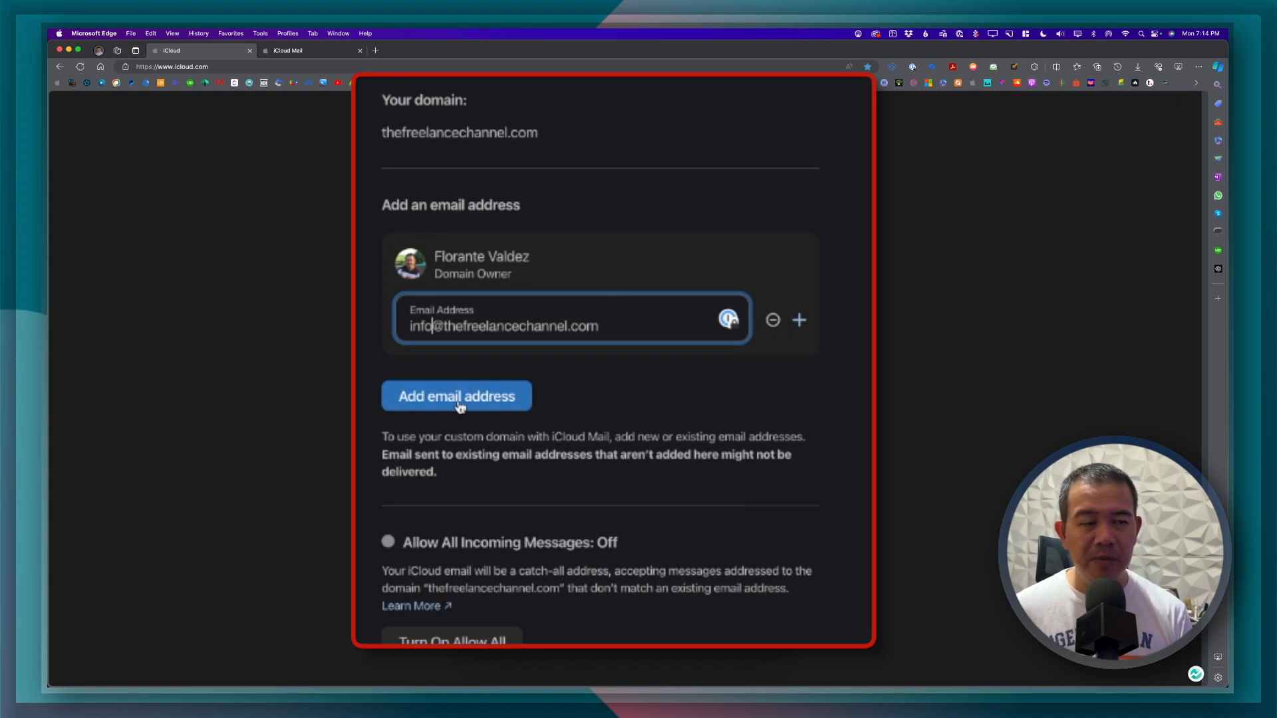
pyautogui.click(456, 395)
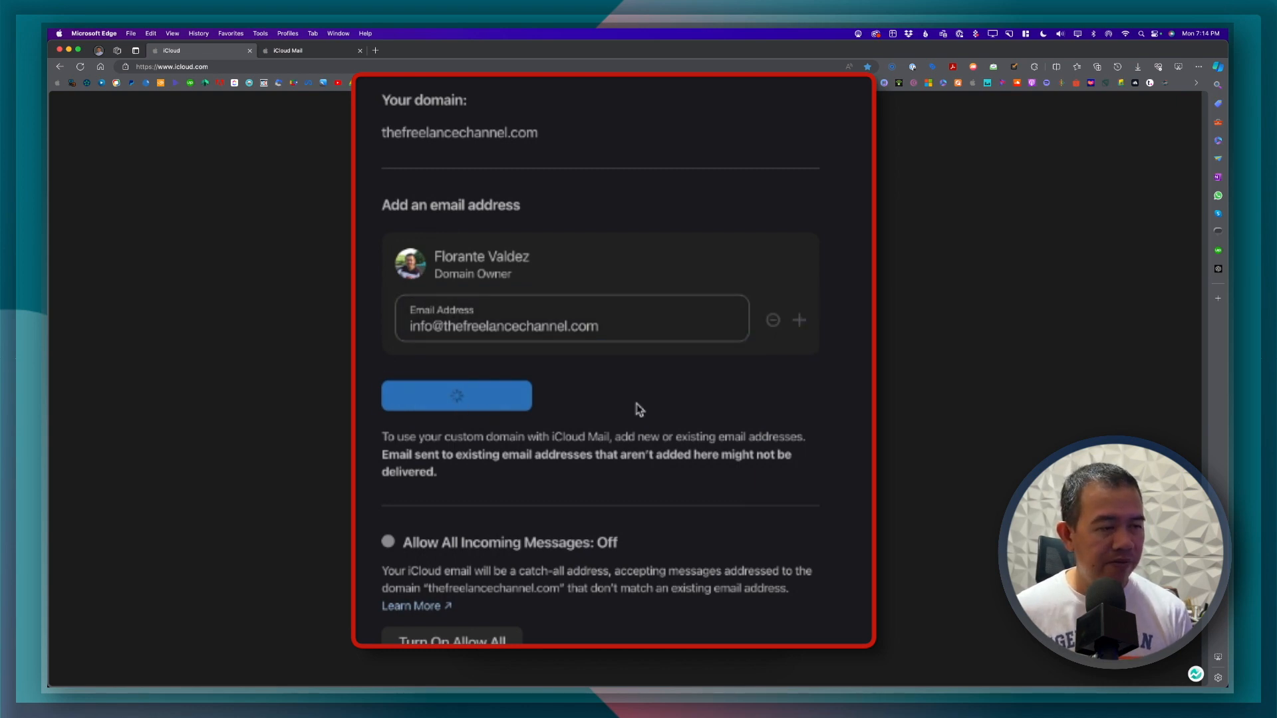
pyautogui.click(457, 396)
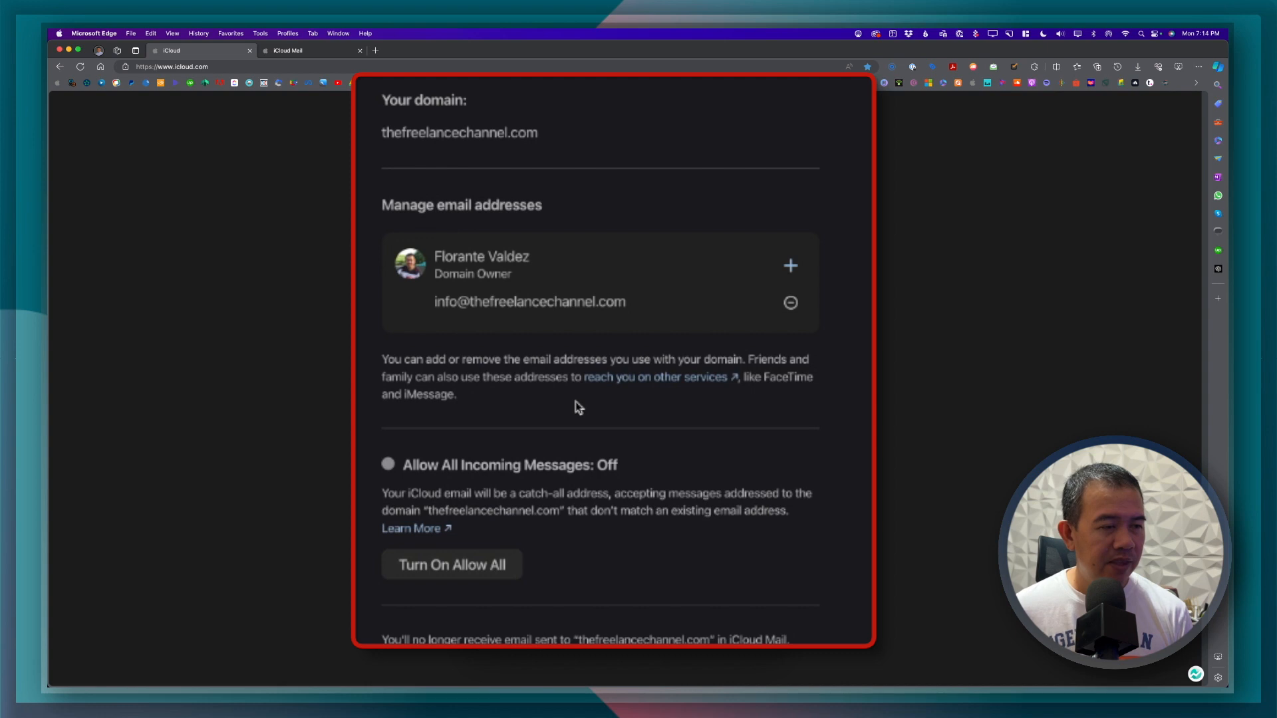
pyautogui.moveTo(543, 511)
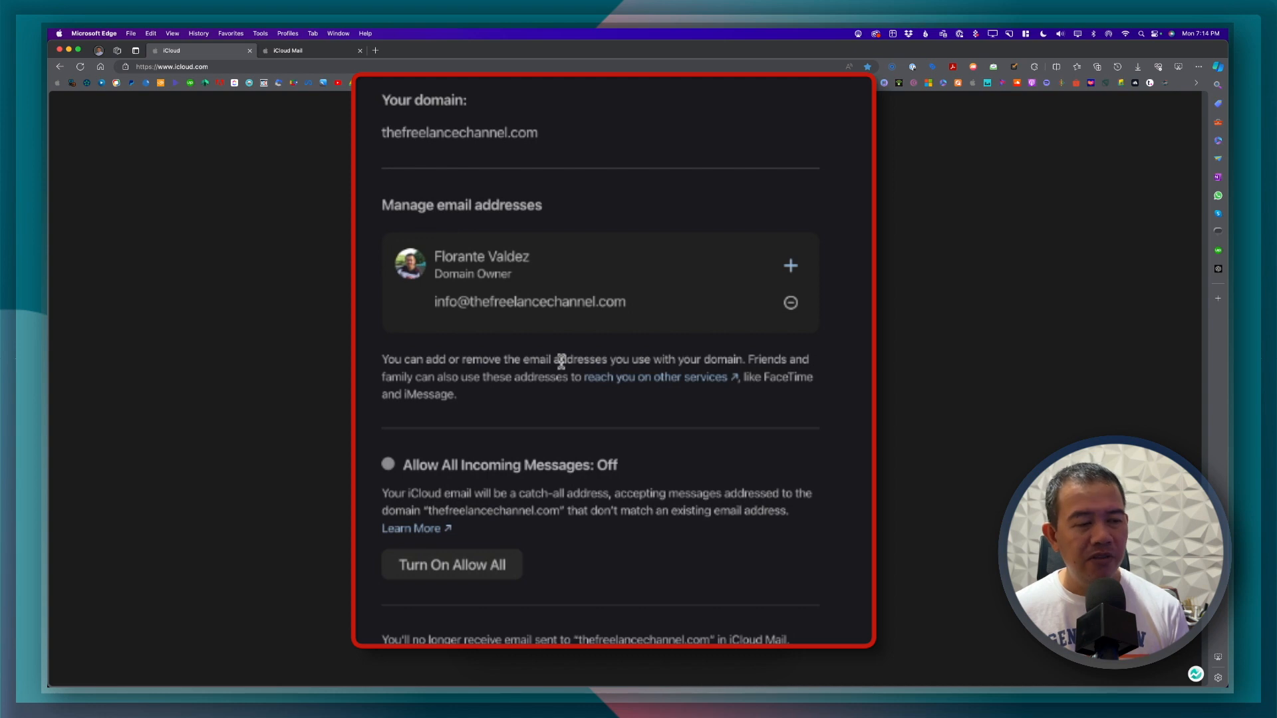
pyautogui.moveTo(690, 569)
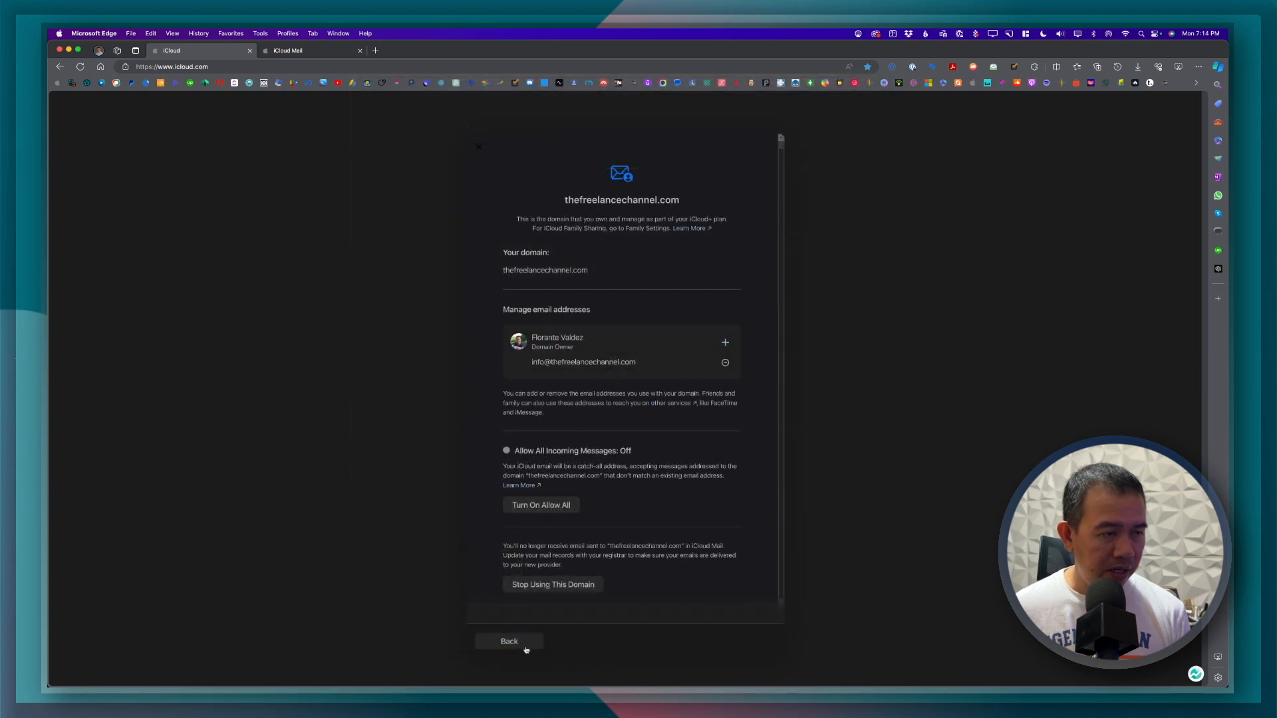
# Go back through the custom domain list to the home page and open iCloud Mail
pyautogui.click(509, 641)
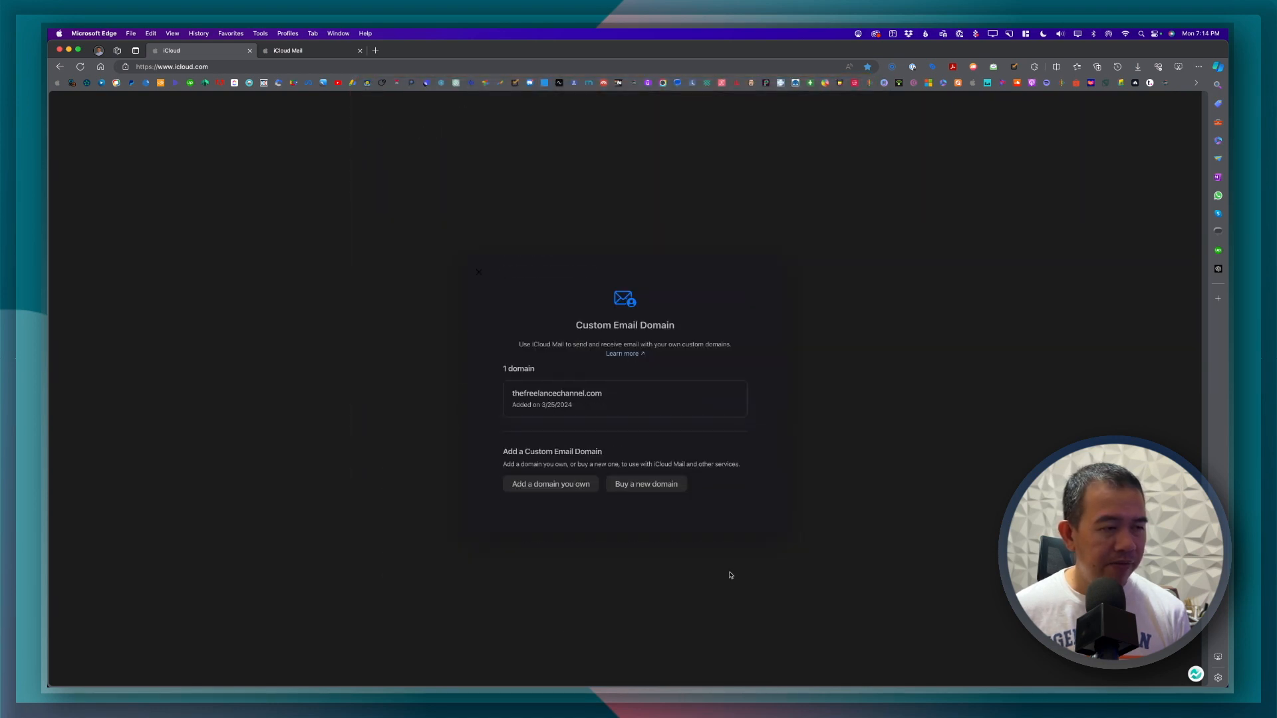
pyautogui.moveTo(541, 511)
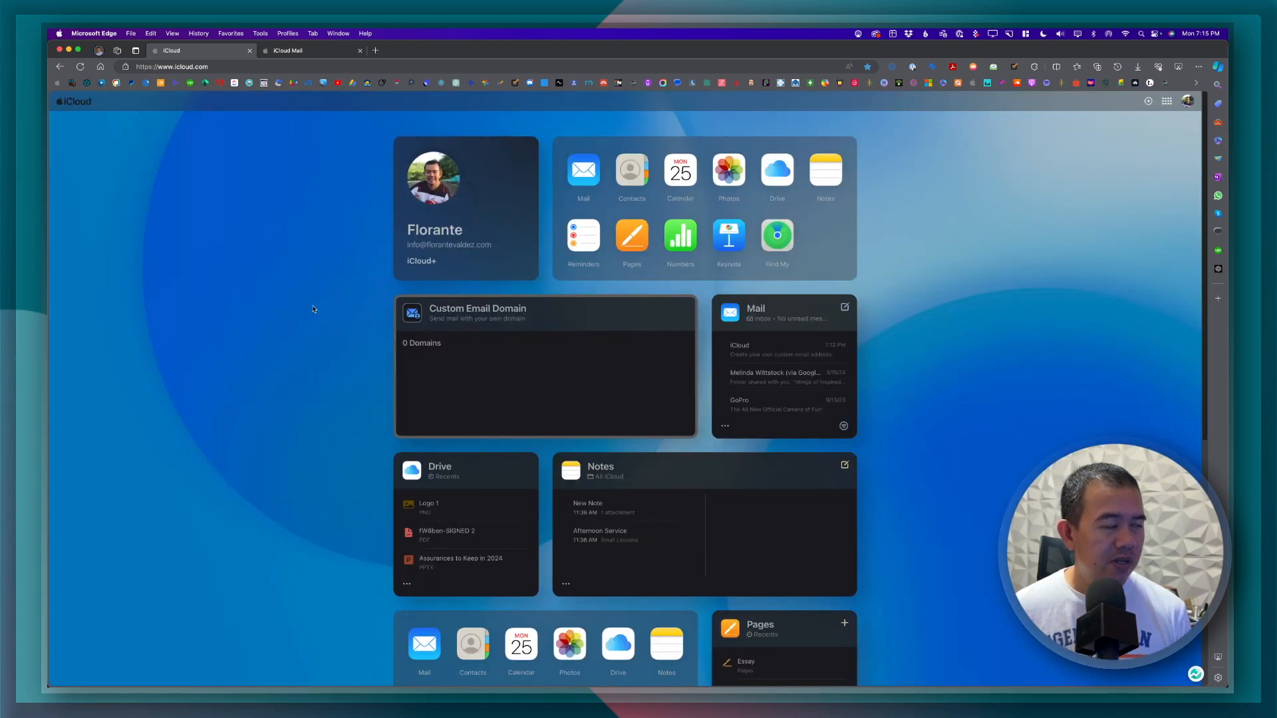
pyautogui.moveTo(183, 172)
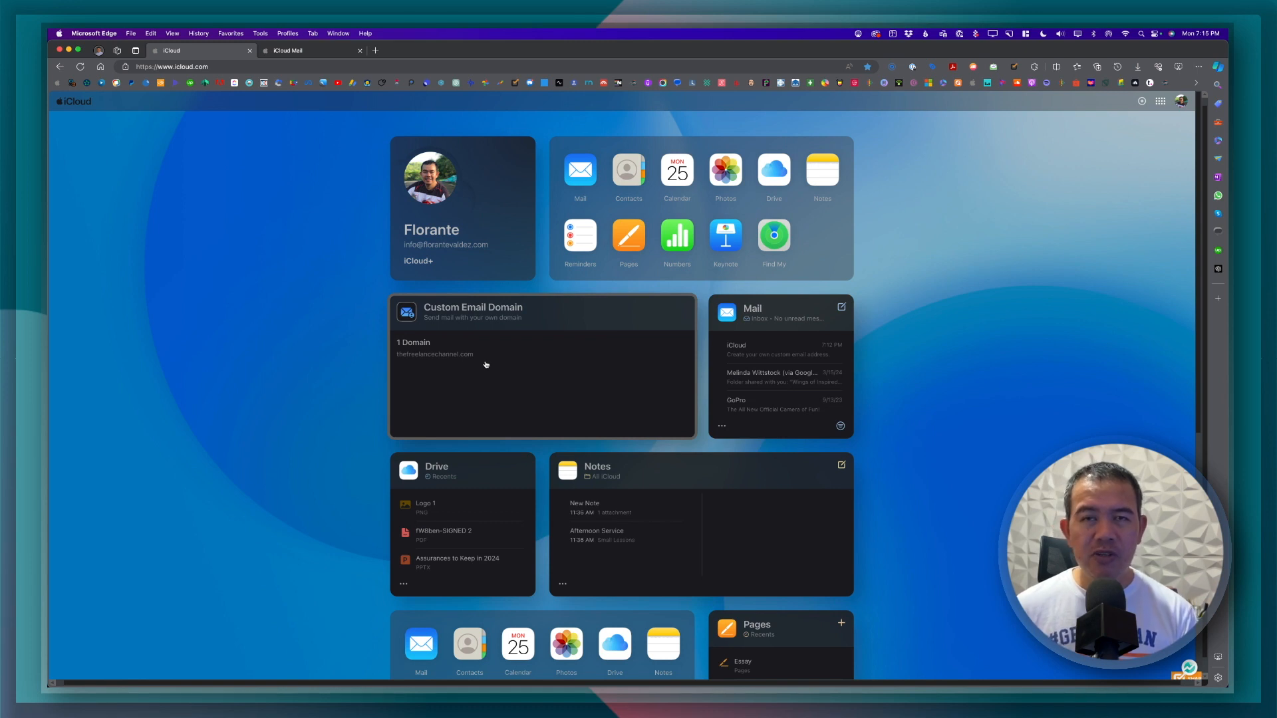
pyautogui.moveTo(487, 353)
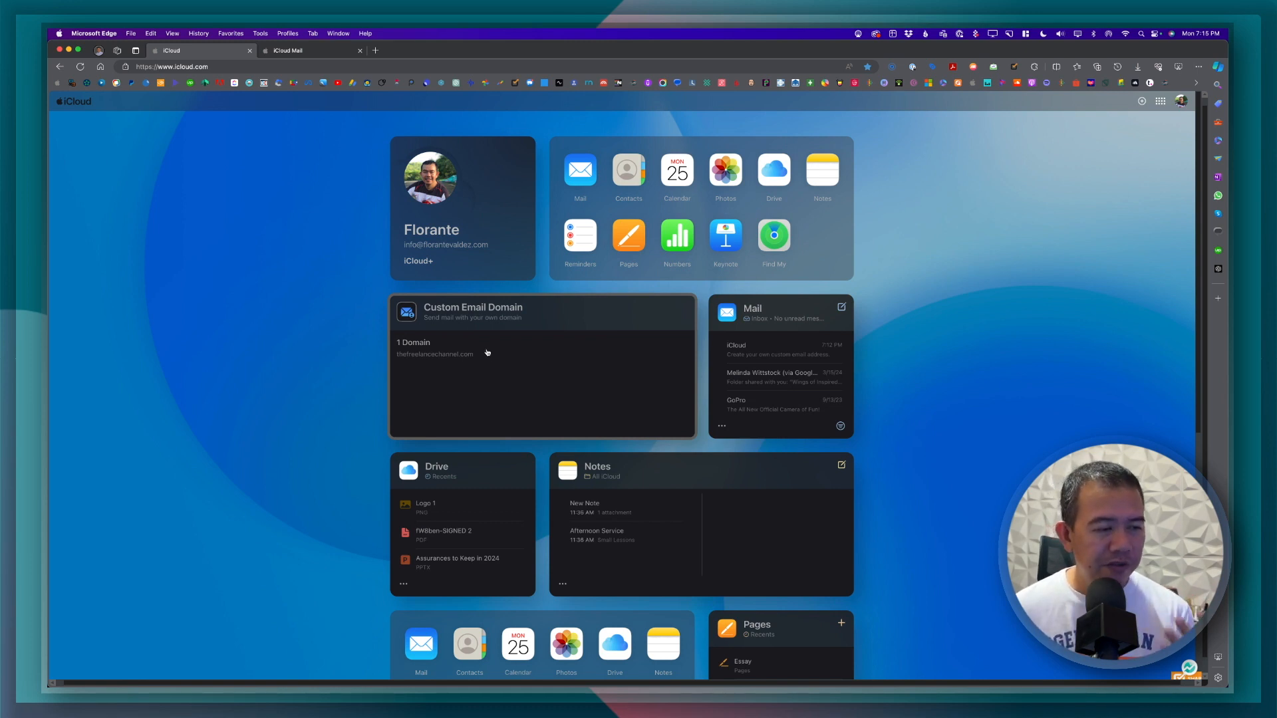
pyautogui.moveTo(417, 146)
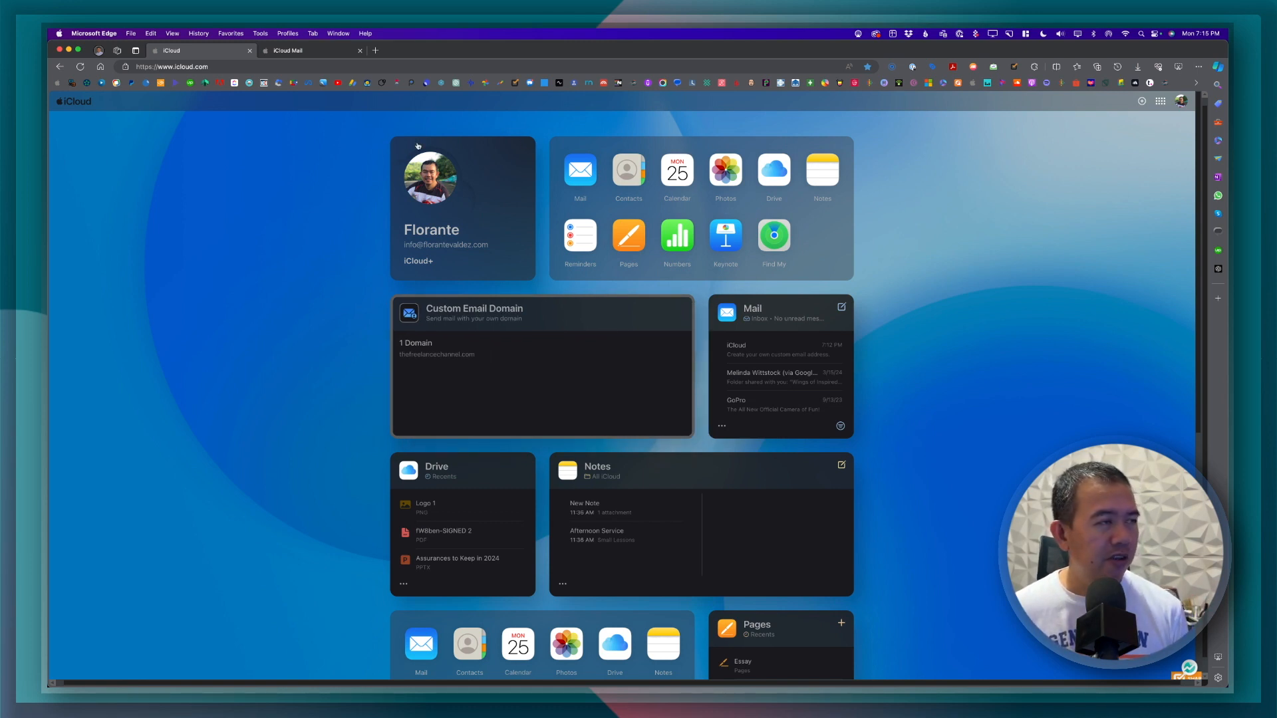
pyautogui.click(580, 174)
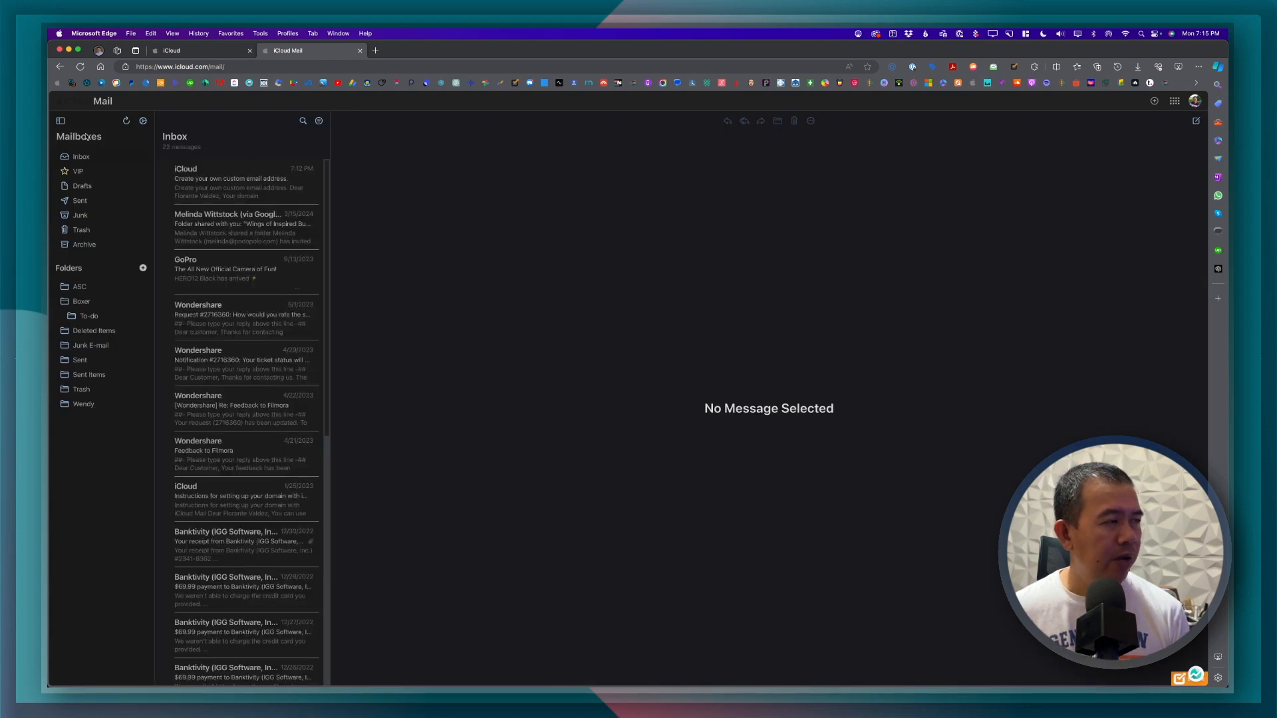
pyautogui.moveTo(1056, 248)
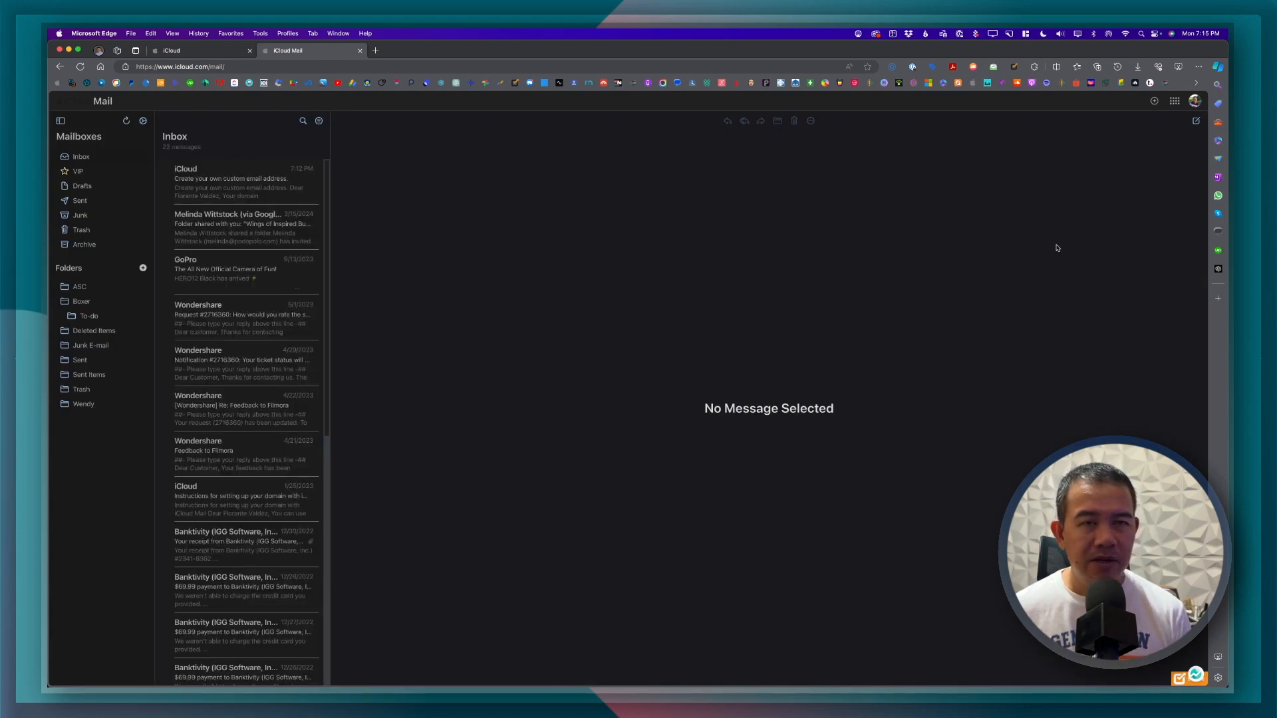
pyautogui.moveTo(1194, 123)
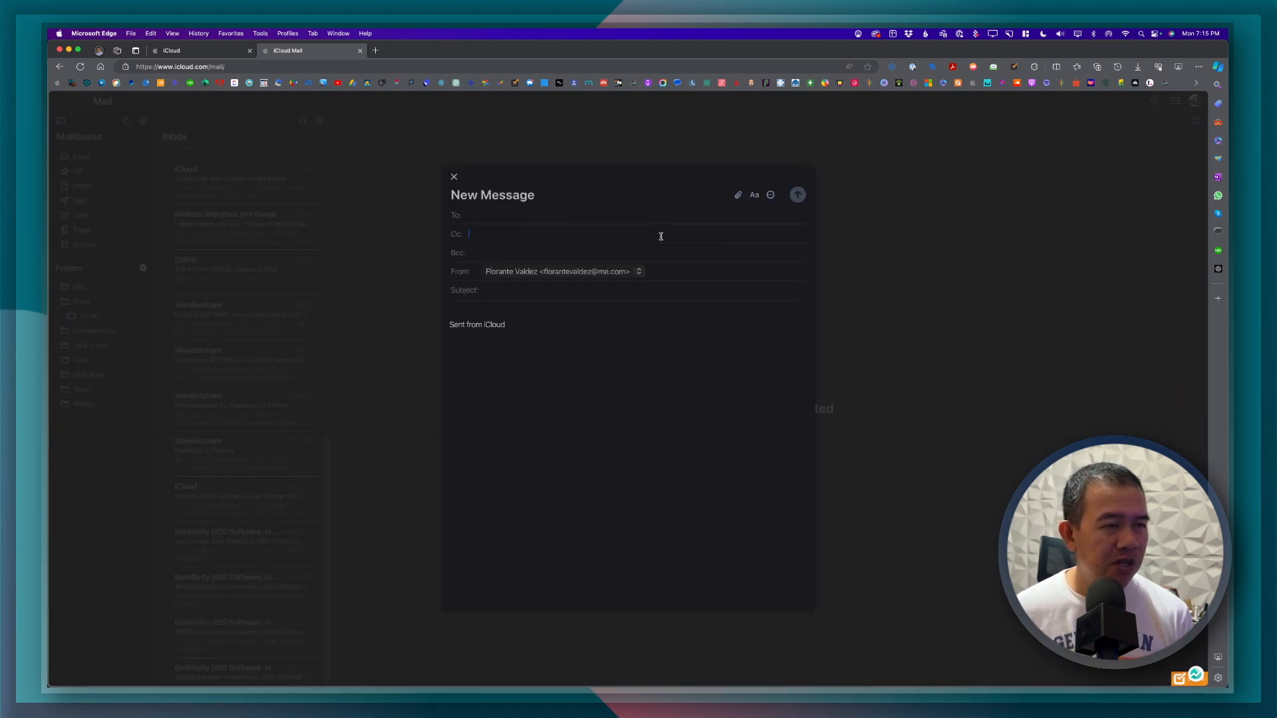
pyautogui.click(639, 272)
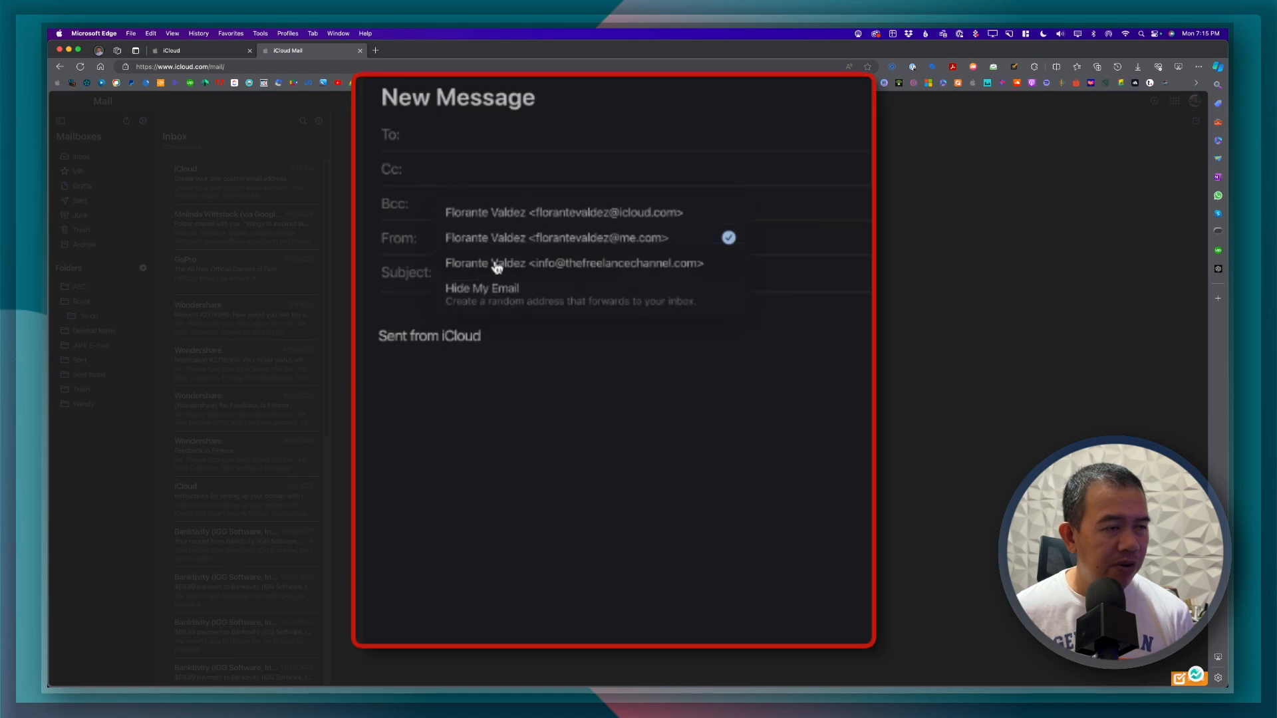
pyautogui.click(573, 262)
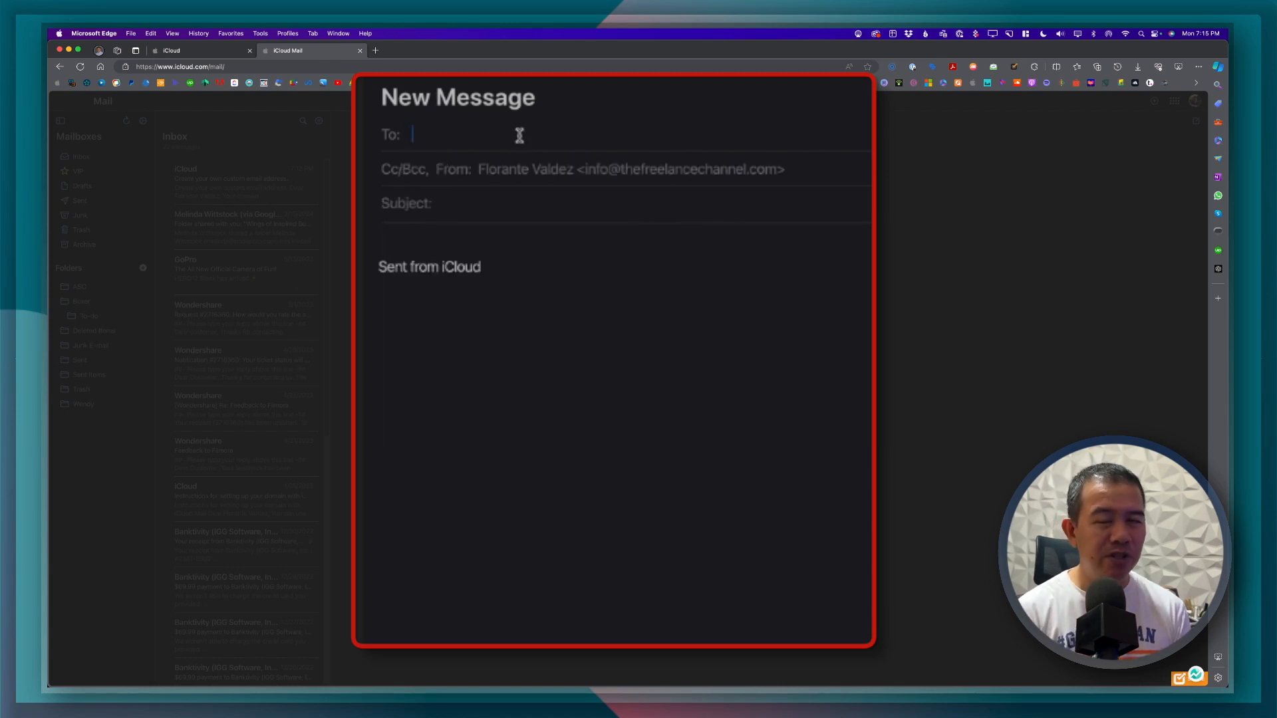
pyautogui.write('in')
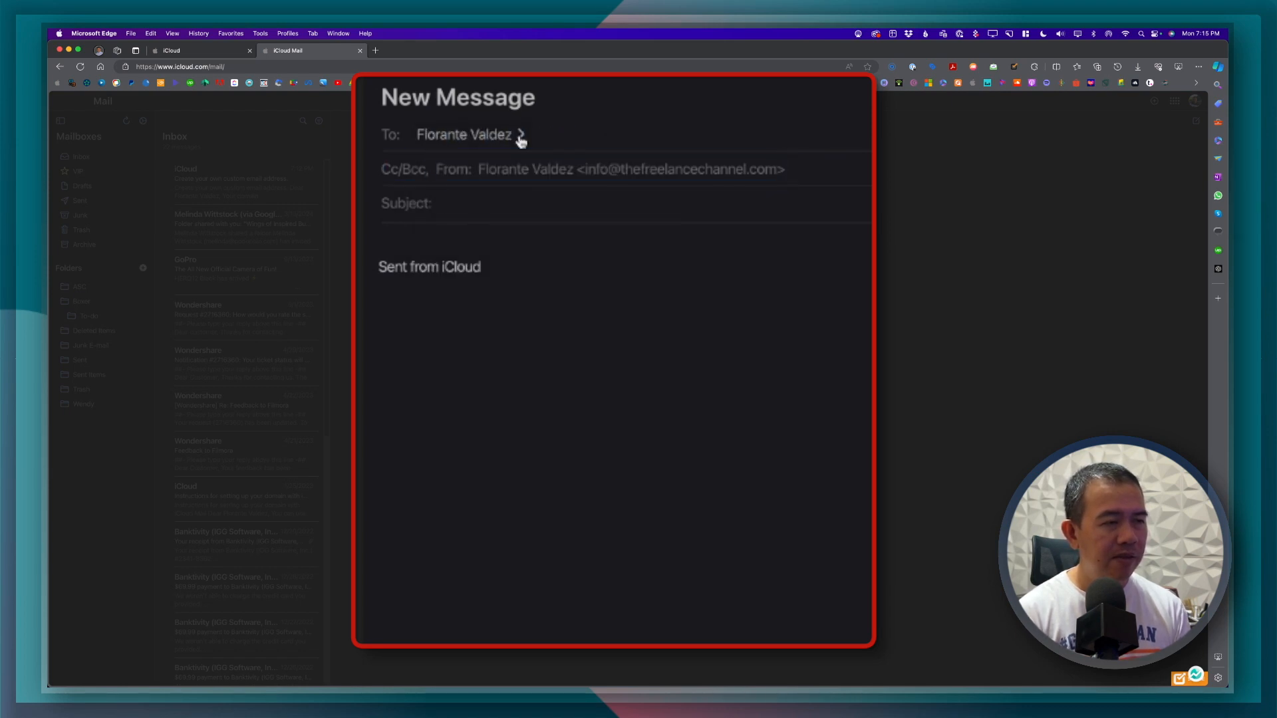
pyautogui.write('Testing new')
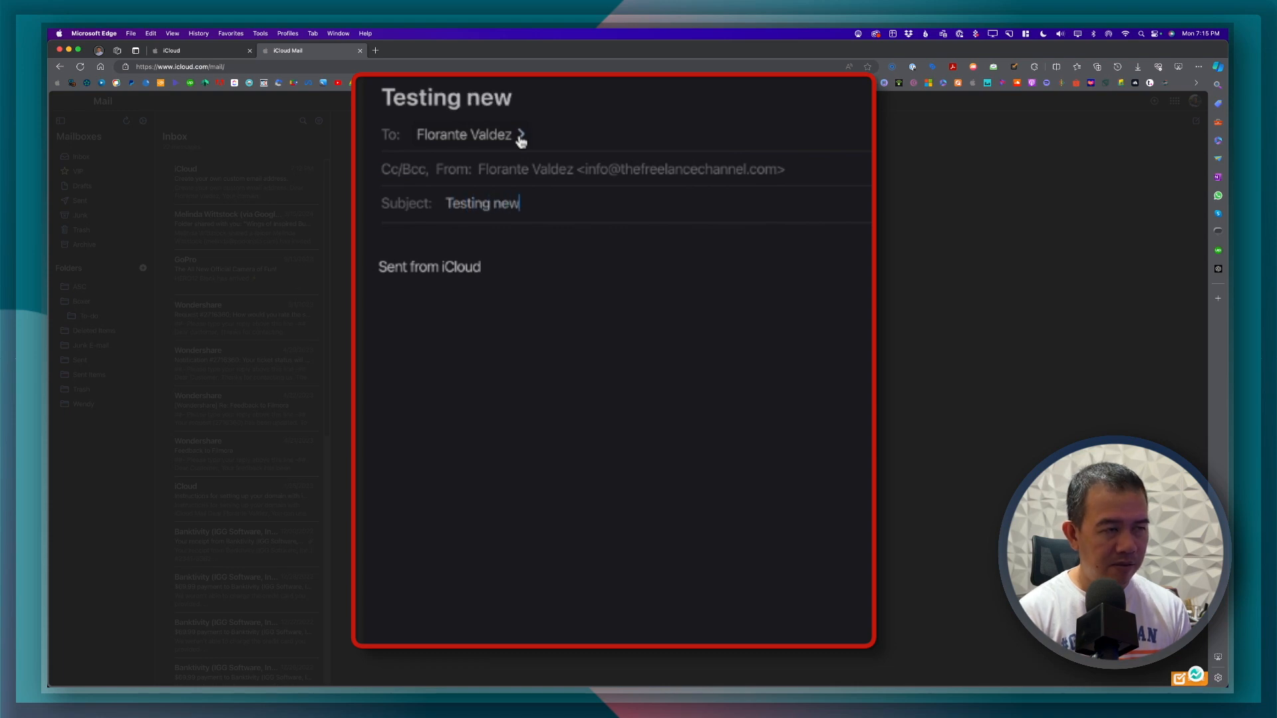
pyautogui.write('domain name email')
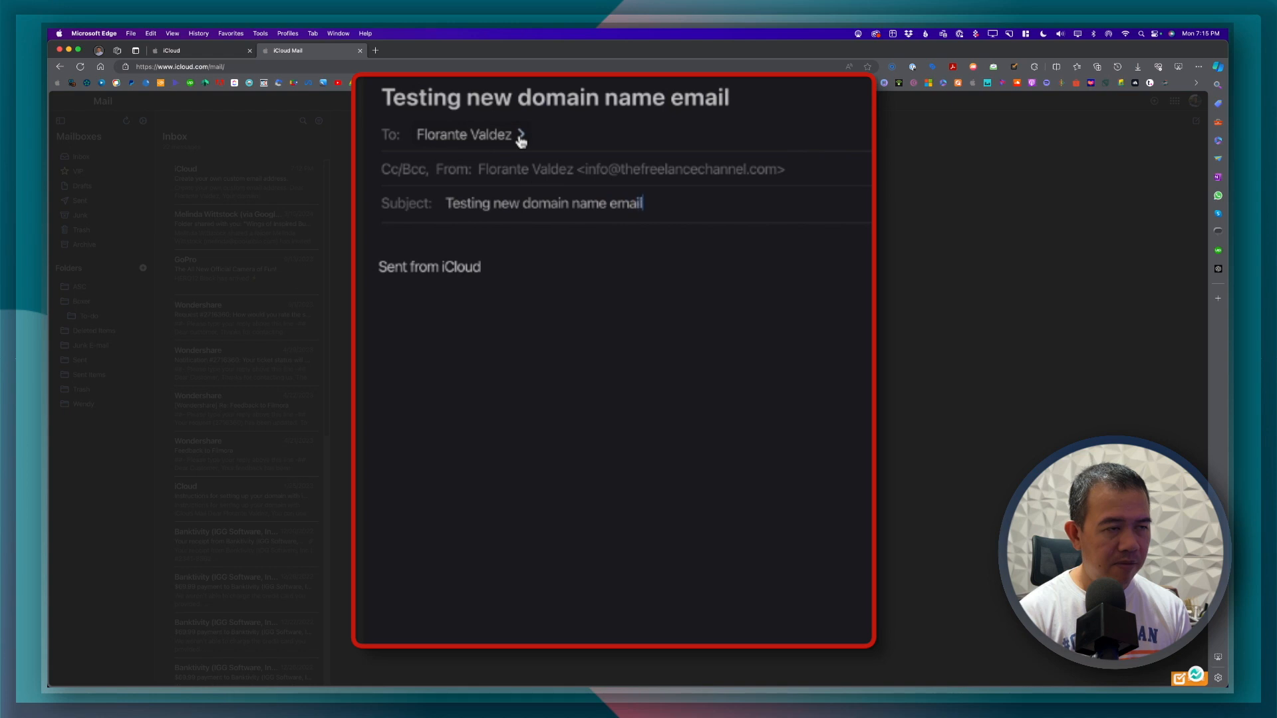
pyautogui.write('account')
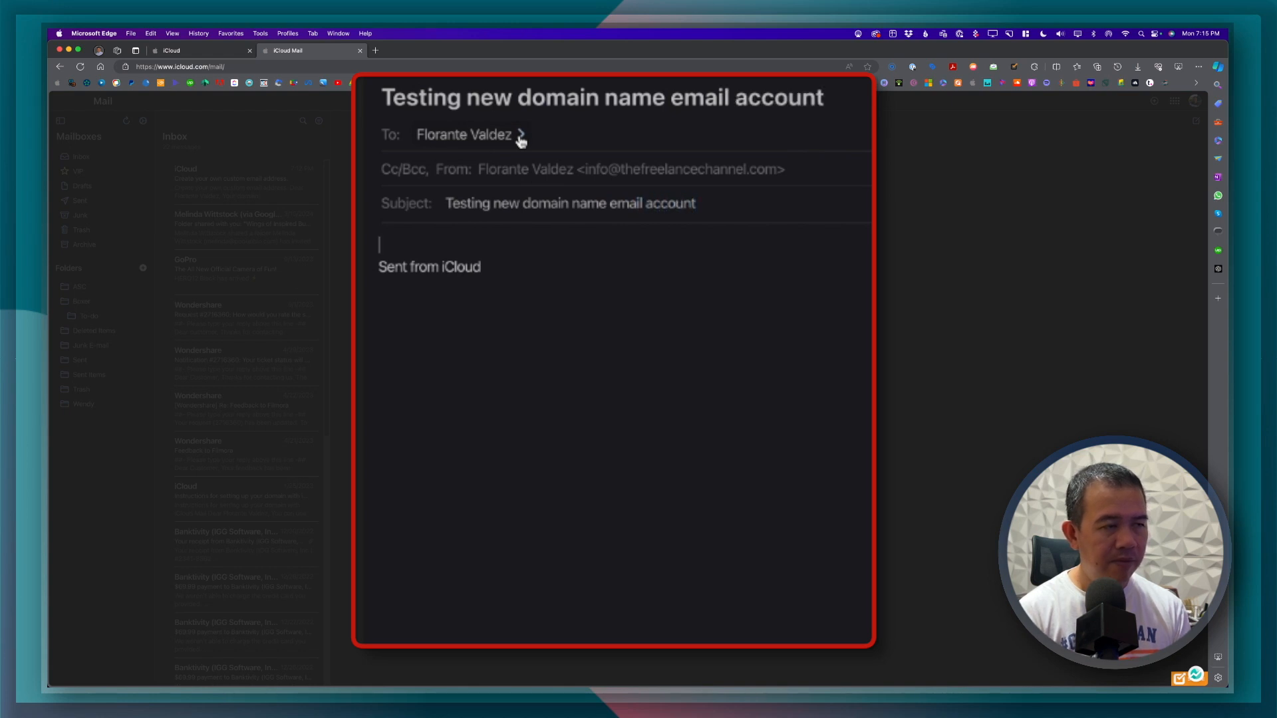
pyautogui.write('Testing')
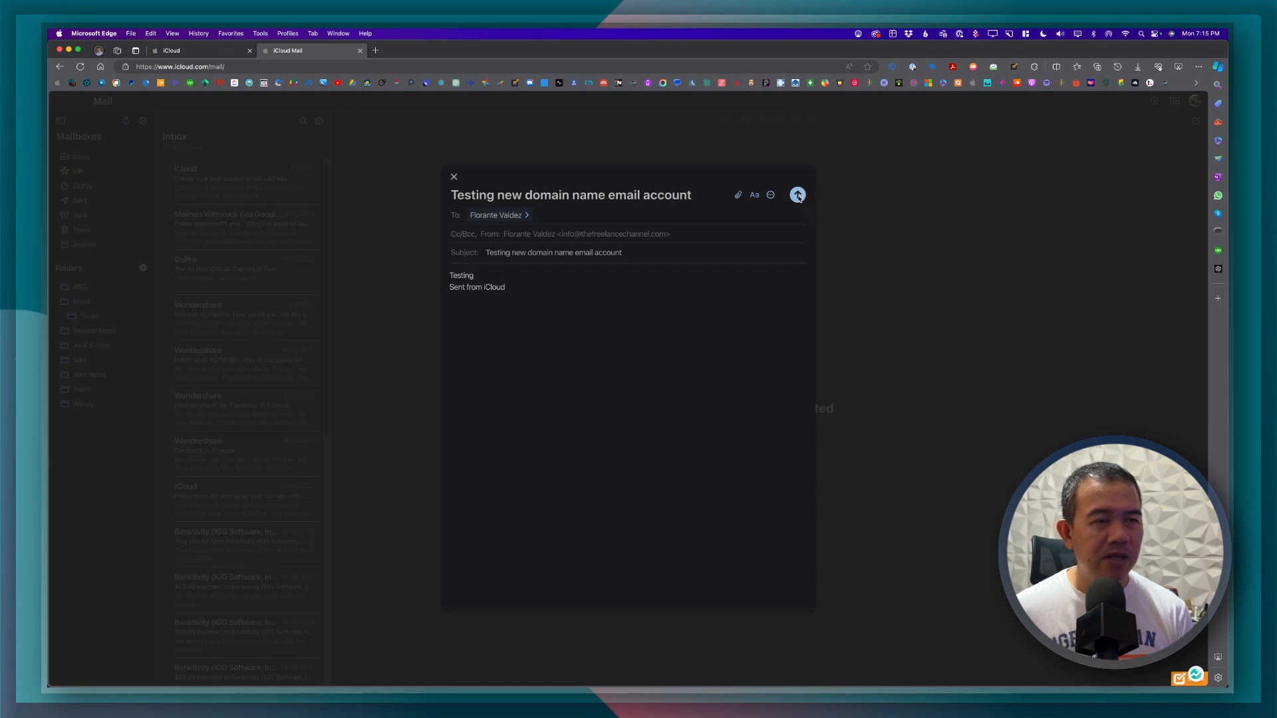
pyautogui.click(797, 195)
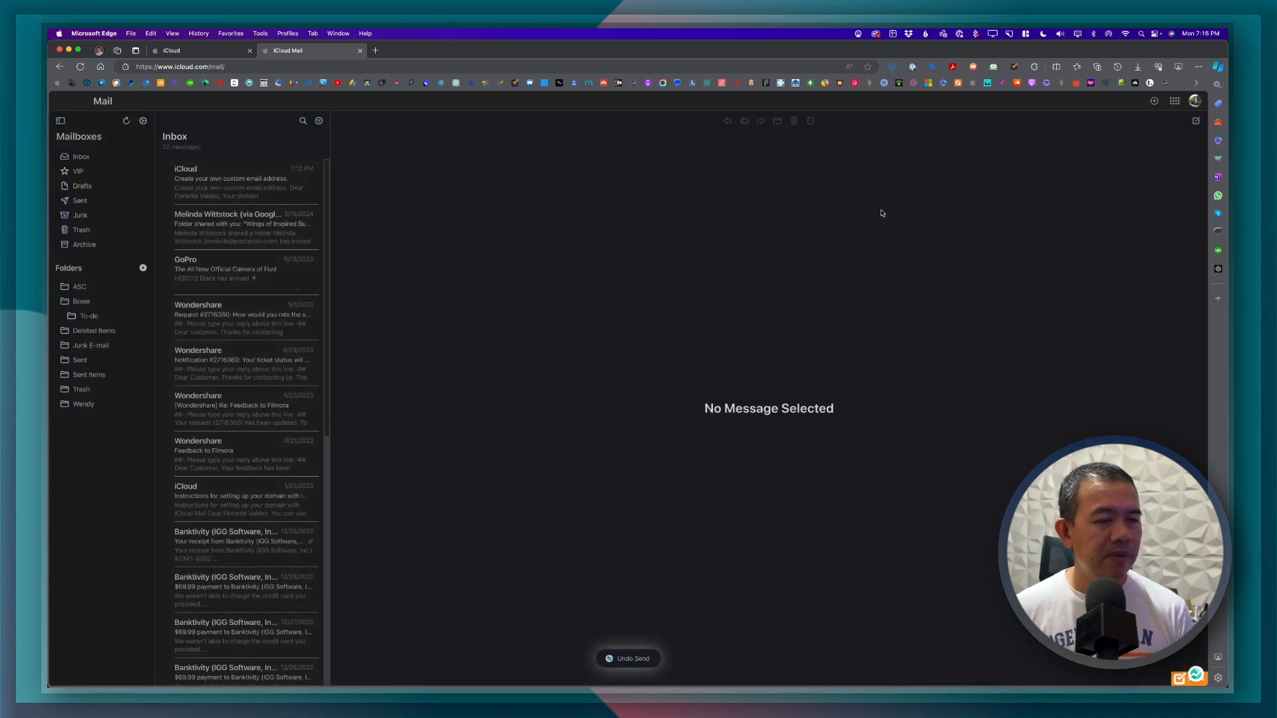
pyautogui.moveTo(607, 256)
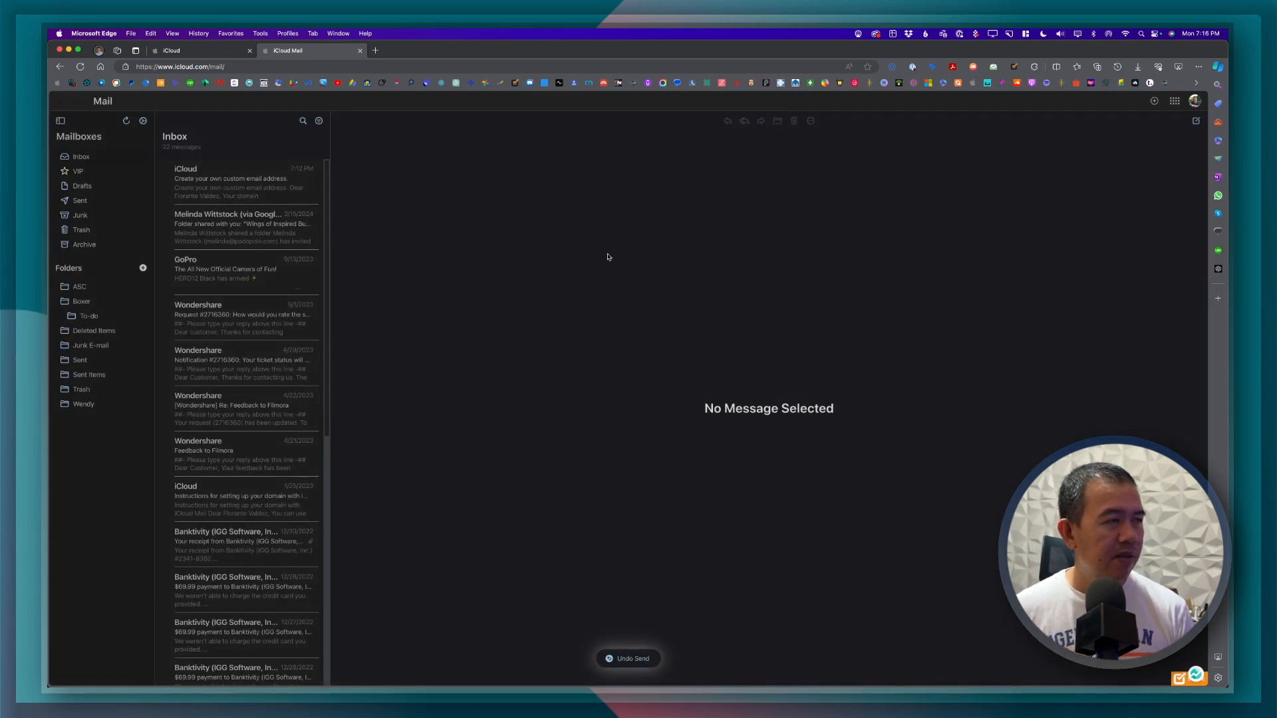
pyautogui.click(375, 50)
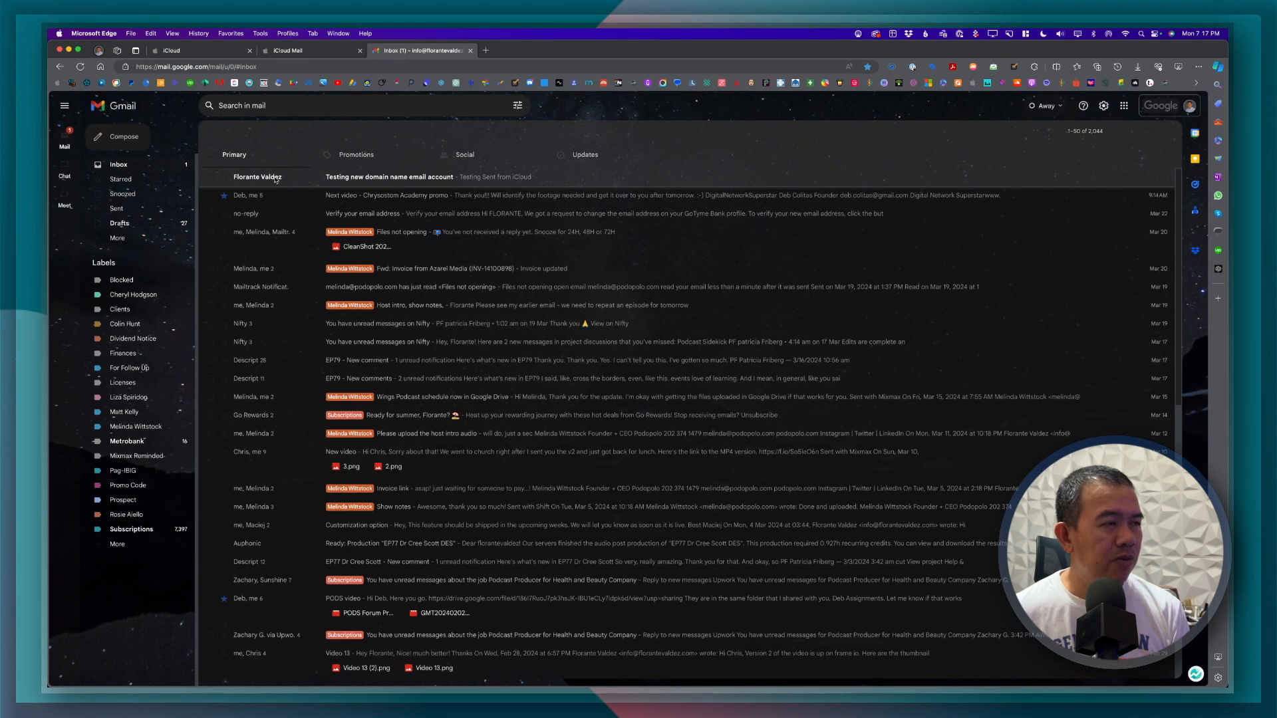
# Open the 'Testing new domain name email account' message in Gmail, then return to iCloud home
pyautogui.click(389, 177)
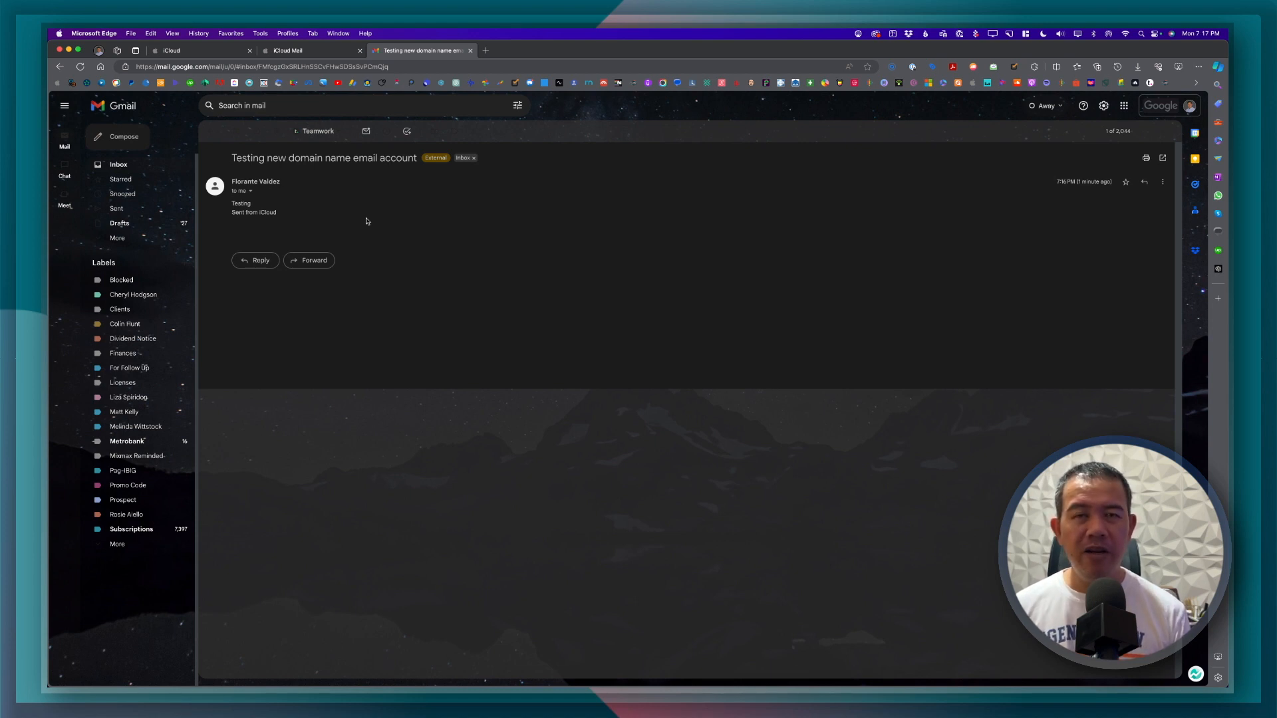
pyautogui.moveTo(494, 227)
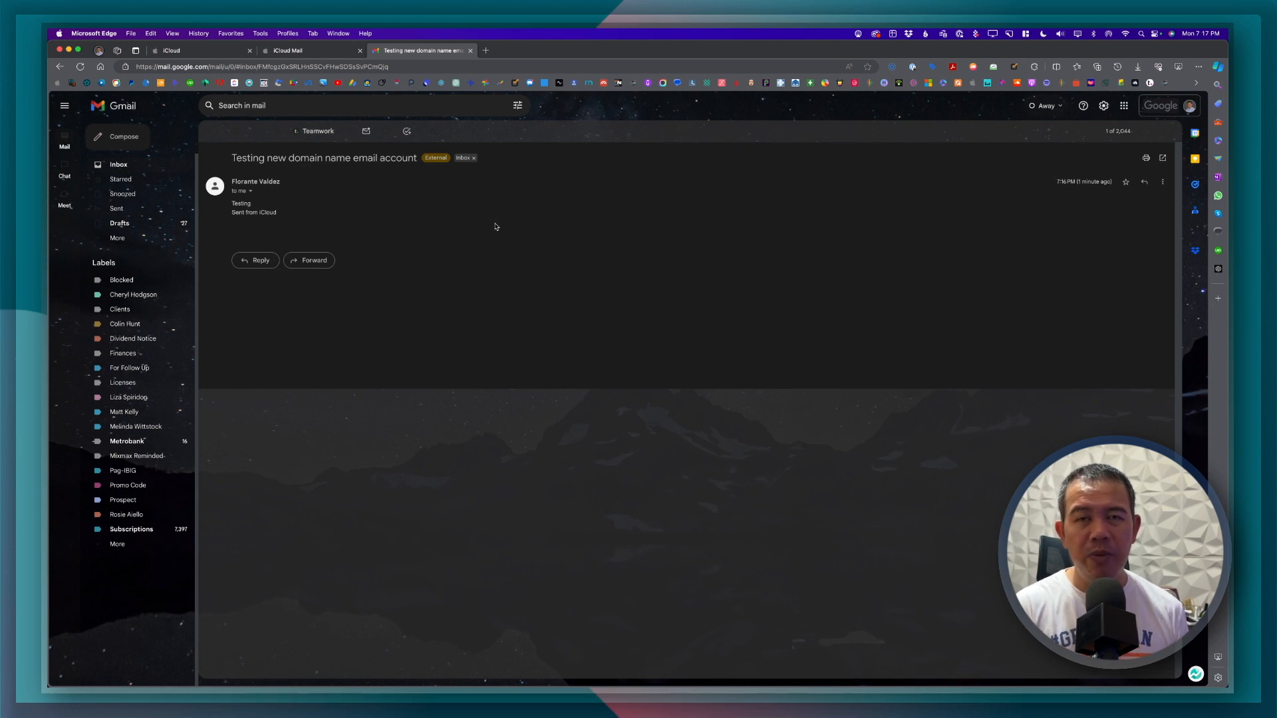
pyautogui.click(196, 50)
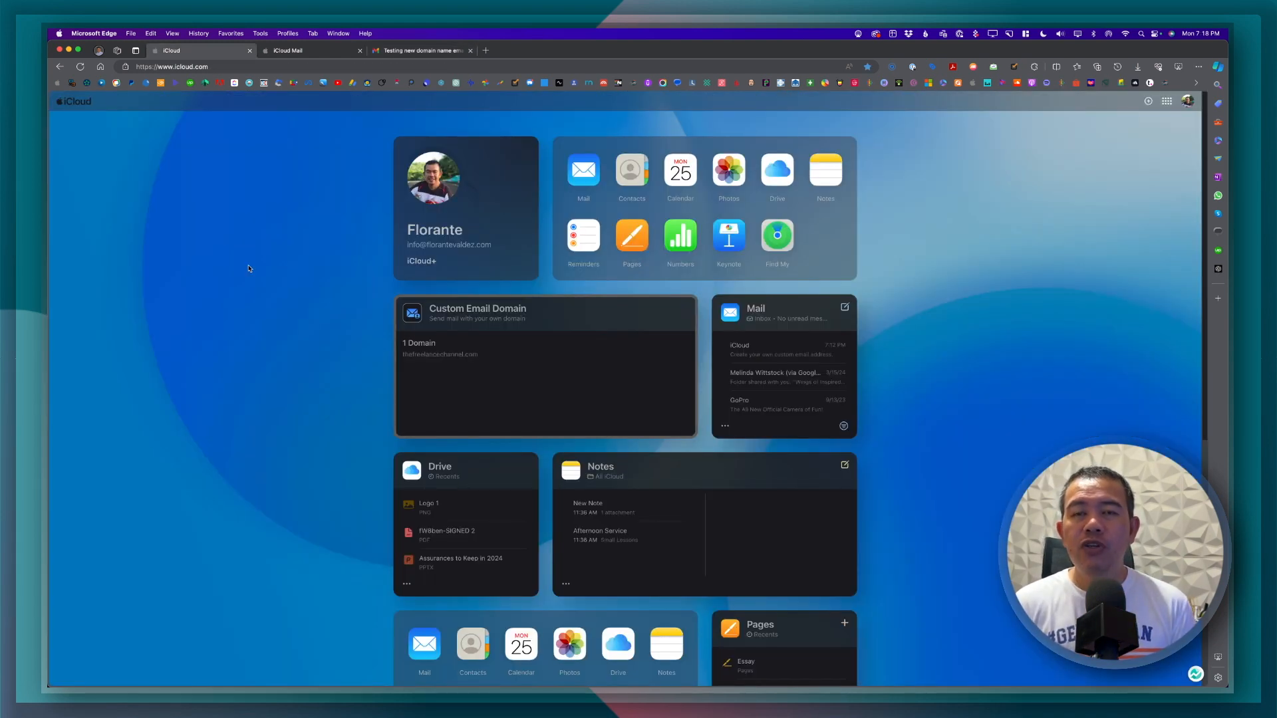